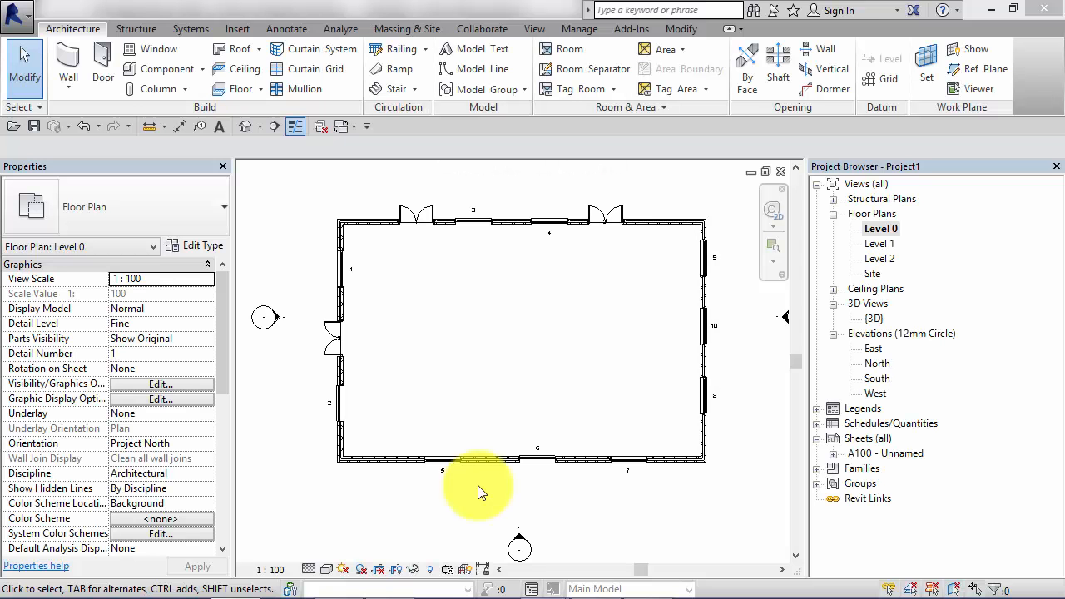
mouse_move(466, 491)
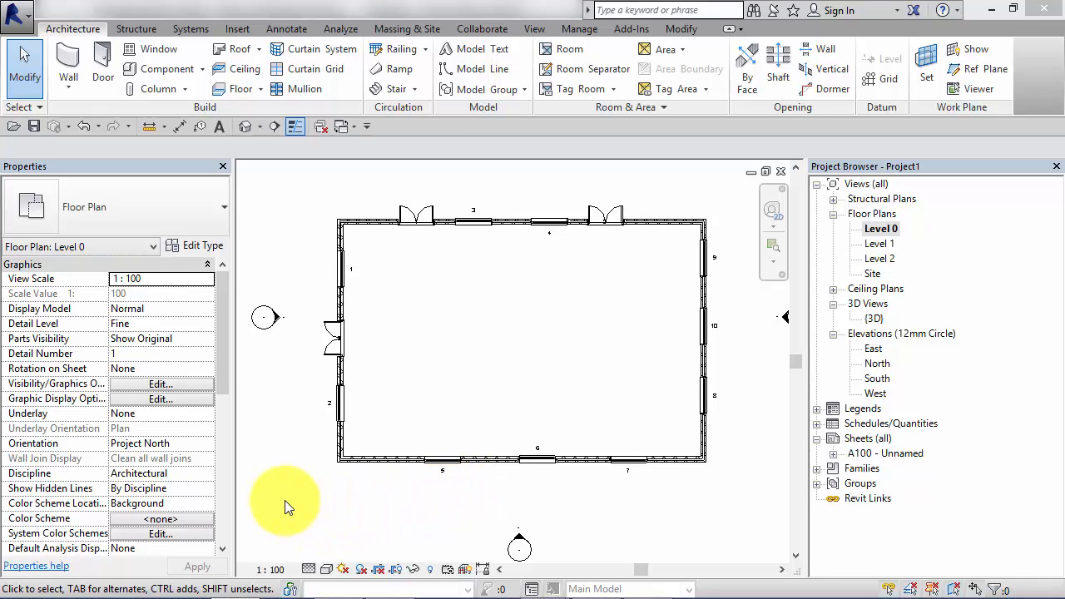
mouse_move(279, 437)
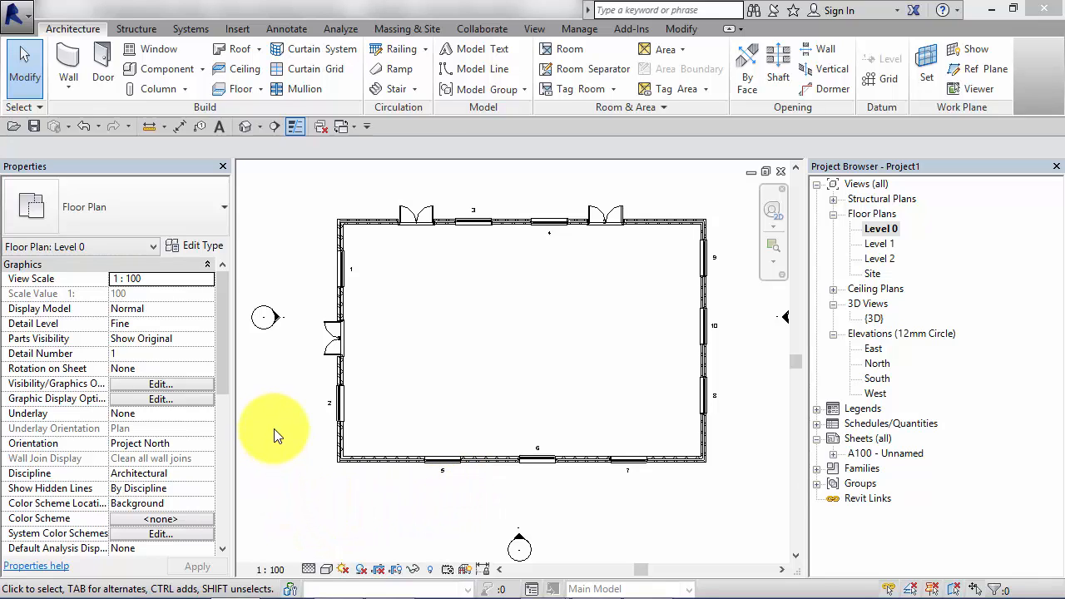
mouse_move(291, 403)
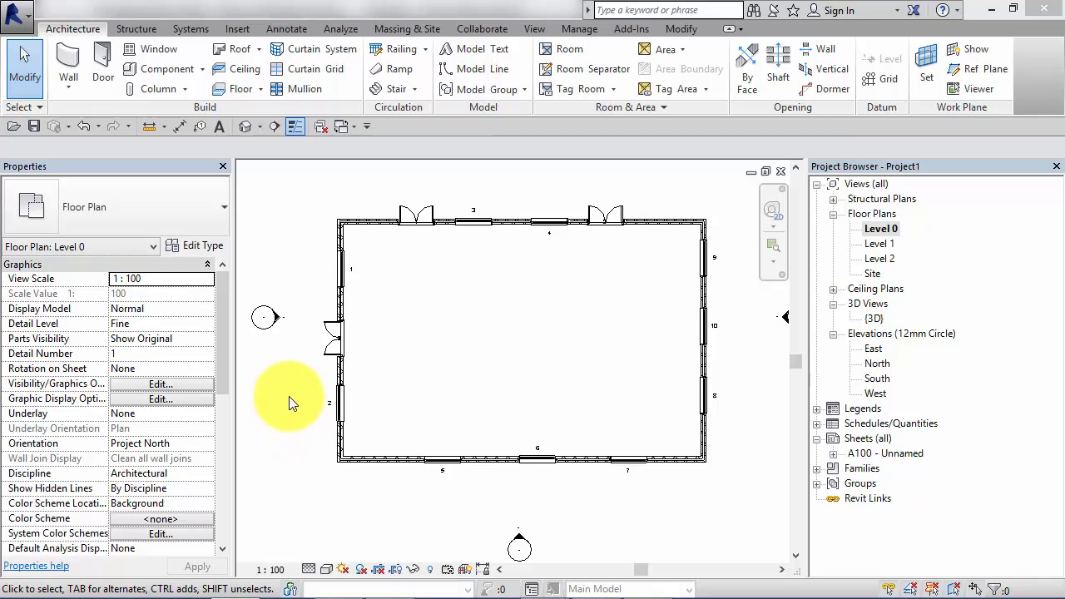
mouse_move(308, 315)
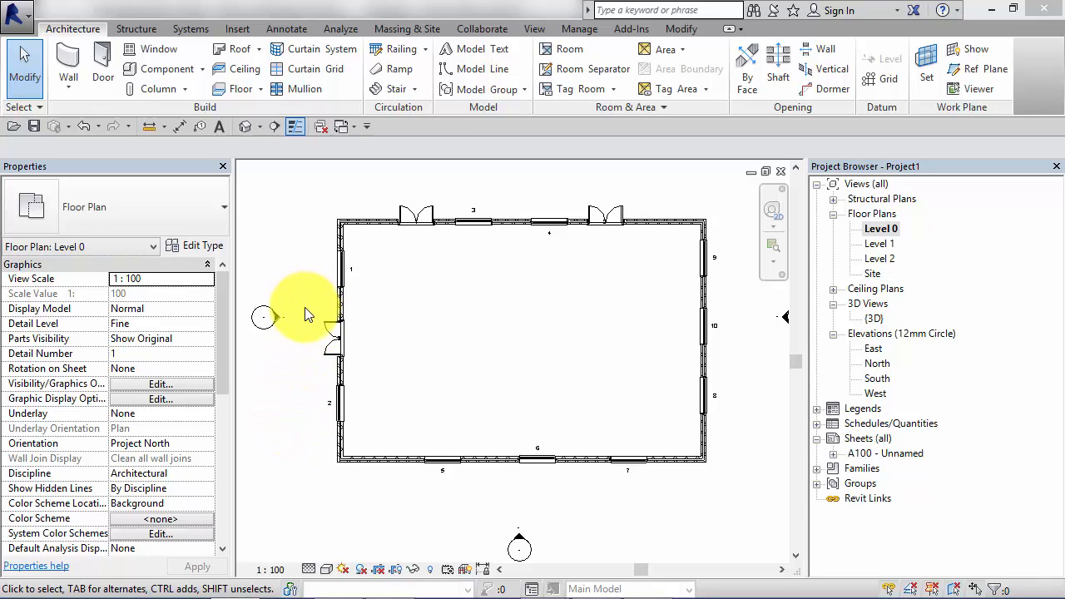
mouse_move(254, 354)
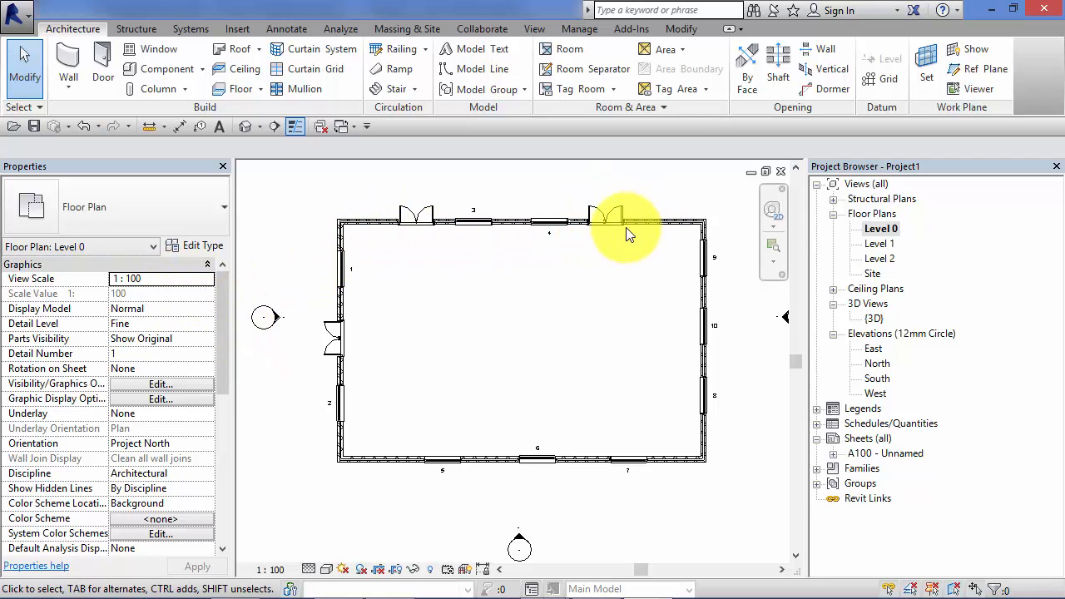
Select and then deselect the right door on the top wall, scrolling the Properties palette.
click(603, 225)
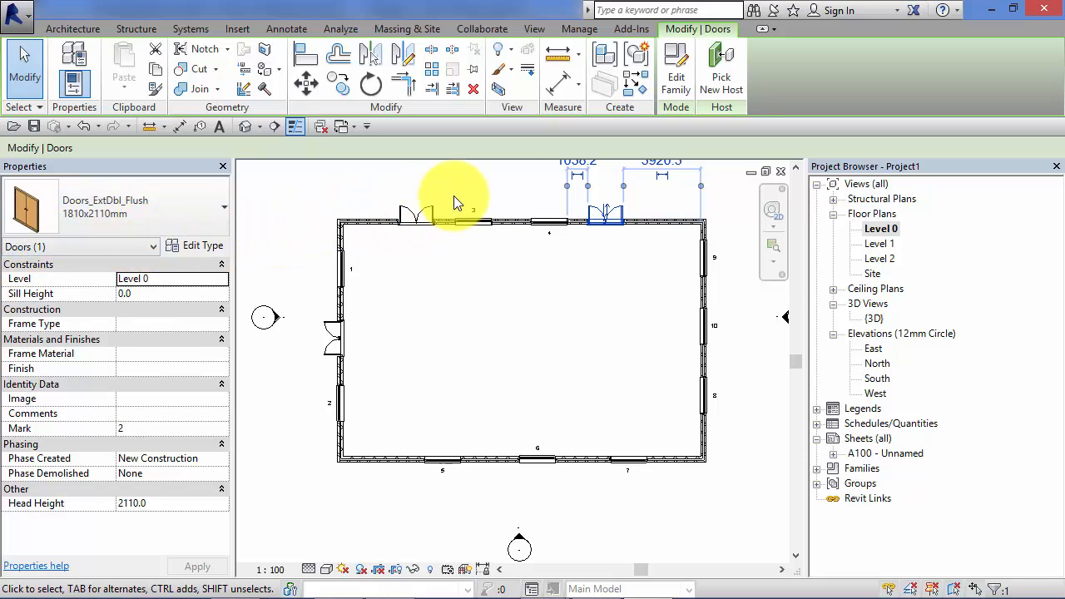
click(506, 185)
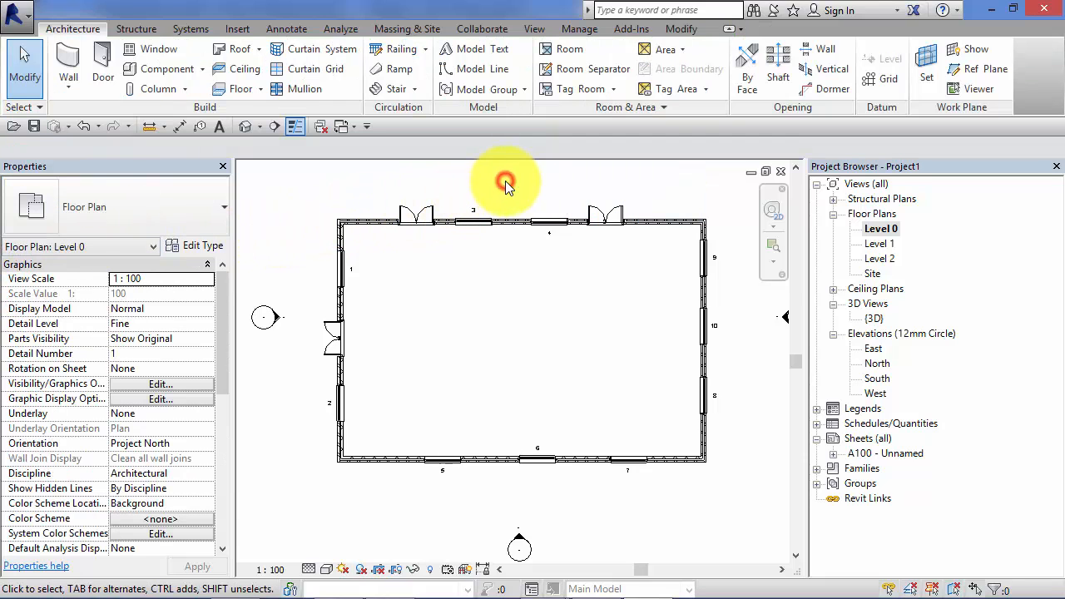
mouse_move(253, 250)
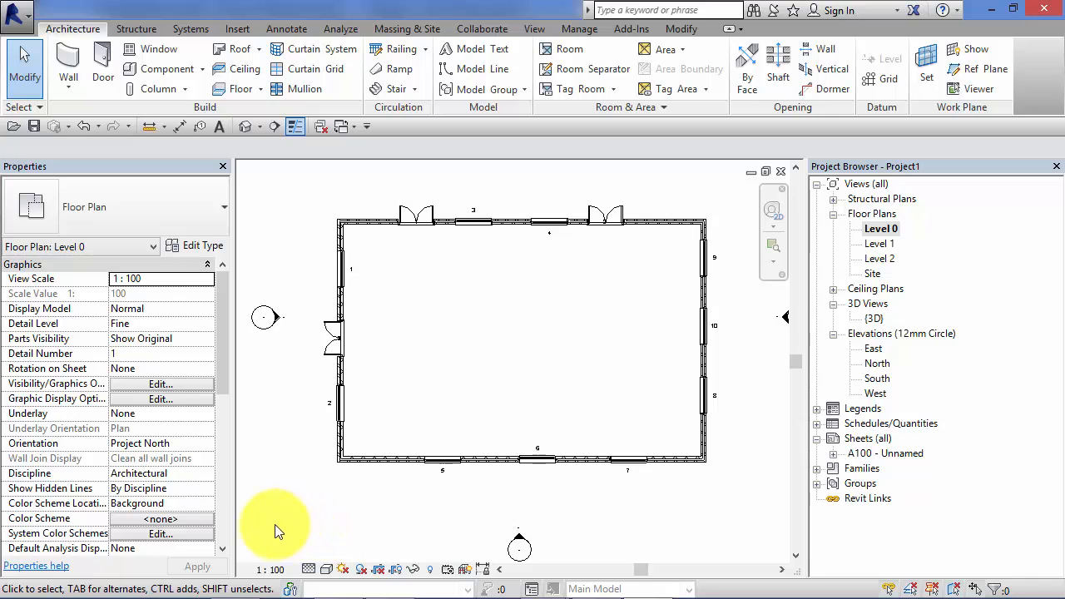
mouse_move(316, 553)
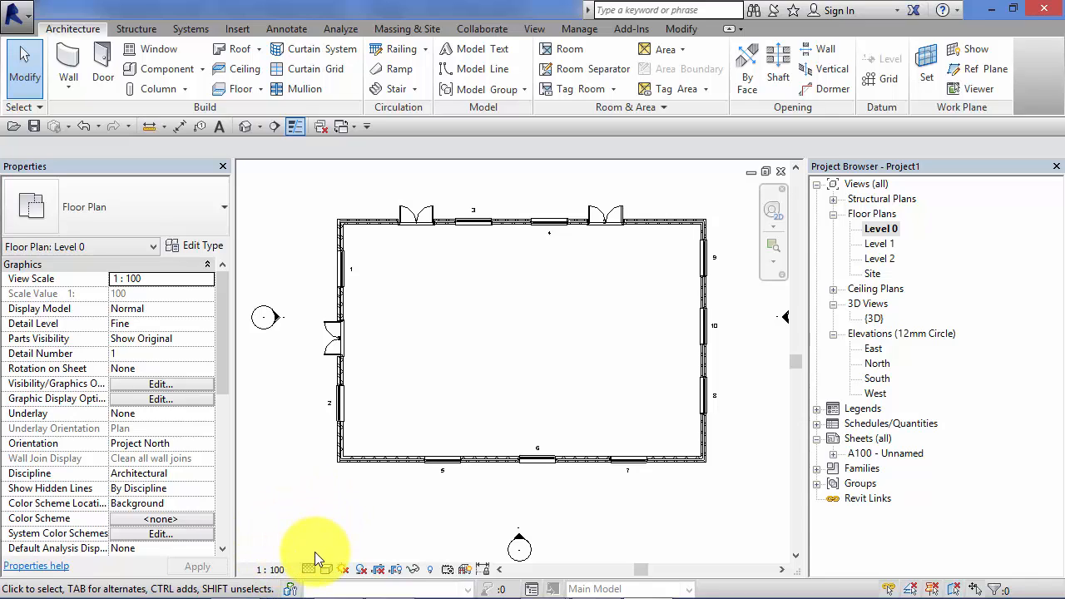
mouse_move(279, 533)
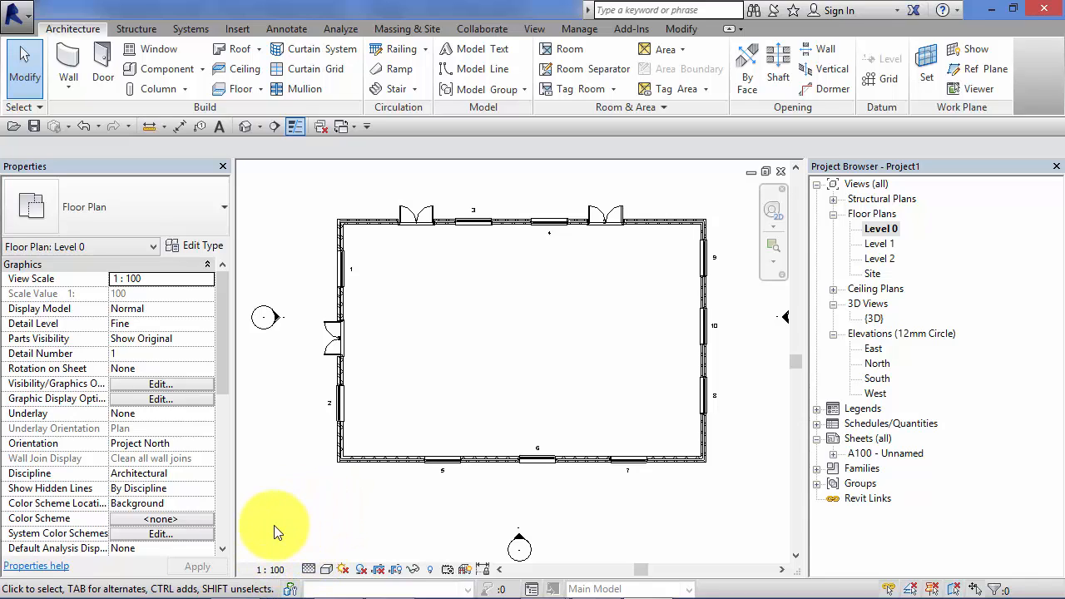
mouse_move(266, 425)
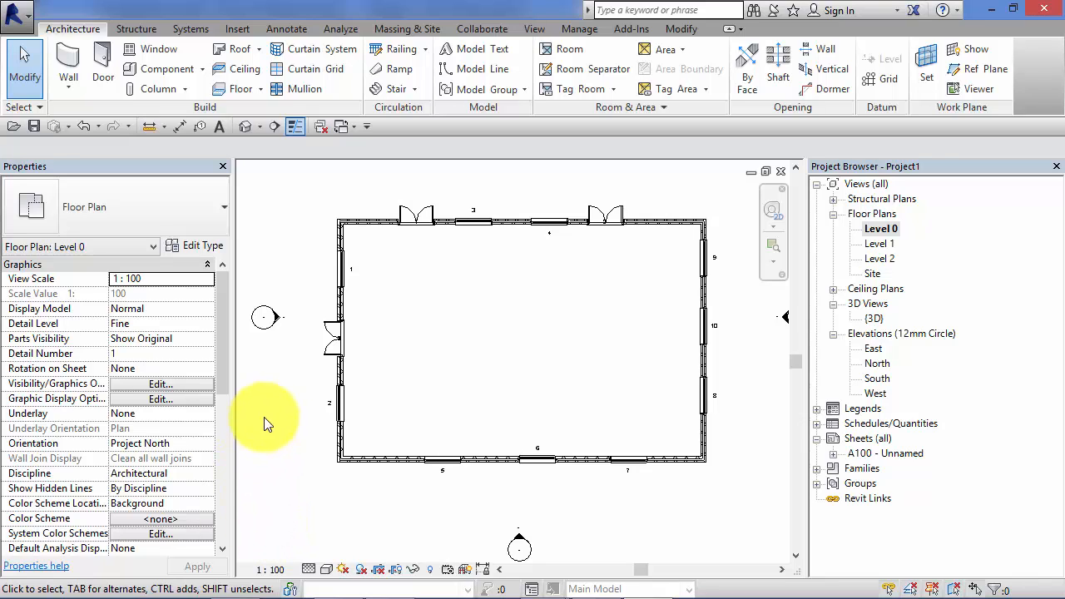
mouse_move(220, 328)
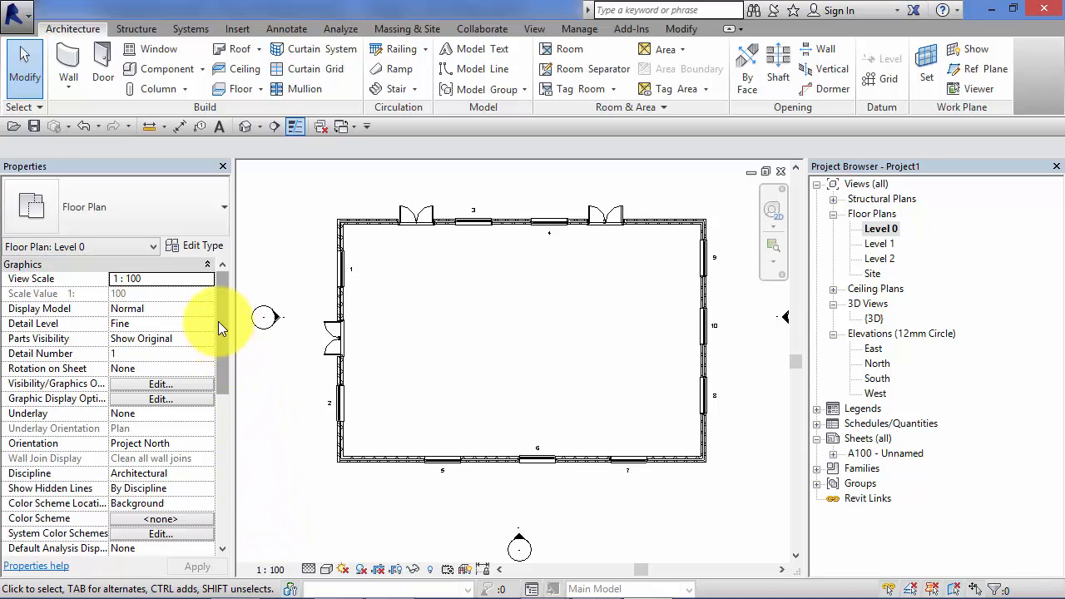
scroll(down, 3)
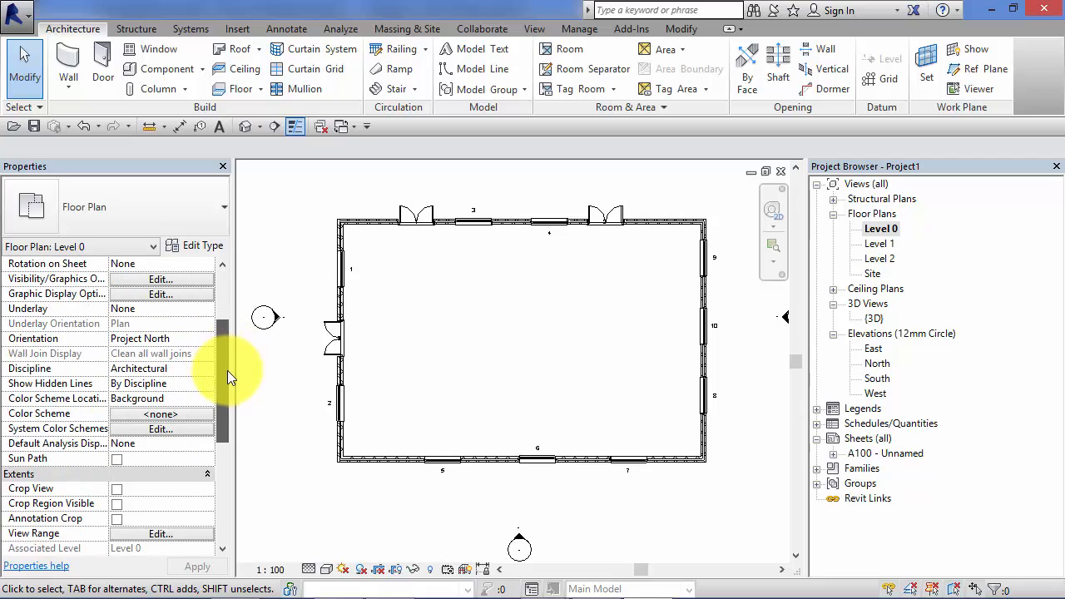
scroll(down, 3)
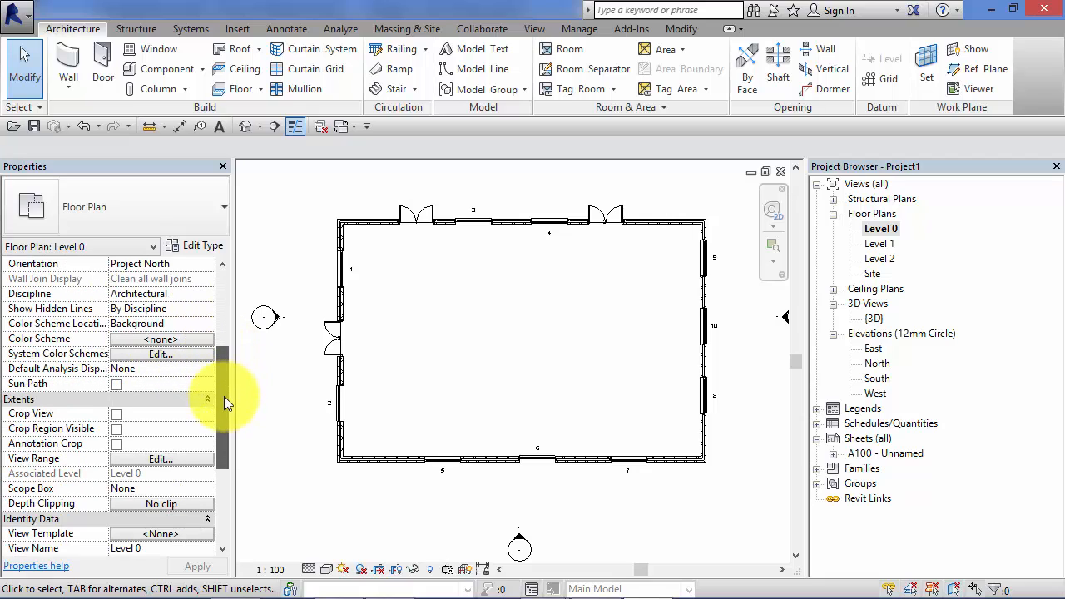
scroll(down, 3)
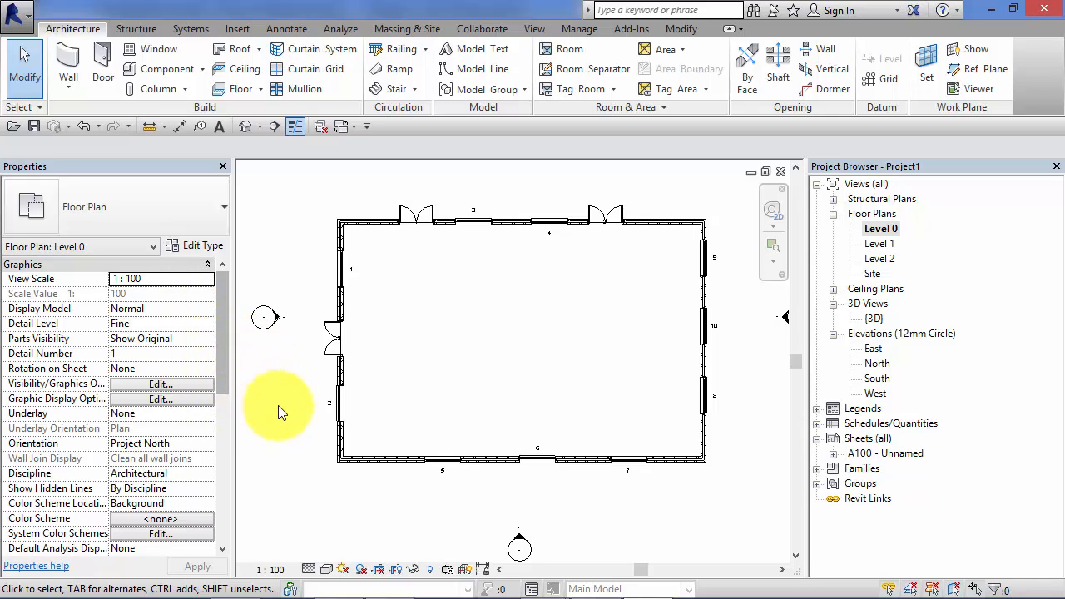
mouse_move(480, 503)
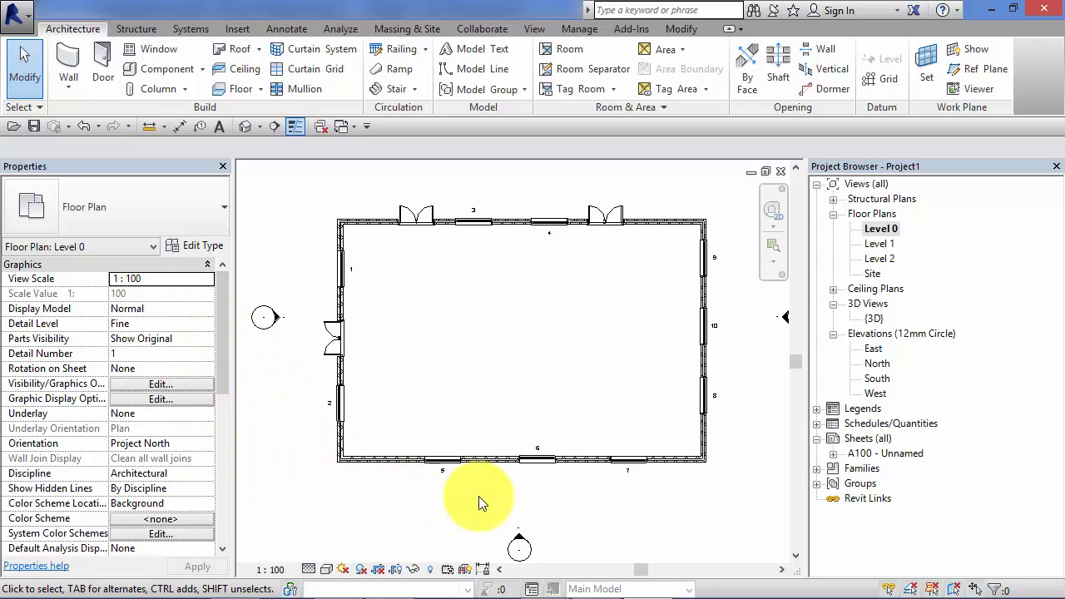
mouse_move(557, 511)
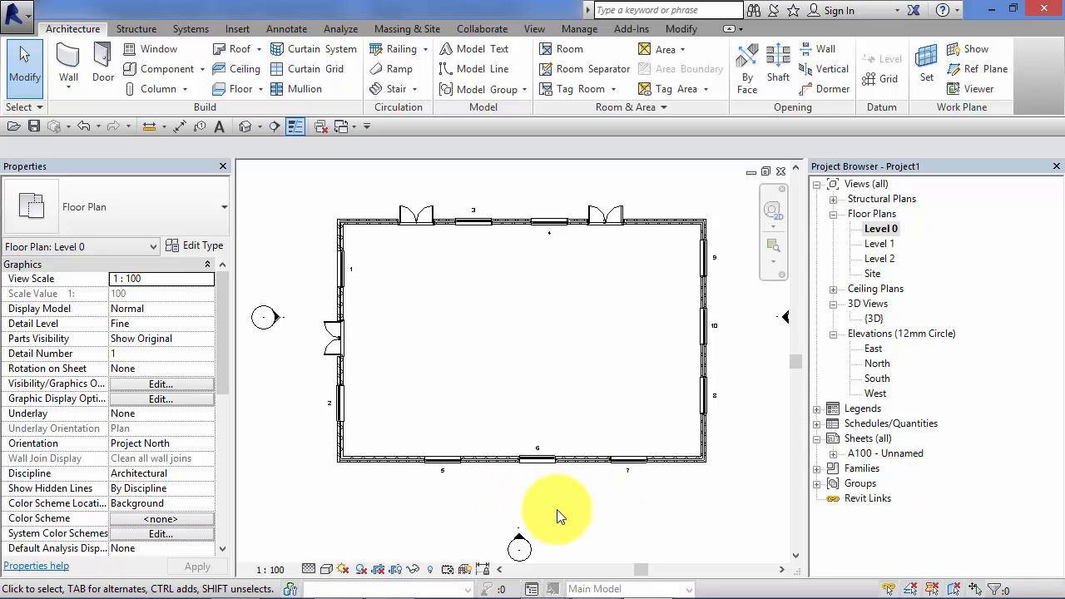
mouse_move(295, 458)
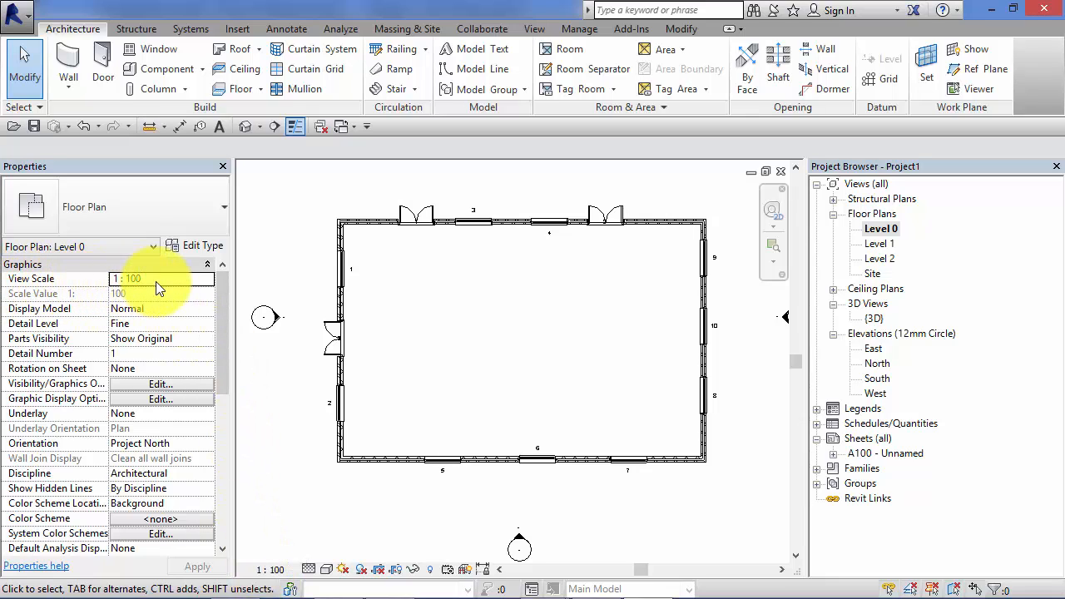
Set the Level 0 plan's View Scale to 1 : 200 in Properties.
click(158, 277)
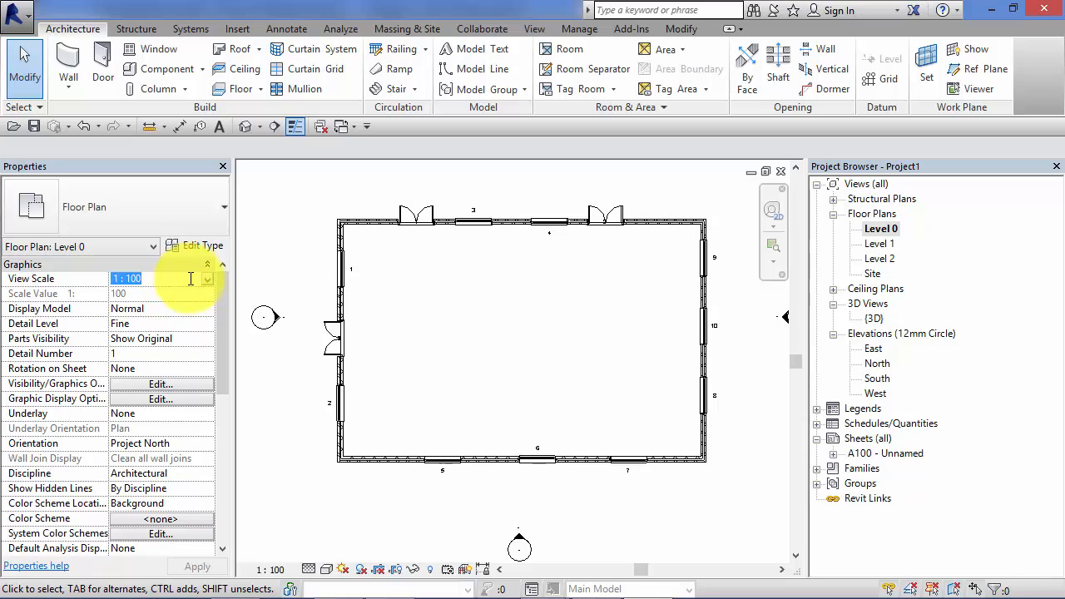
click(206, 278)
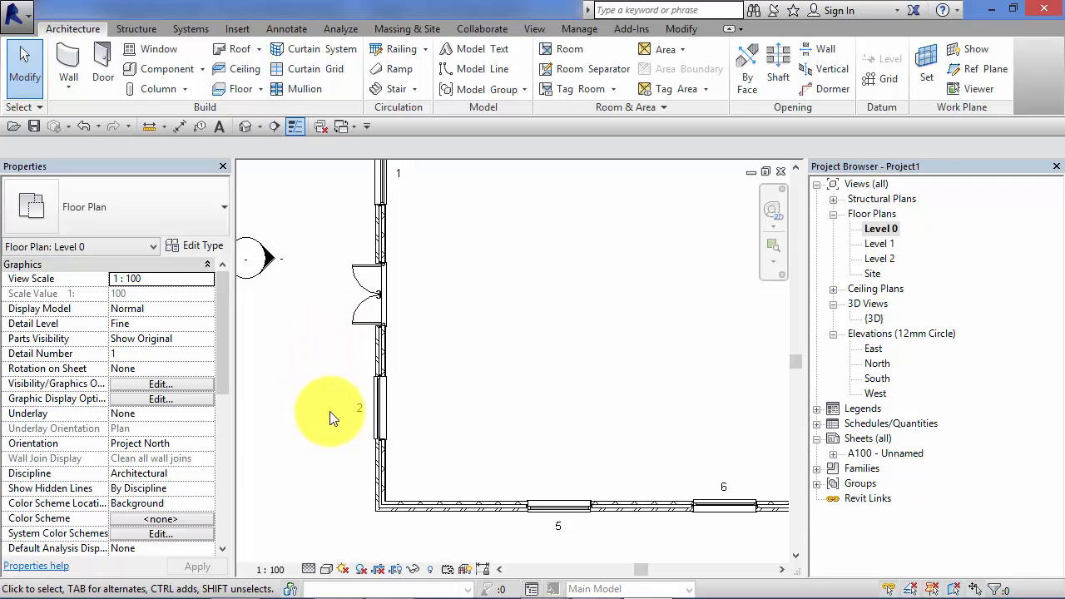
mouse_move(337, 420)
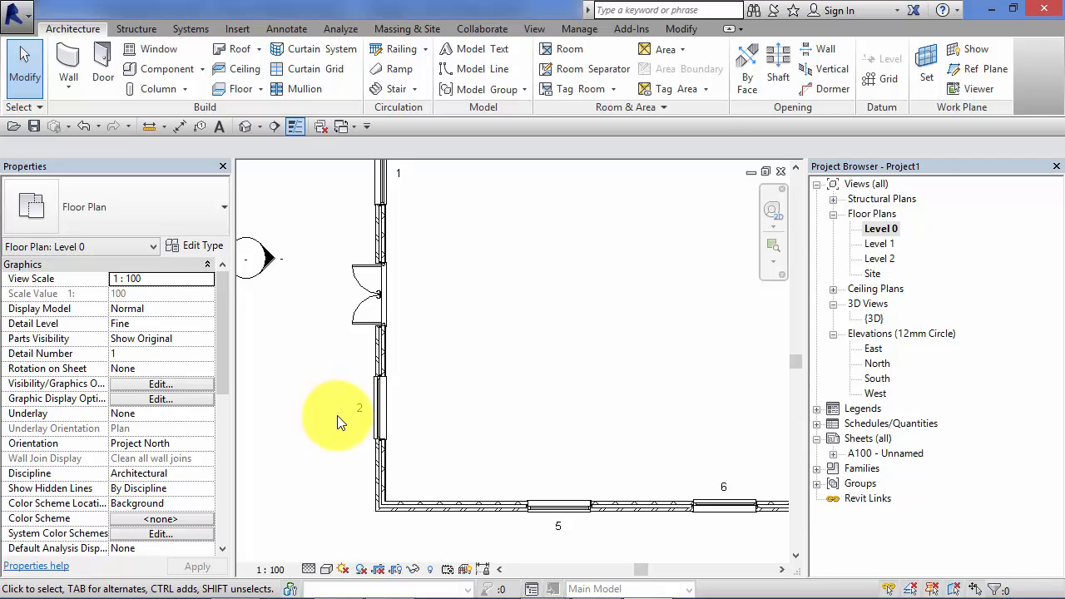
mouse_move(333, 416)
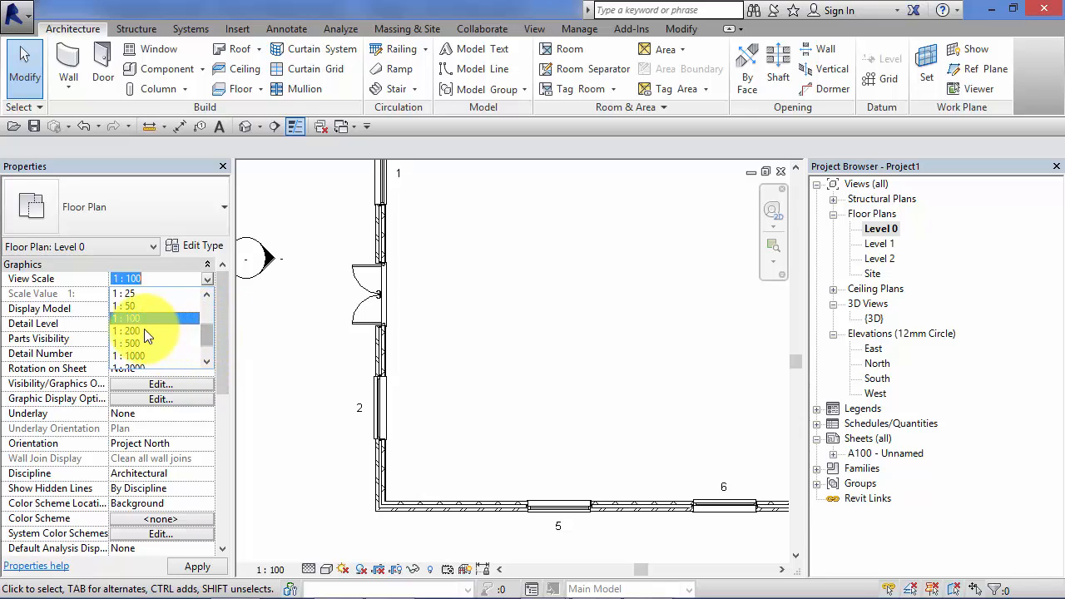
click(126, 331)
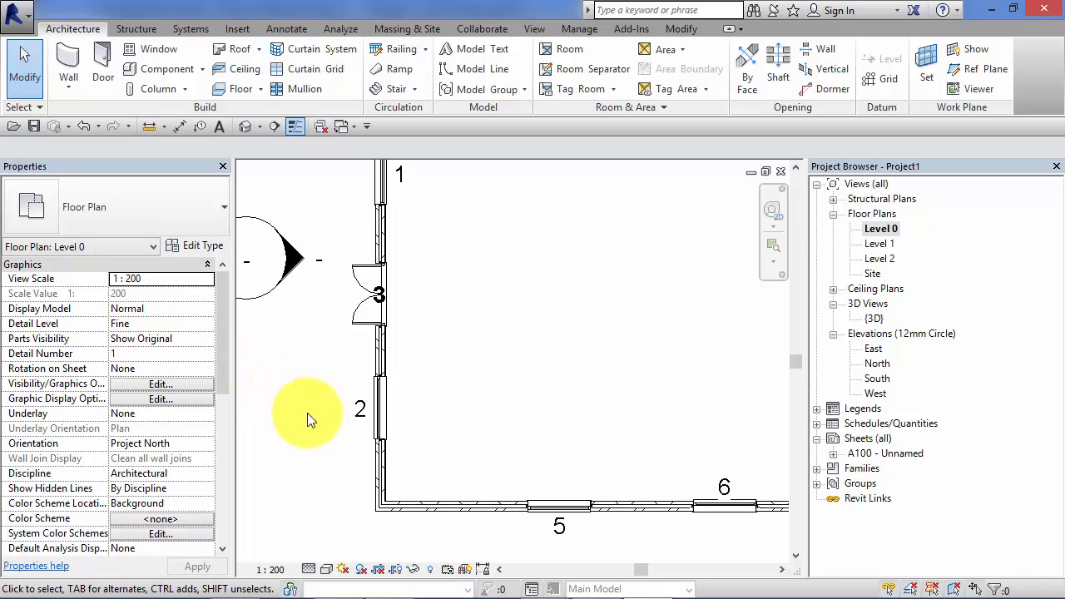
click(379, 374)
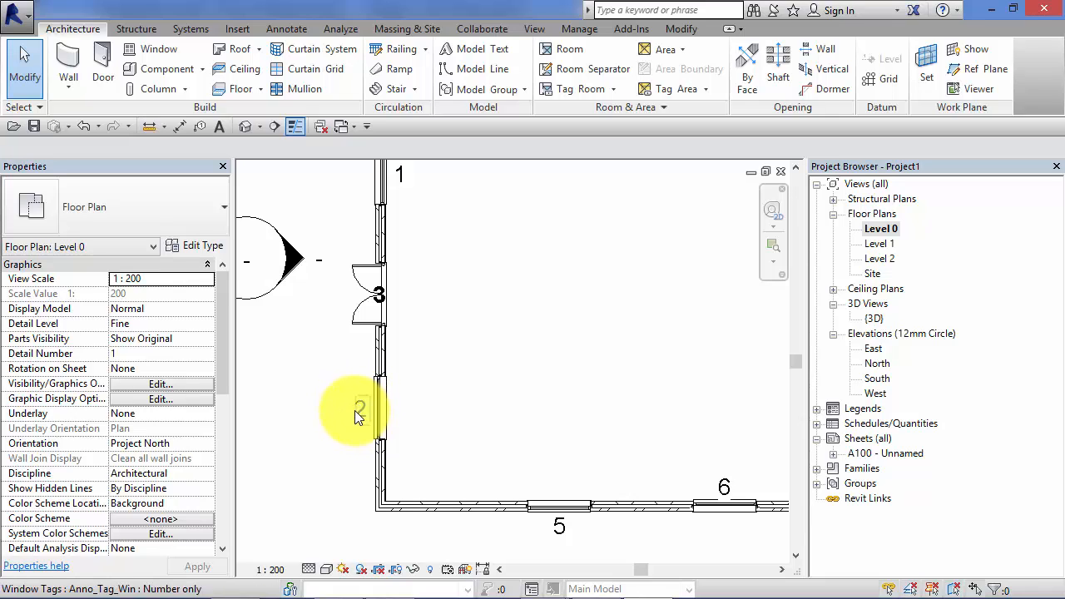
mouse_move(368, 406)
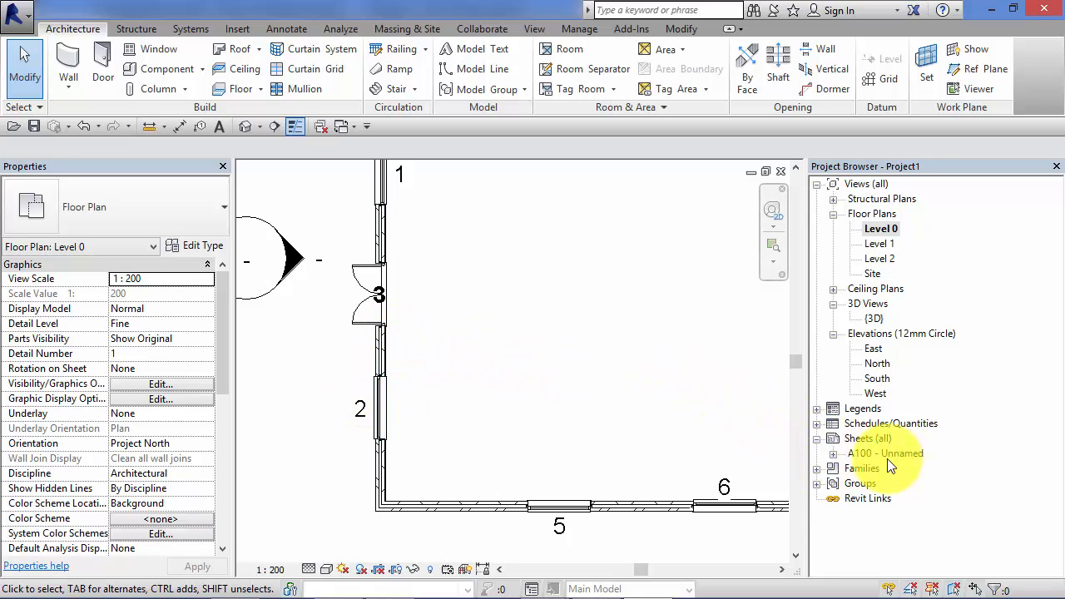
Open sheet A100 and activate its Level 0 viewport for editing.
double_click(886, 453)
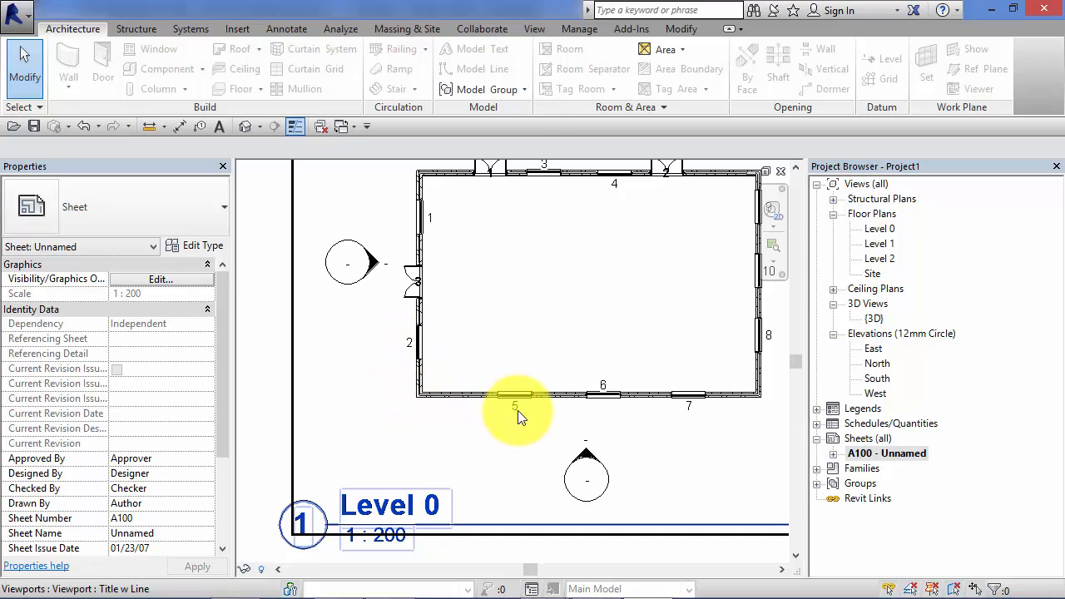
mouse_move(331, 345)
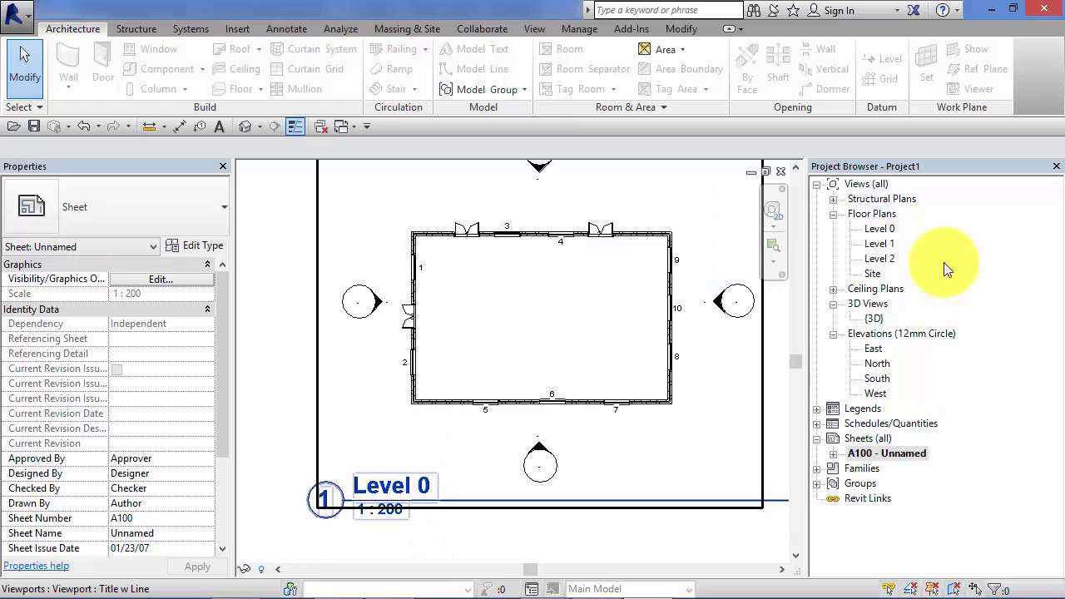
double_click(878, 228)
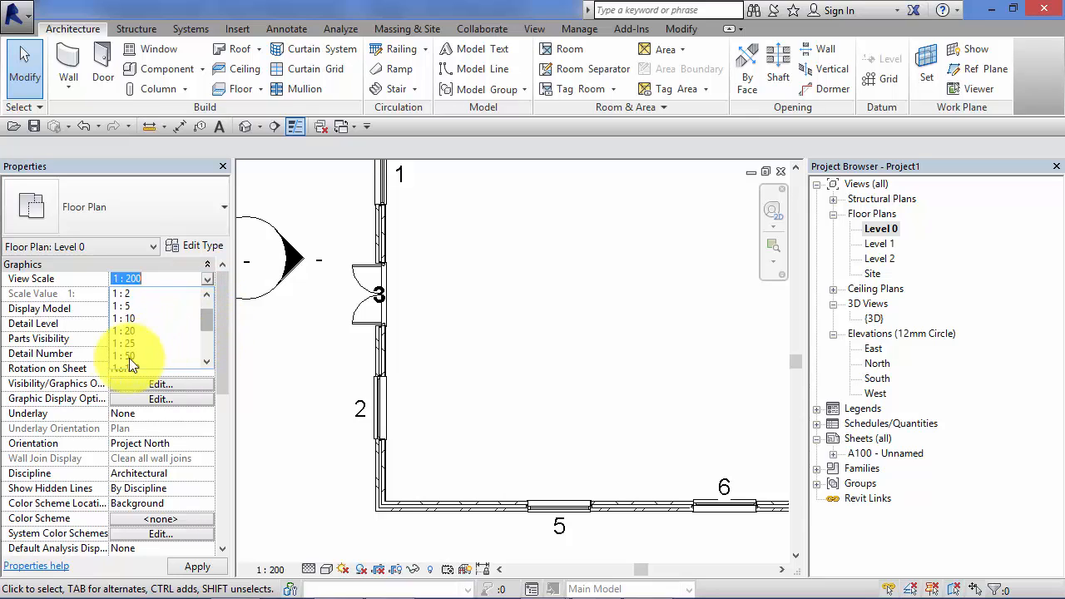
Change the Level 0 viewport scale to 1:50 and return to the sheet layout.
click(124, 356)
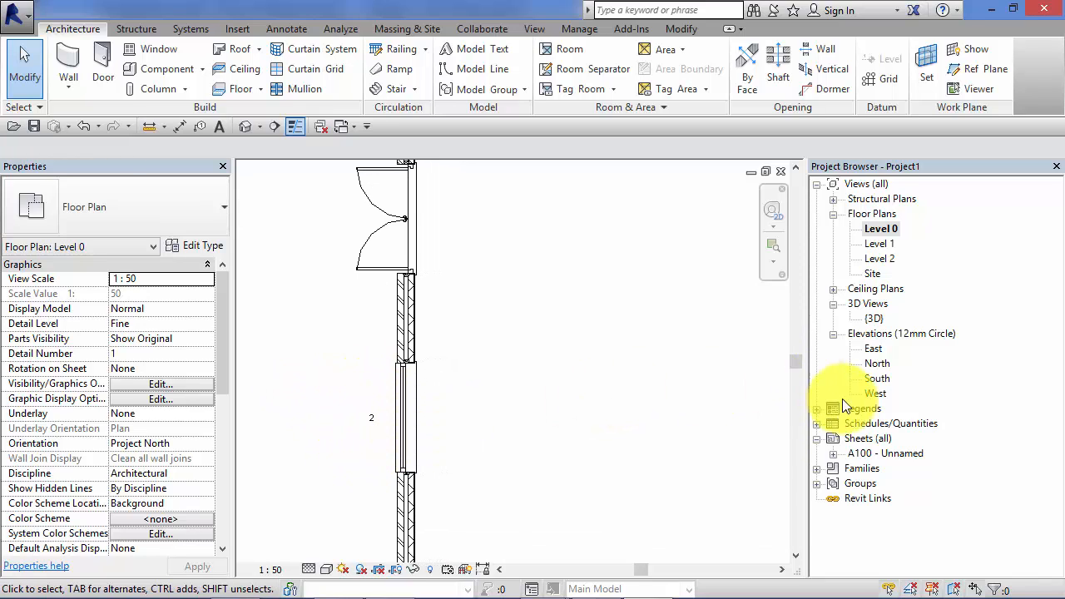
double_click(885, 452)
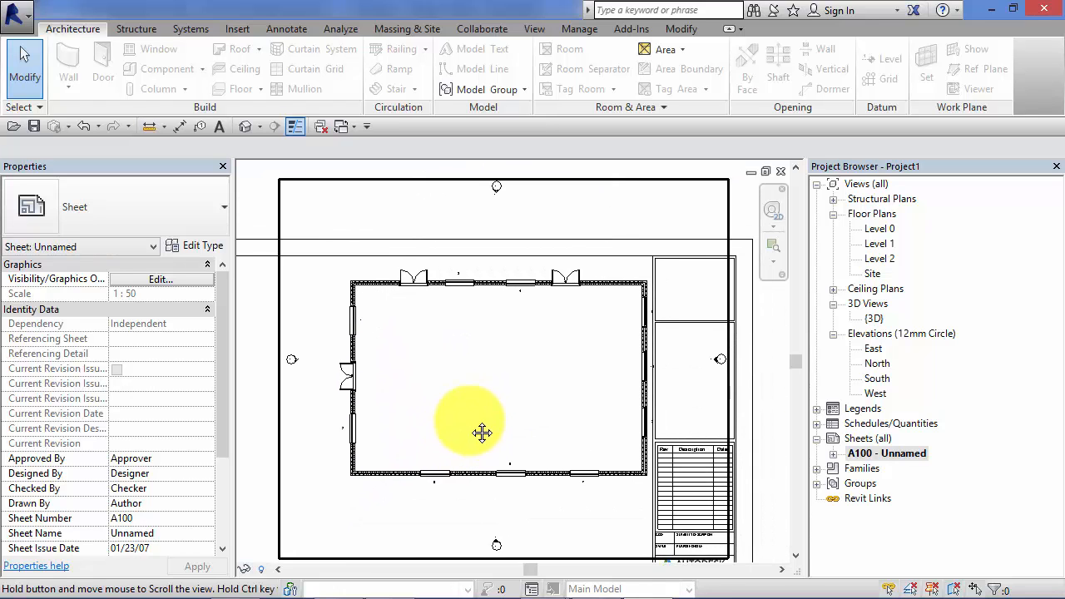
Reopen the Level 0 plan for editing from the A100 viewport.
double_click(879, 228)
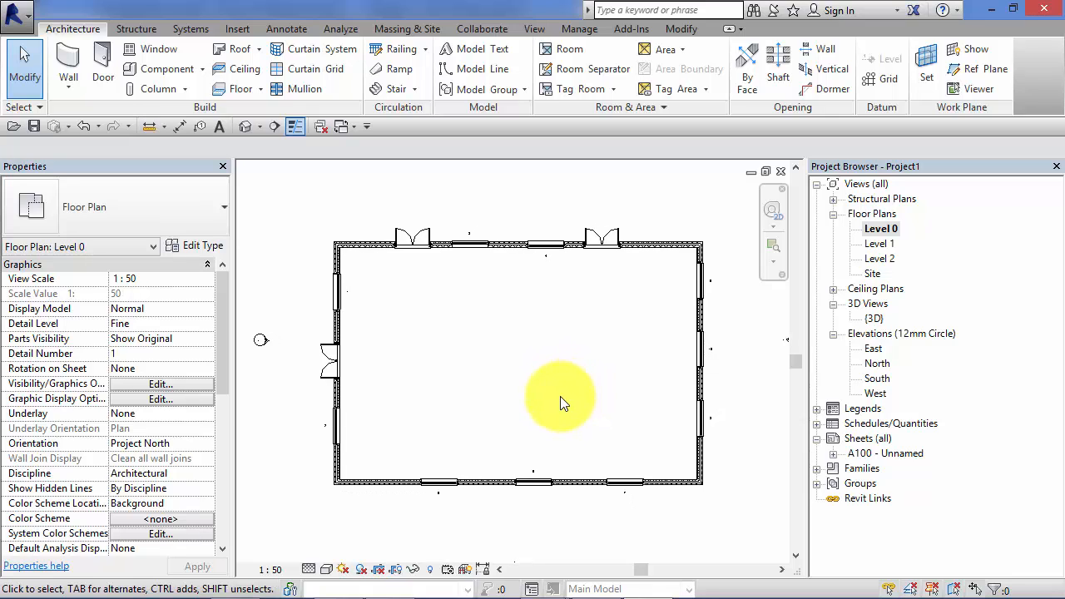
mouse_move(453, 167)
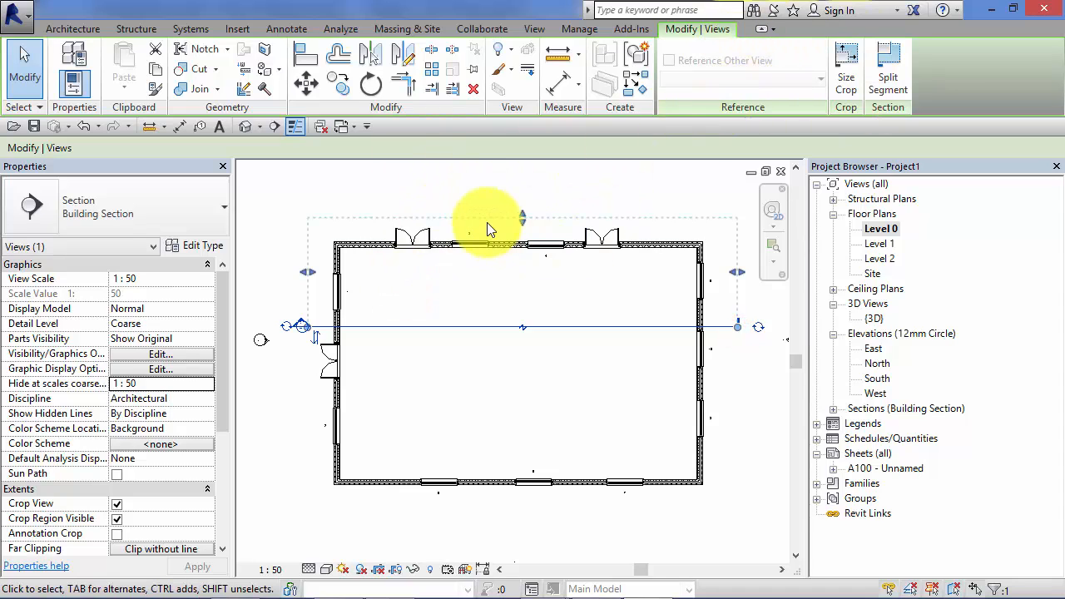
mouse_move(437, 291)
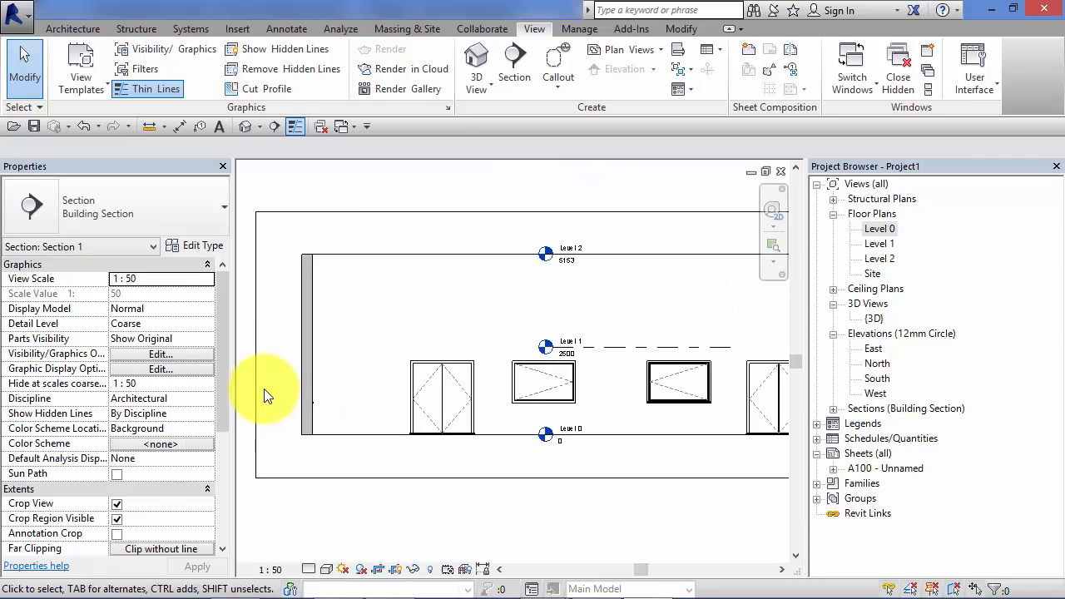
Set Section 1 to Fine detail and draw a repeating detail component along the wall.
click(310, 569)
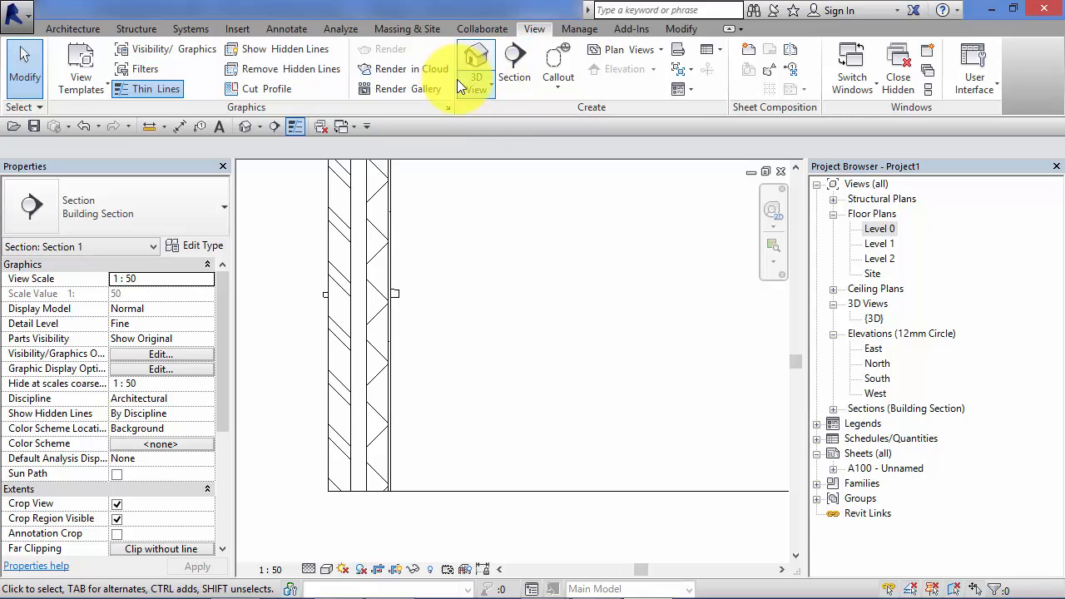
click(286, 28)
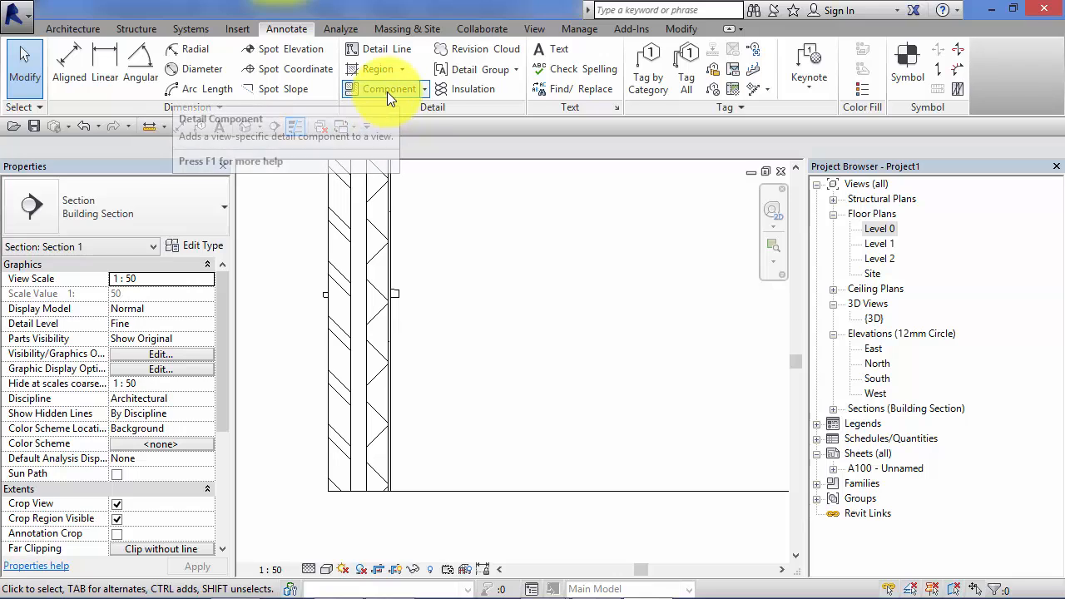
click(388, 88)
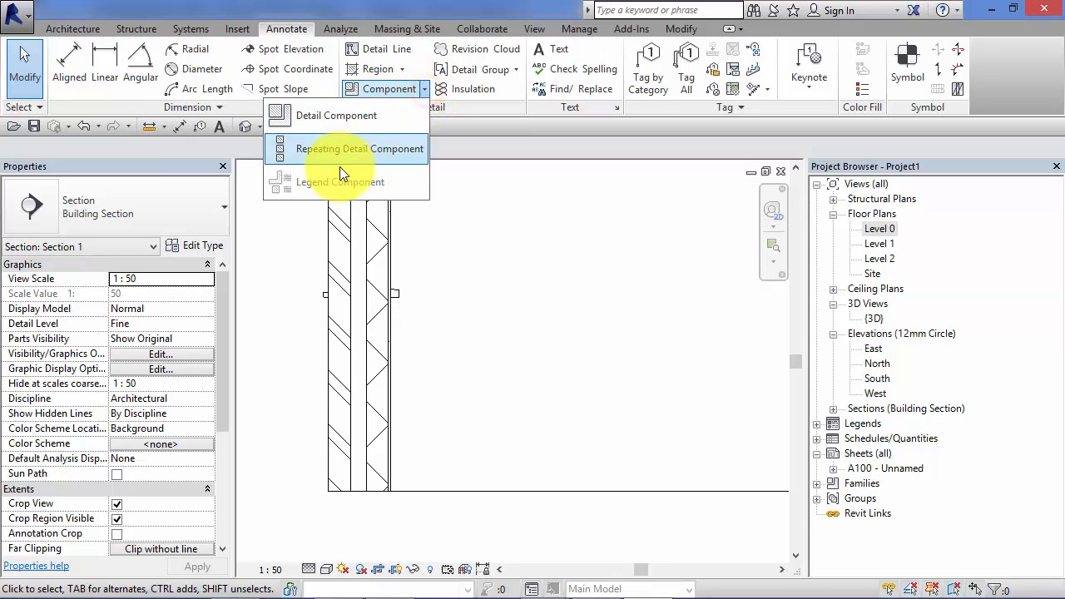
click(359, 148)
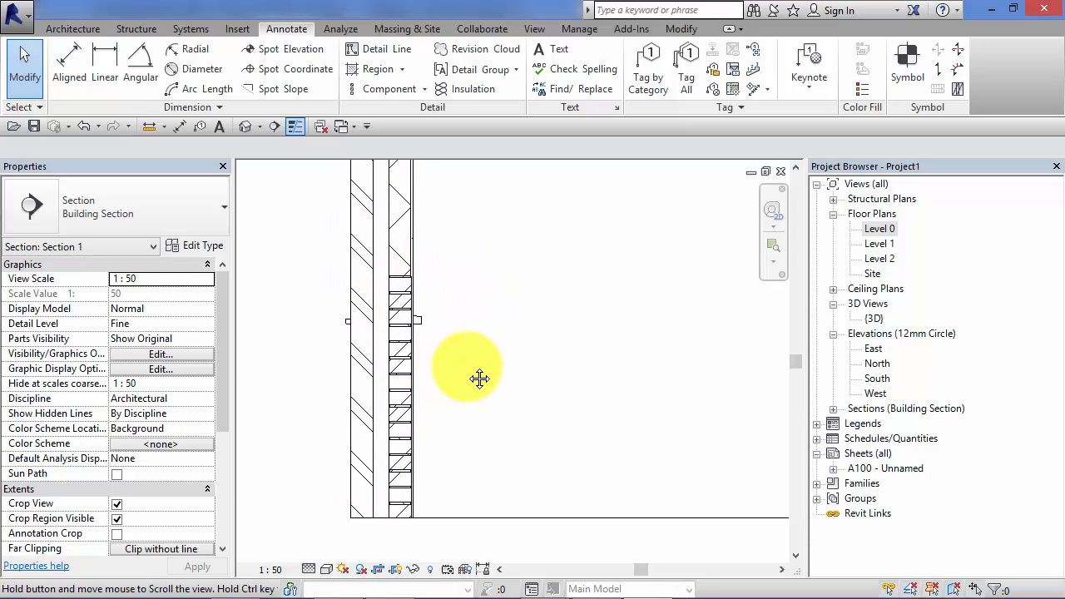
click(403, 325)
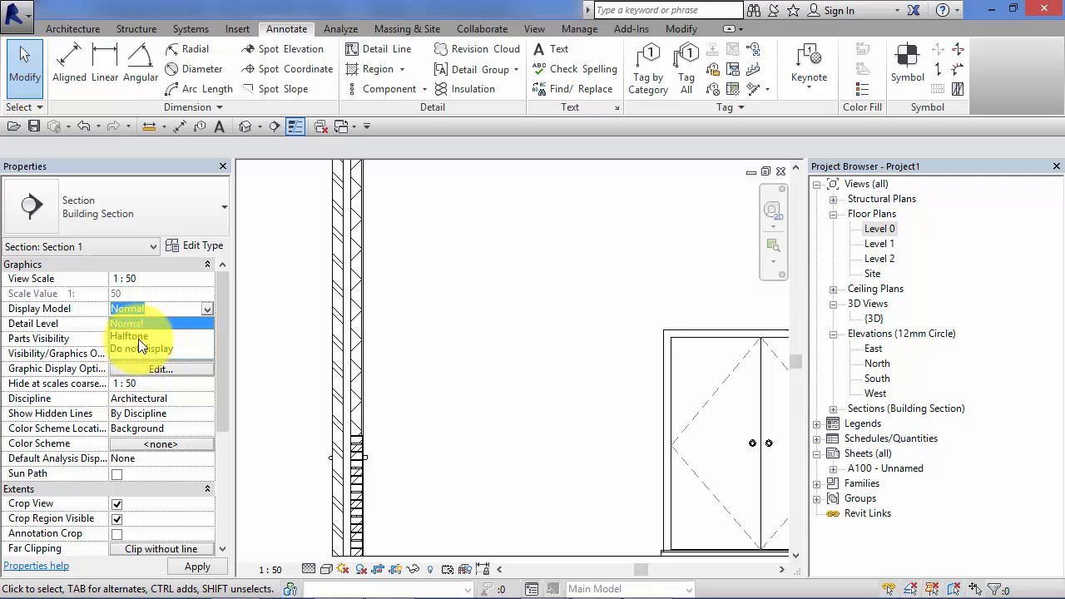
Set Section 1's Display Model to Halftone, then to Do not display.
click(129, 336)
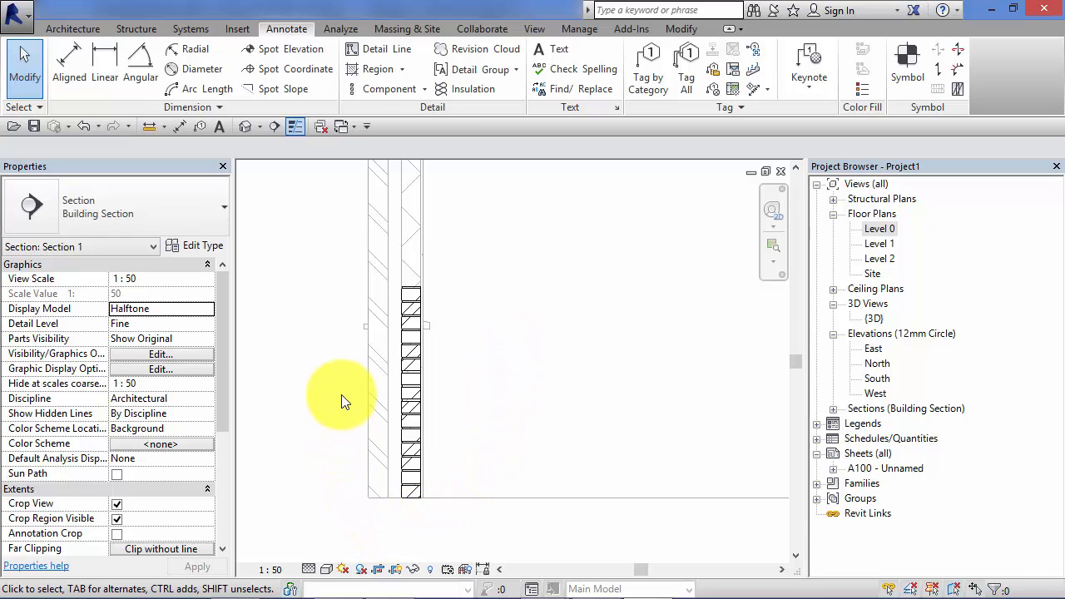
click(399, 357)
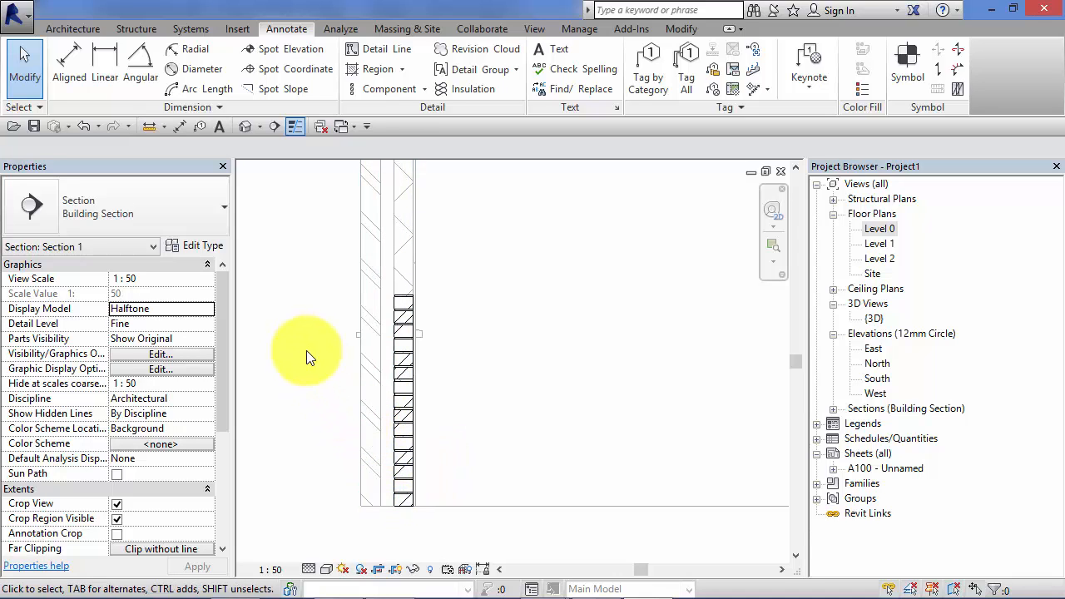
click(367, 448)
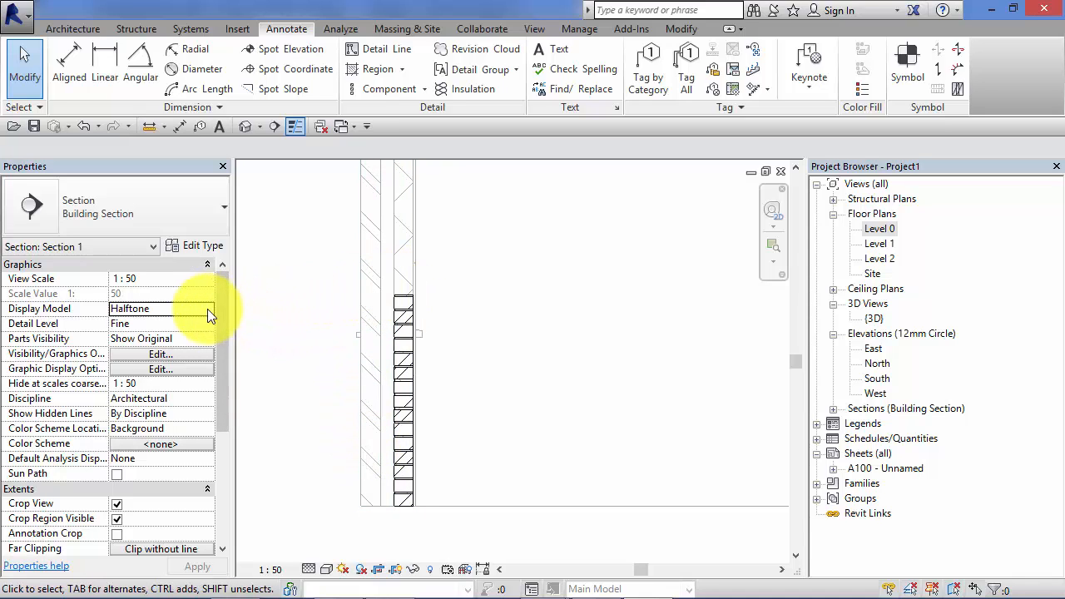
click(207, 308)
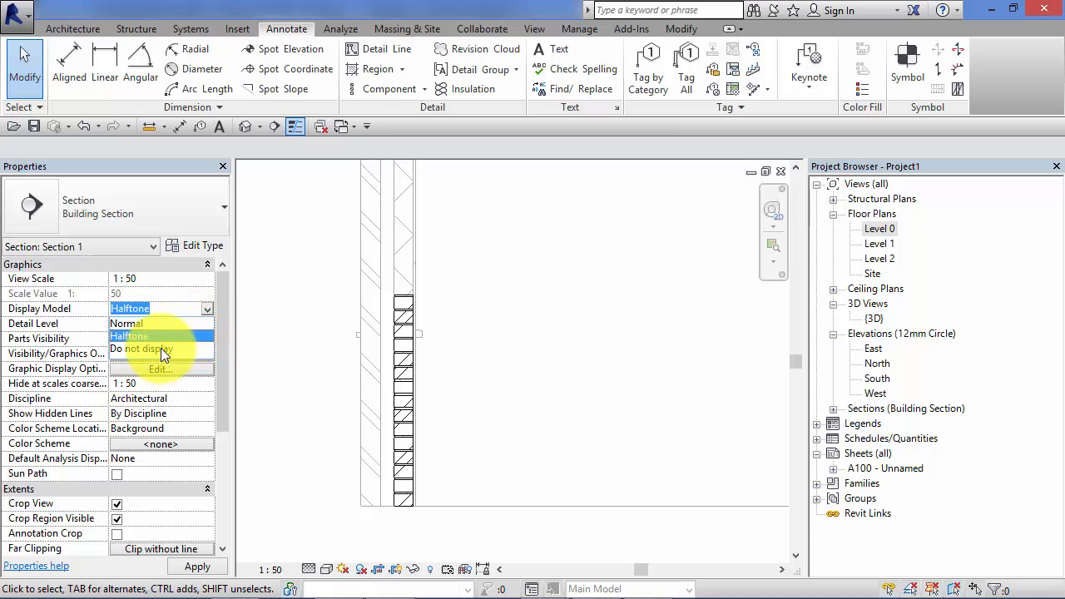
click(141, 349)
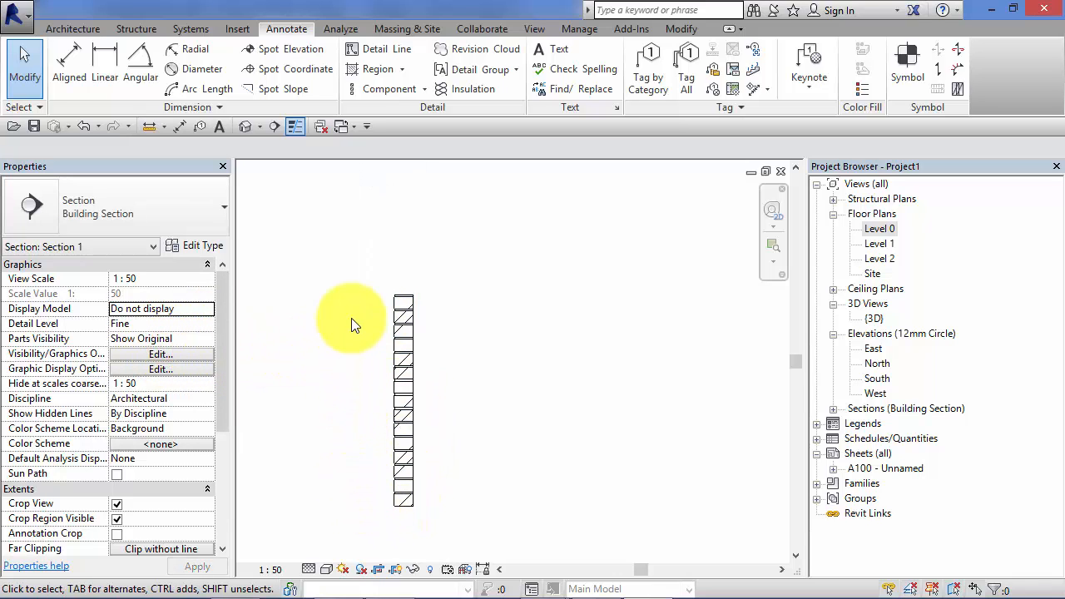
mouse_move(426, 264)
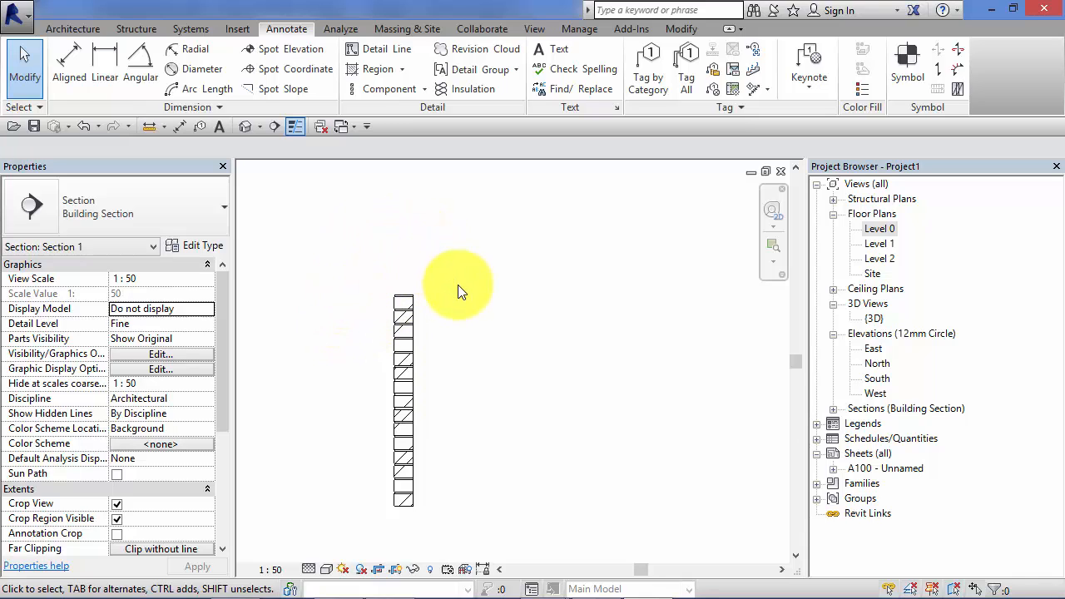
mouse_move(453, 287)
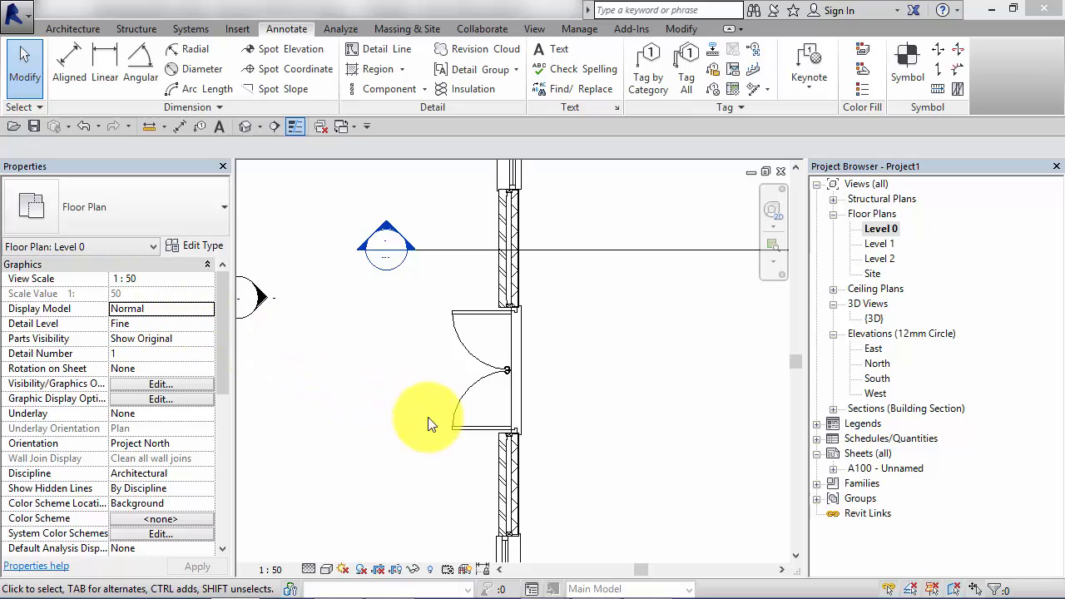
mouse_move(274, 490)
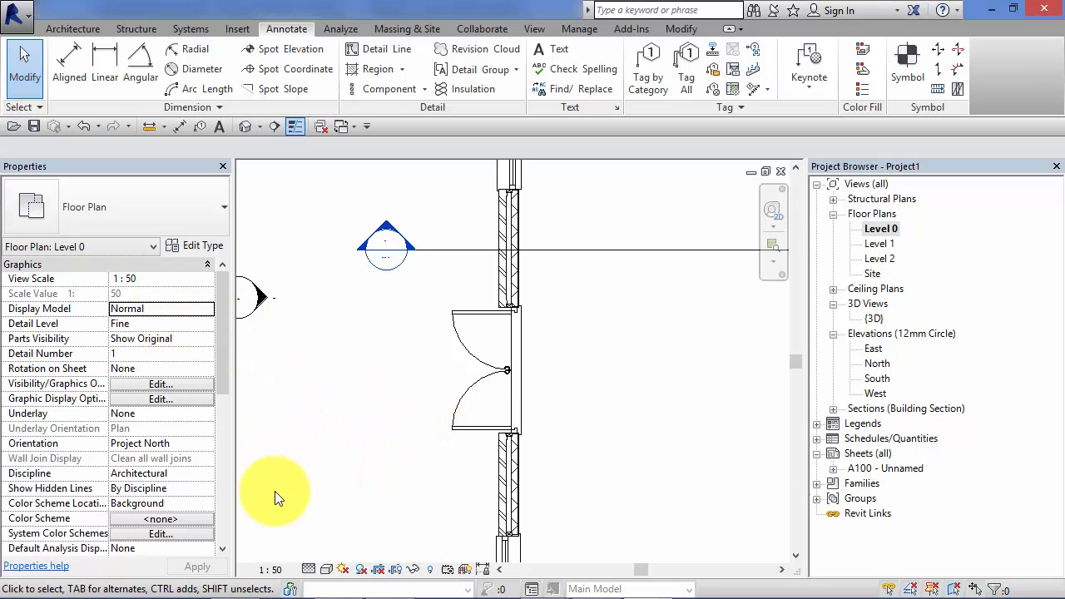
Adjust the Level 0 plan's detail level in the view control bar, keeping Fine.
click(308, 569)
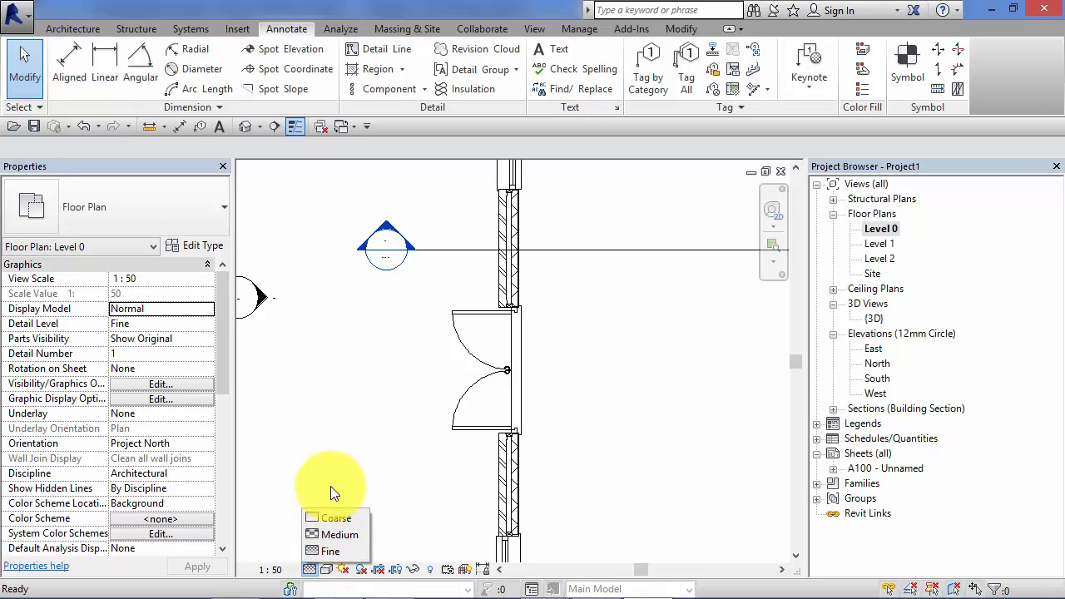
mouse_move(395, 499)
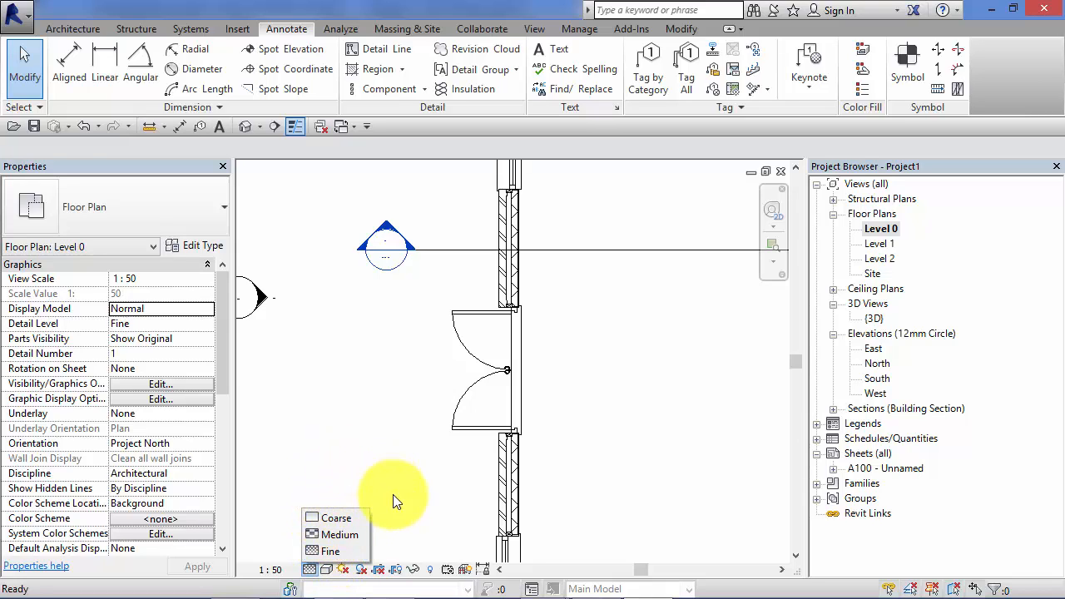
mouse_move(407, 529)
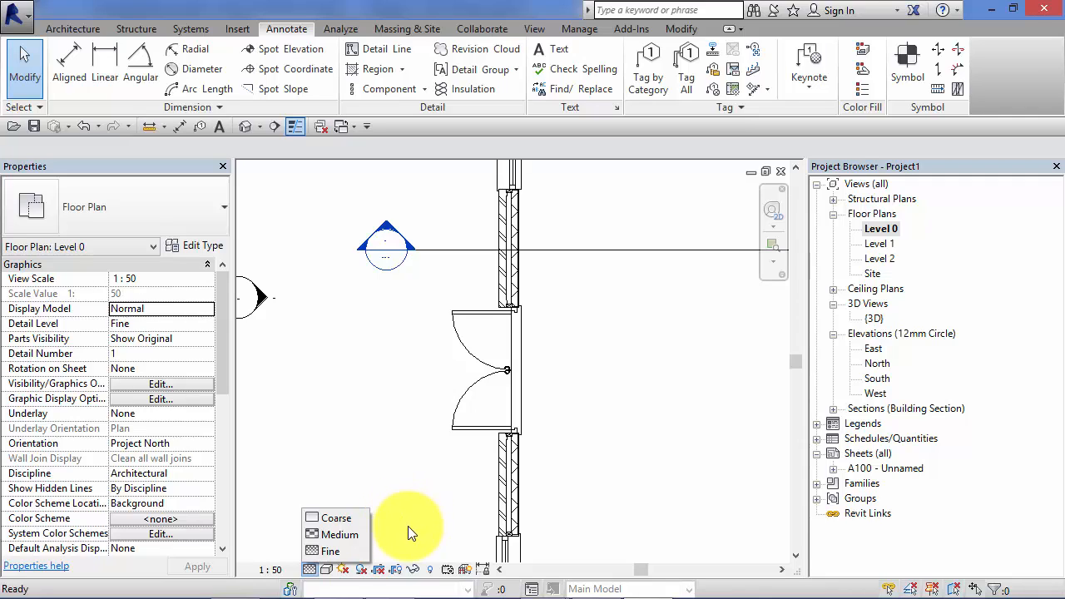
mouse_move(391, 553)
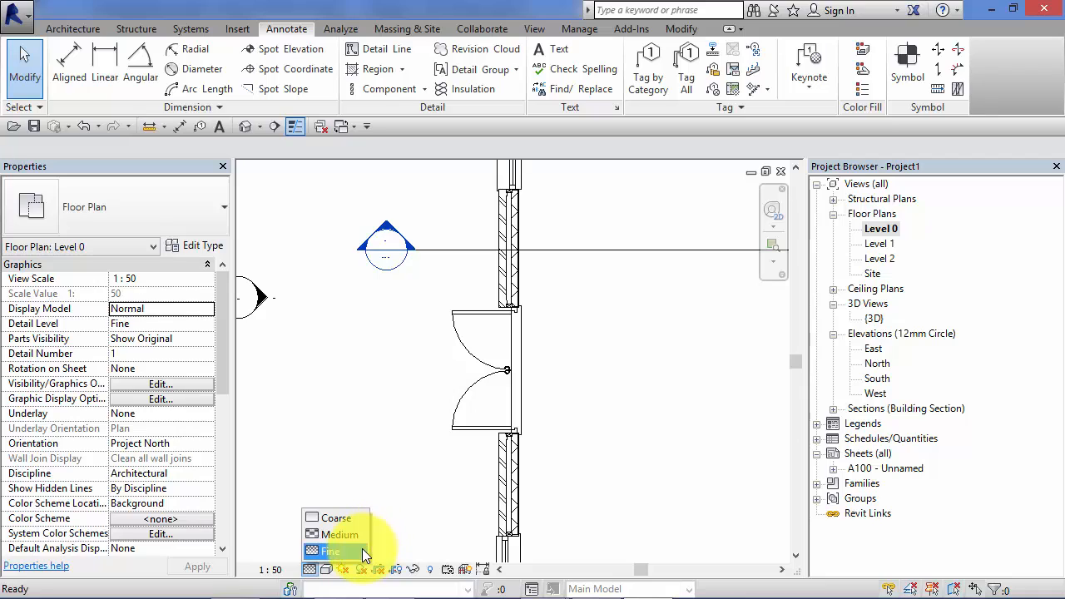
mouse_move(339, 533)
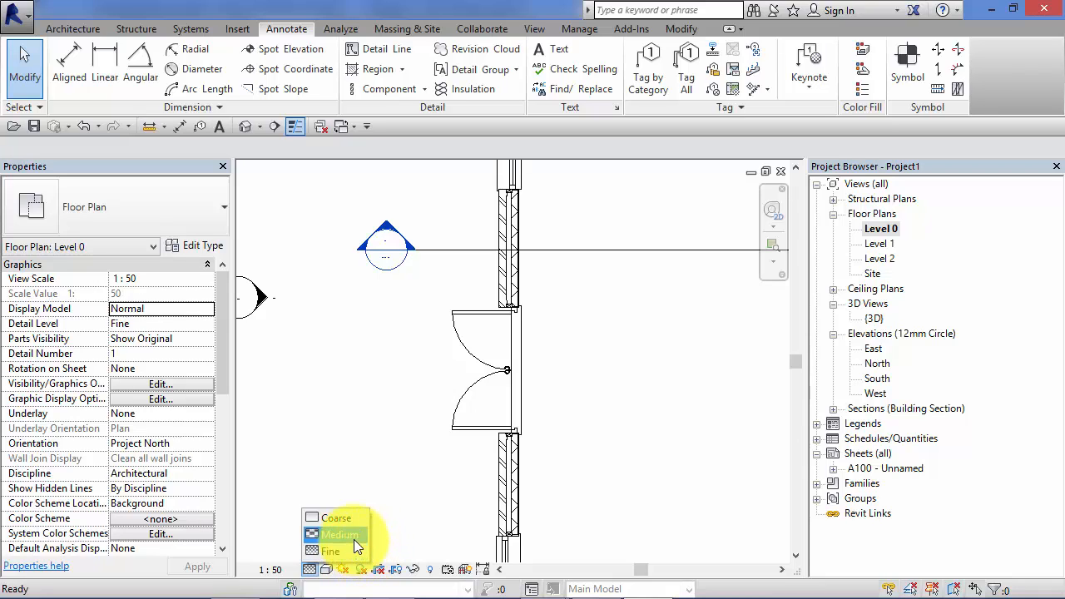
click(408, 432)
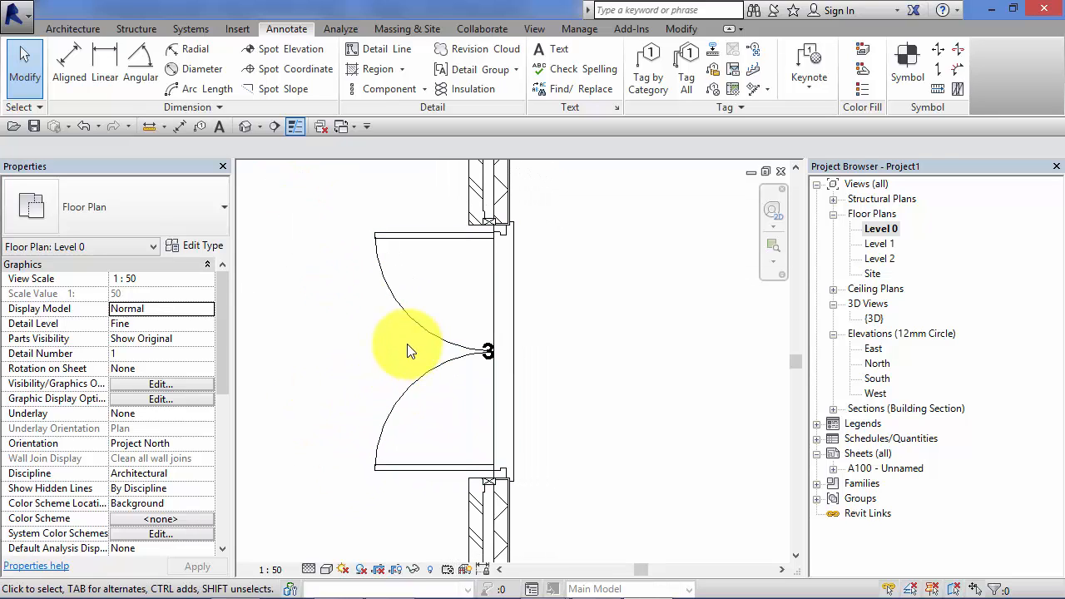
click(432, 349)
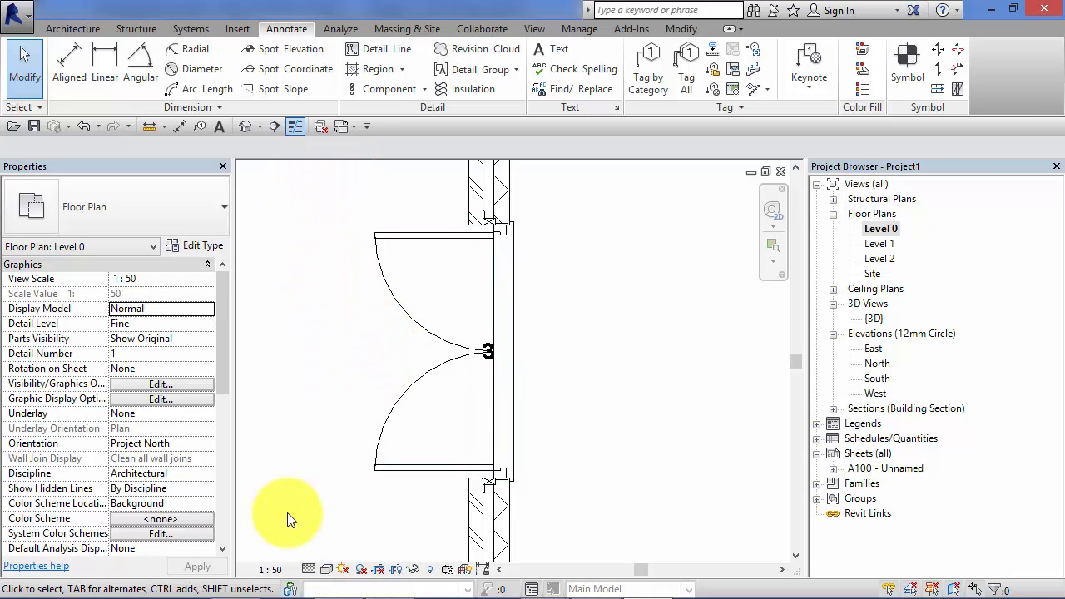
mouse_move(369, 507)
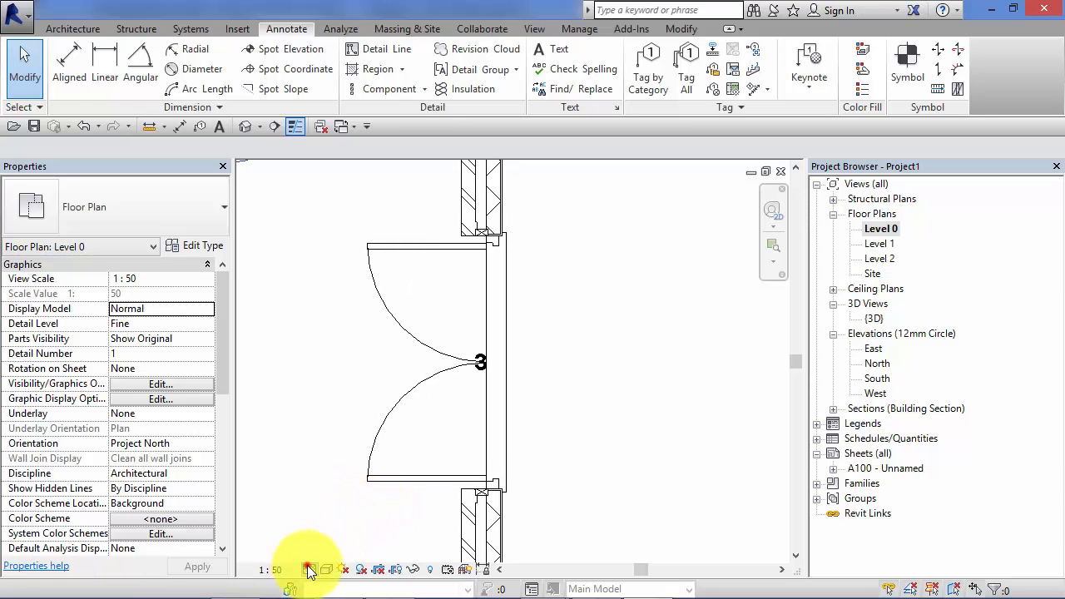
Dismiss the Project Not Saved Recently reminder and switch the Level 0 plan to Coarse detail.
click(308, 568)
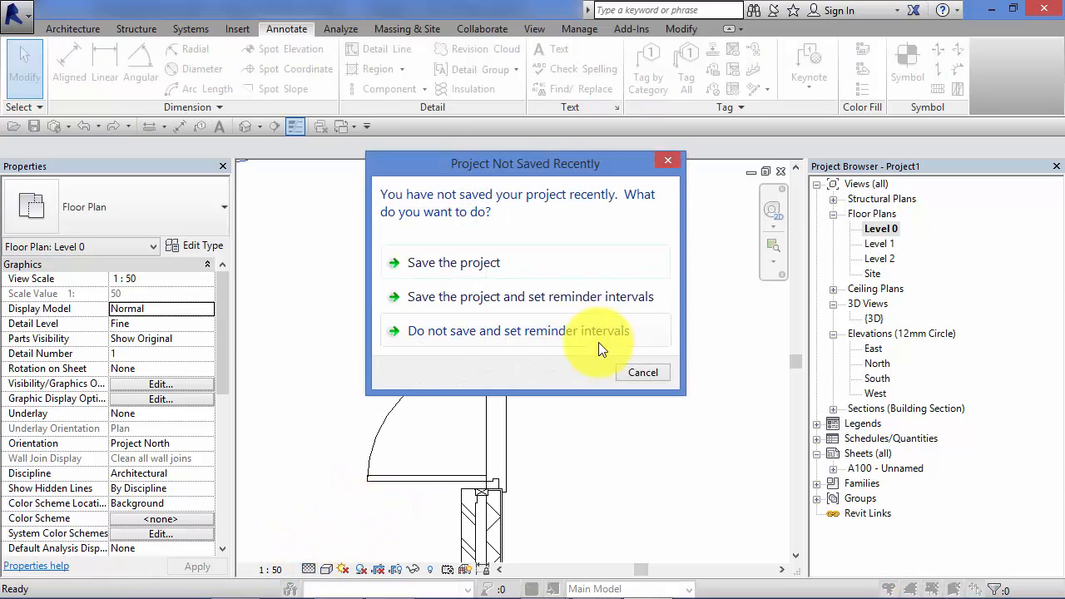
click(518, 330)
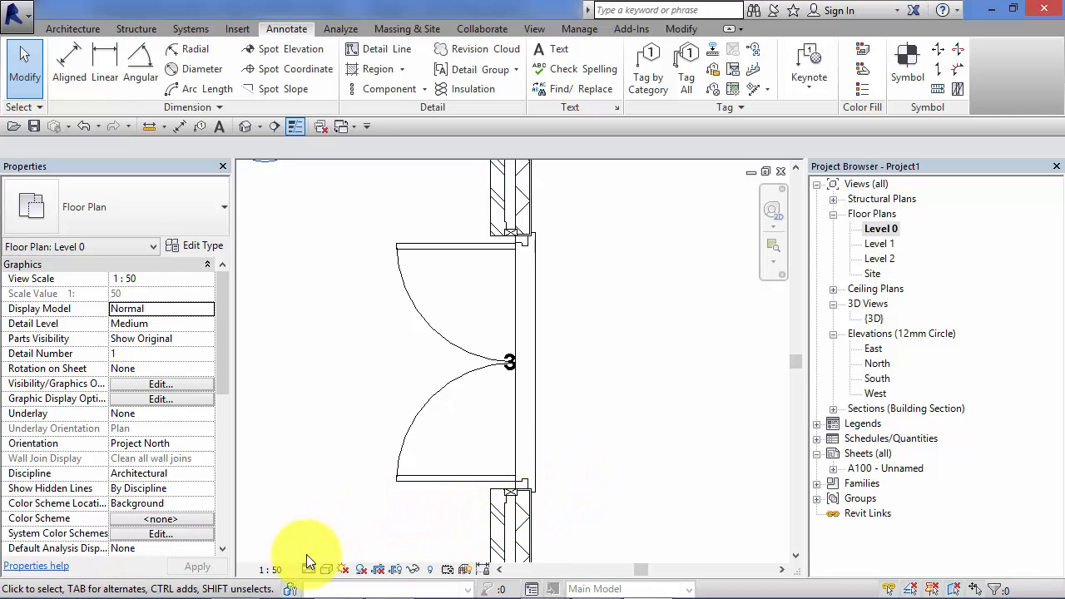
click(309, 569)
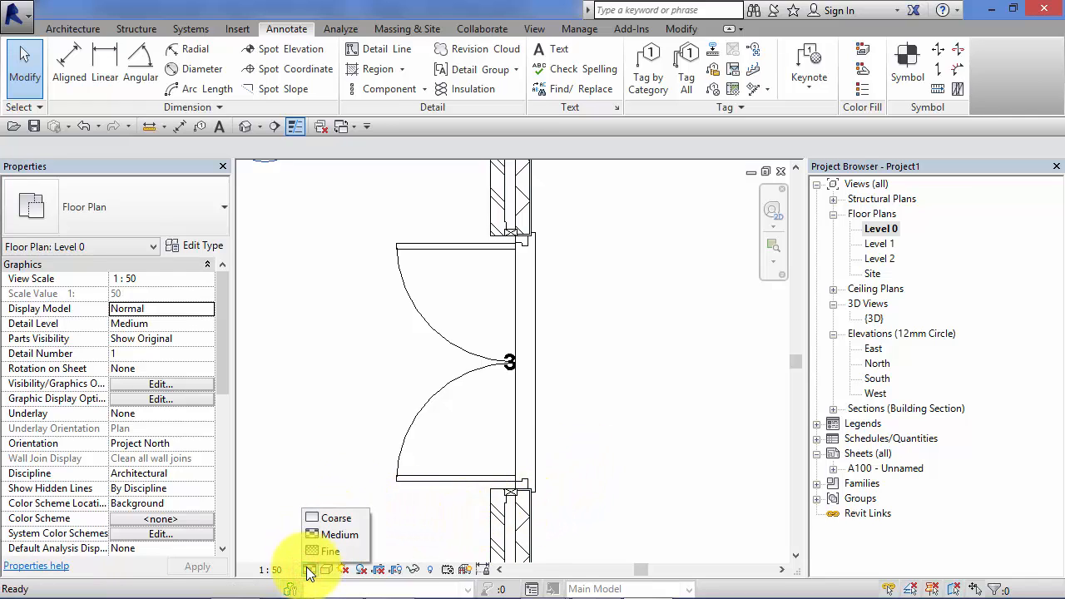
click(336, 518)
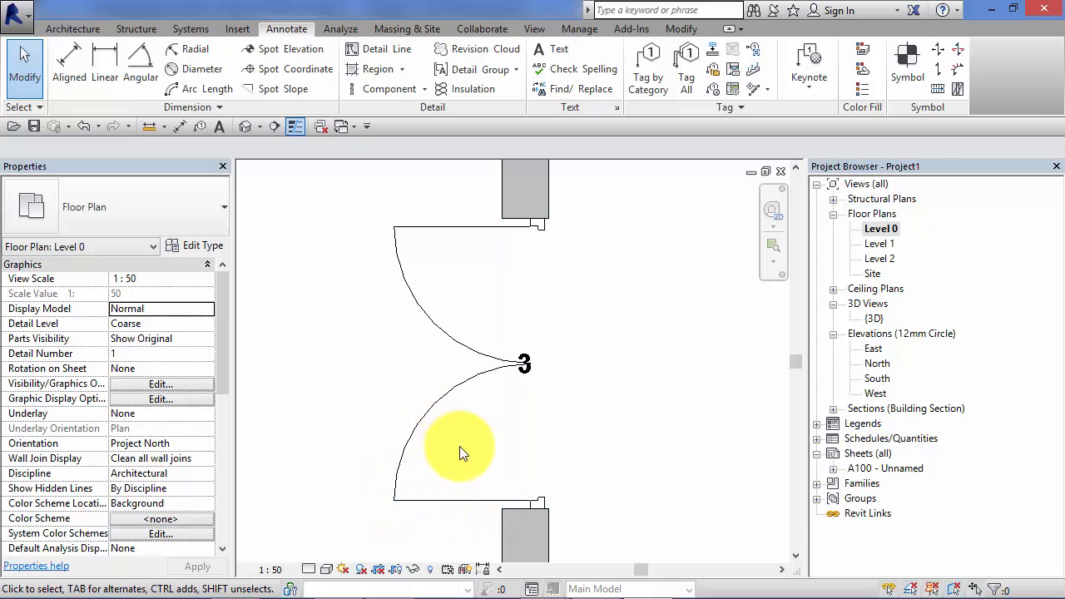
mouse_move(320, 440)
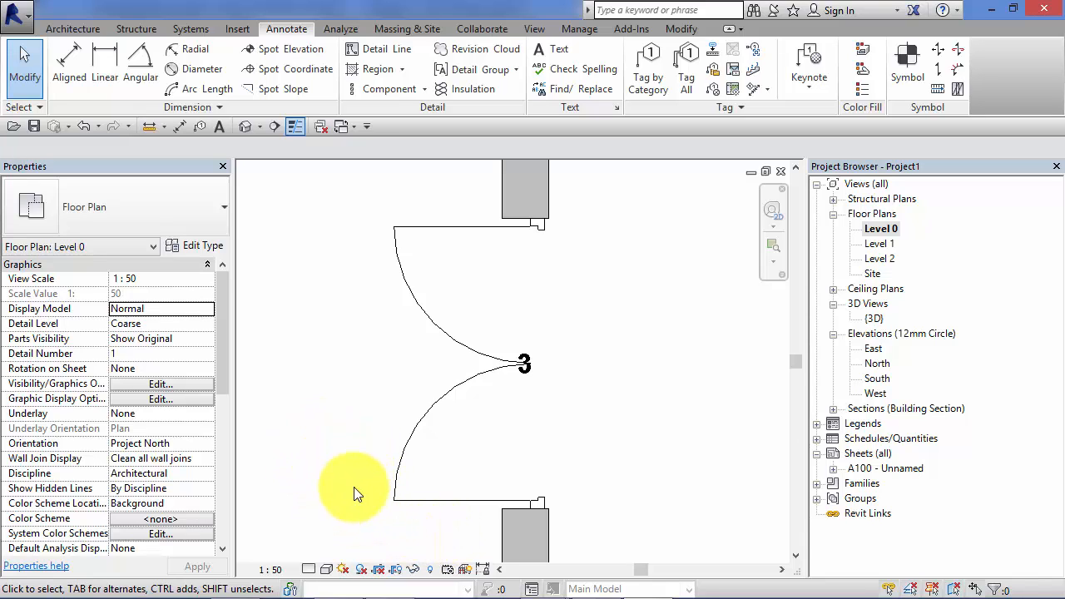
mouse_move(408, 358)
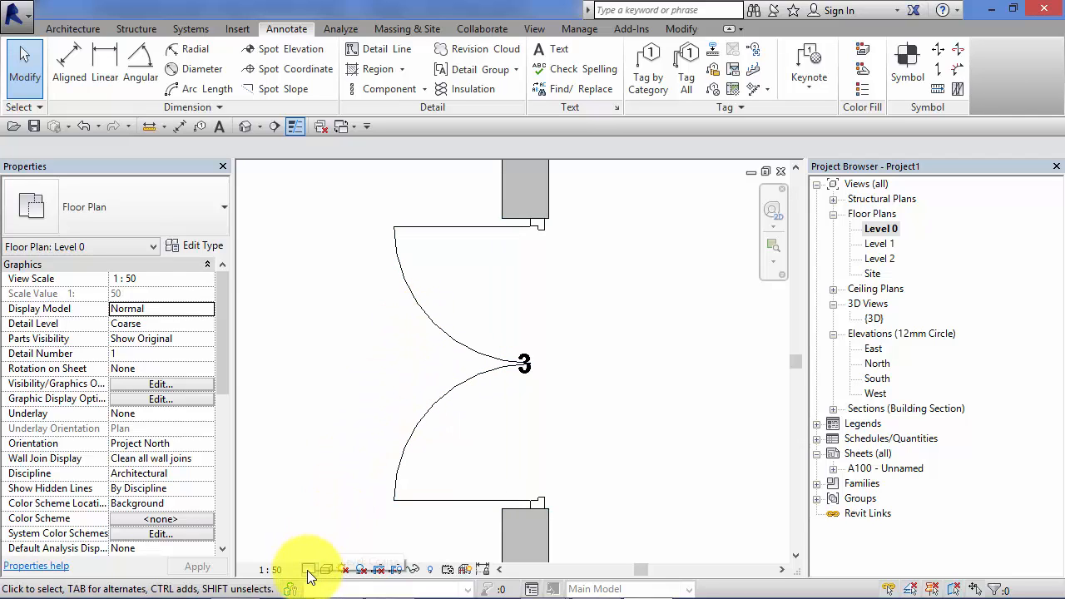
click(309, 569)
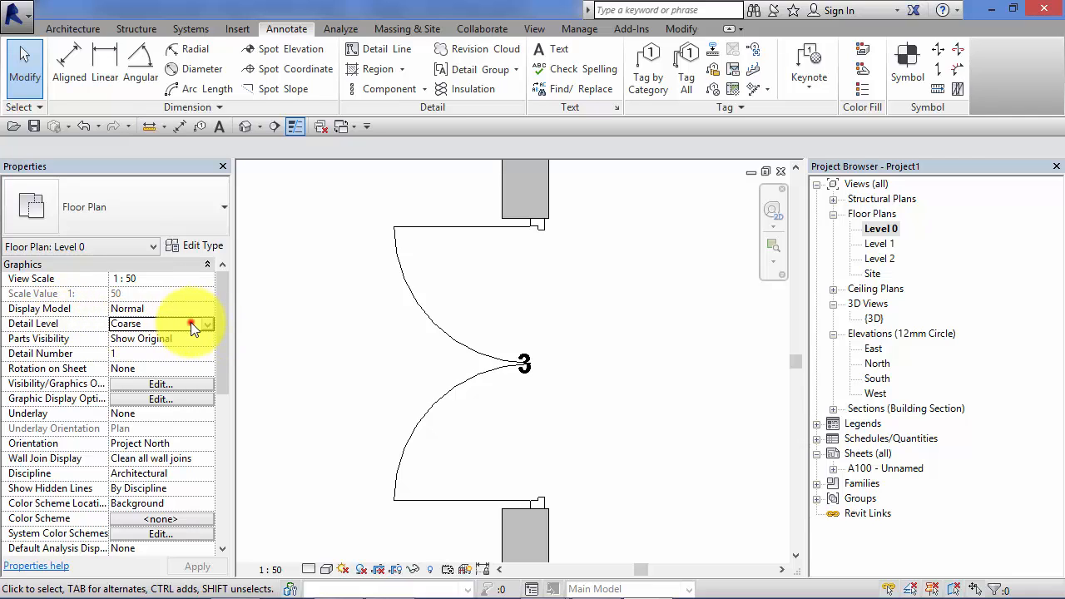
Set the Level 0 plan's Detail Level back to Fine in Properties.
click(207, 322)
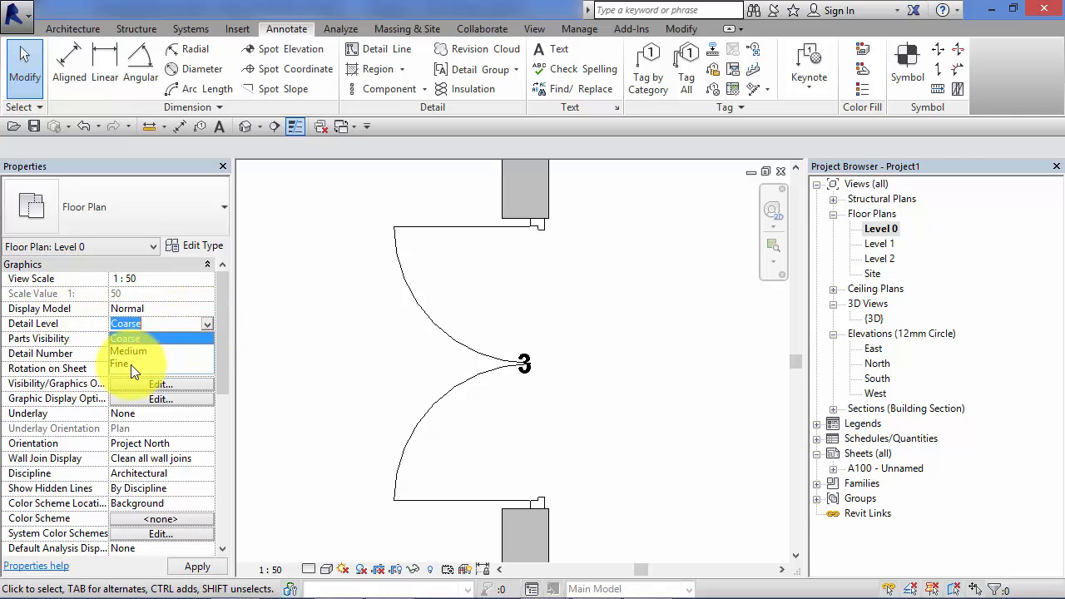
click(119, 363)
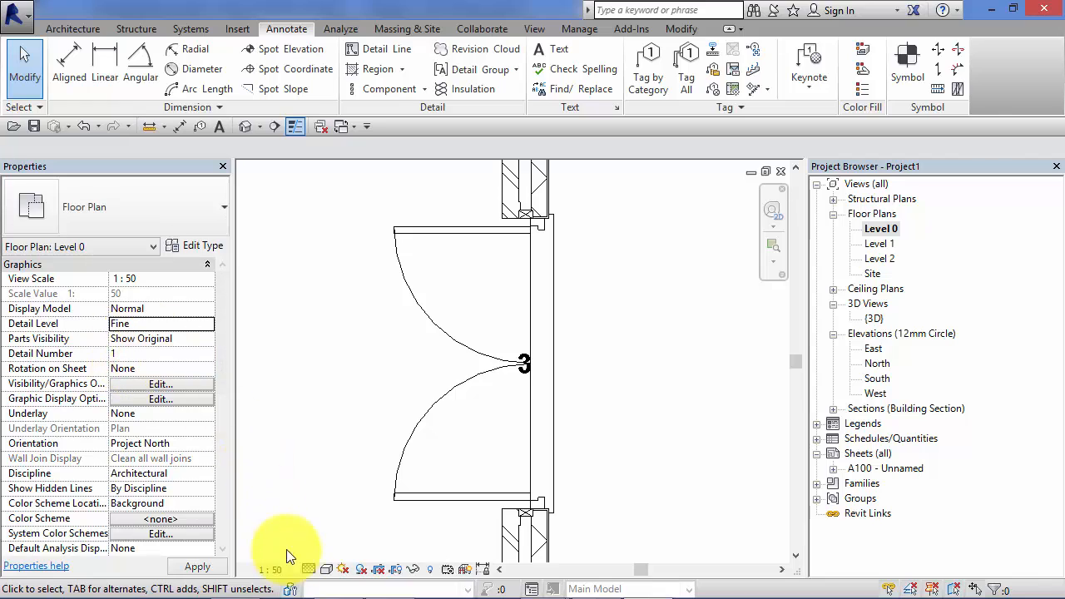
mouse_move(308, 569)
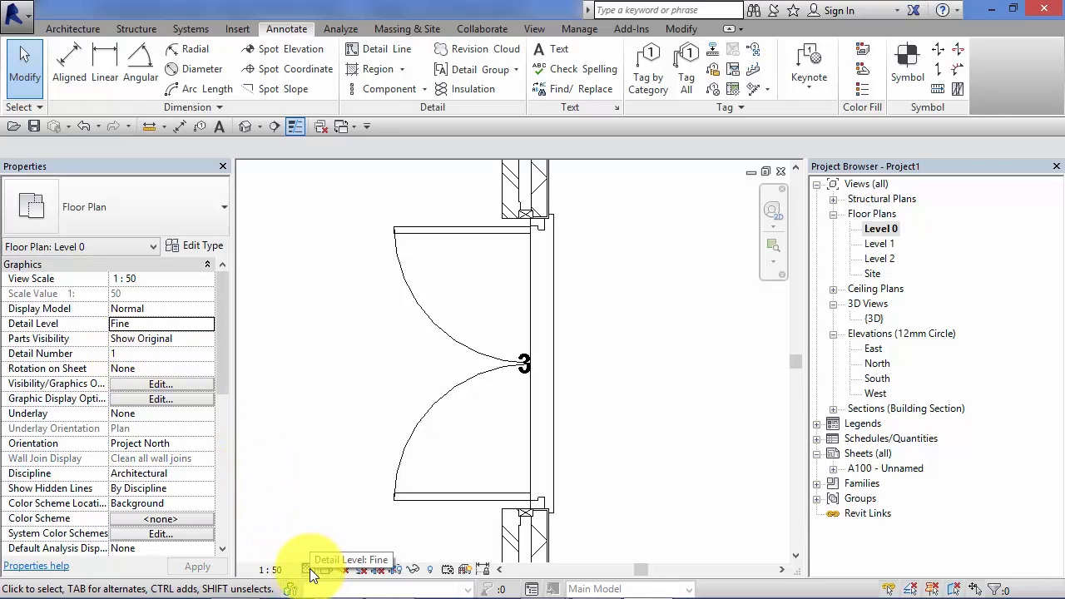
mouse_move(279, 395)
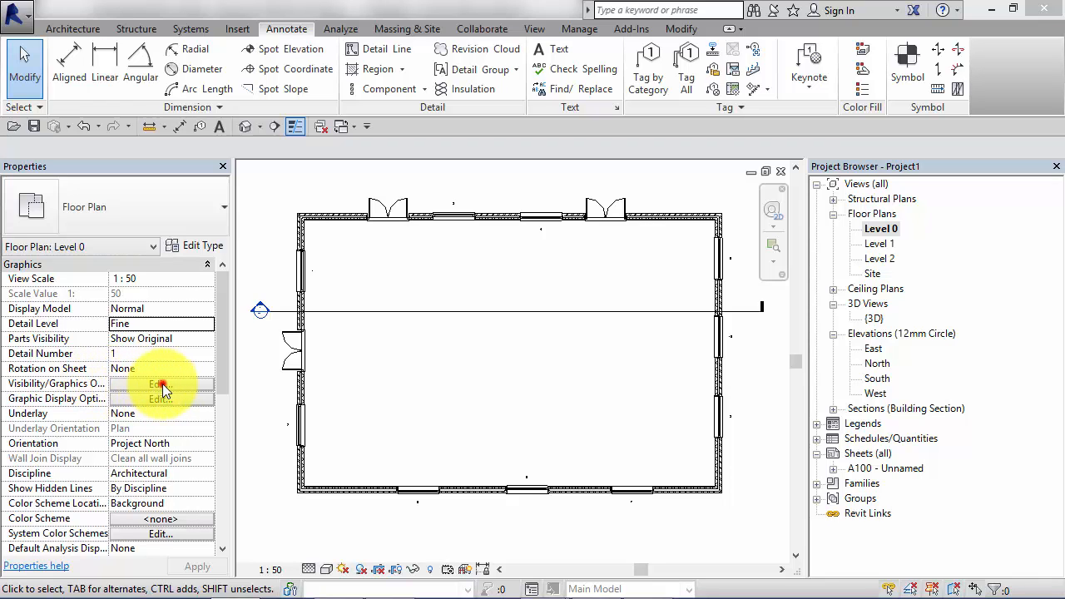
click(160, 383)
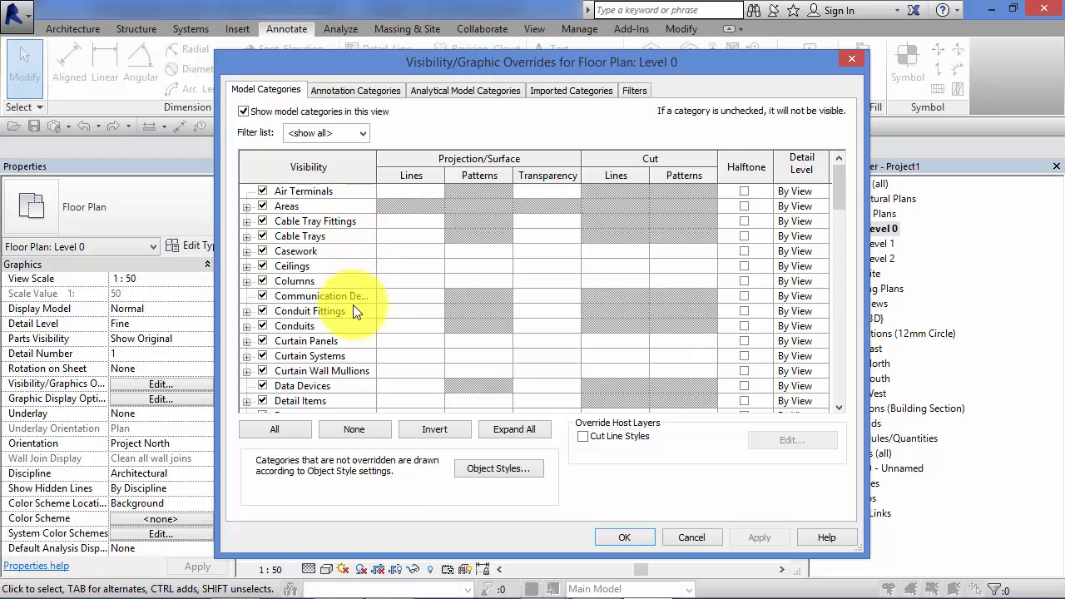
mouse_move(349, 275)
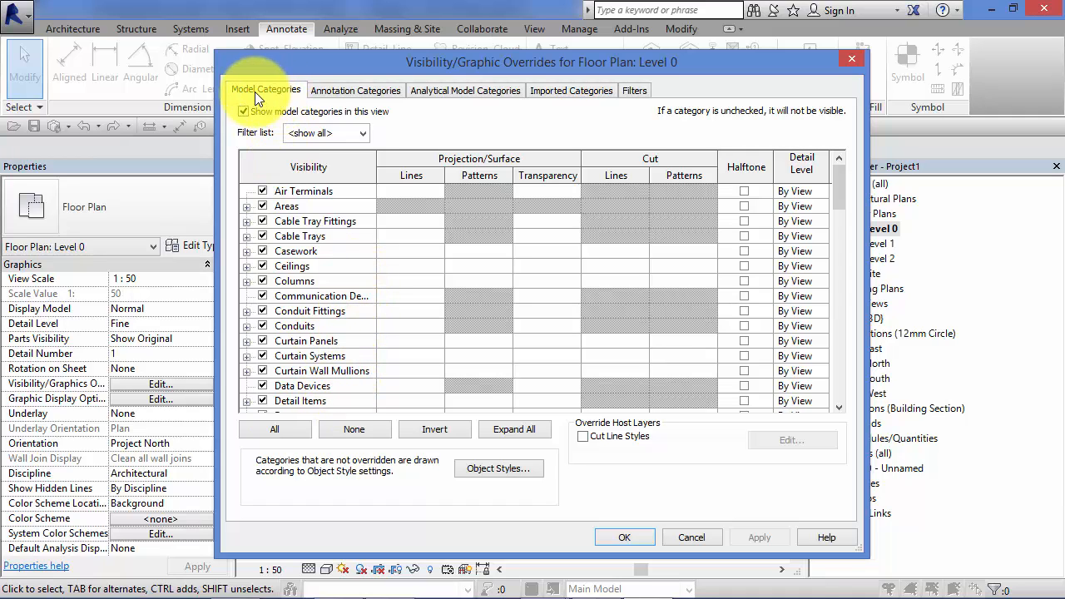
click(355, 90)
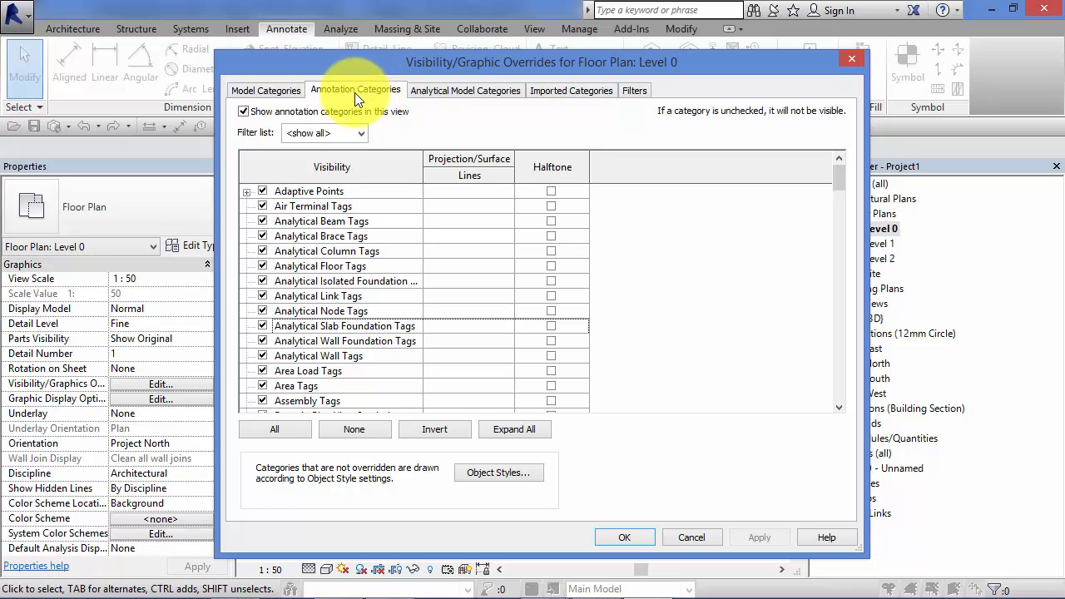
mouse_move(547, 92)
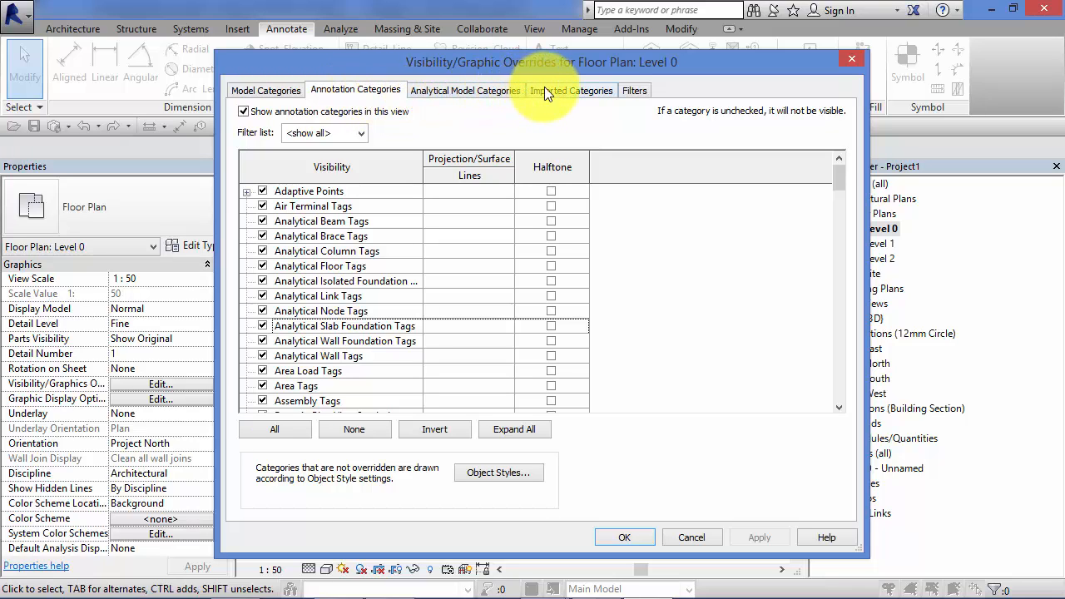
mouse_move(743, 92)
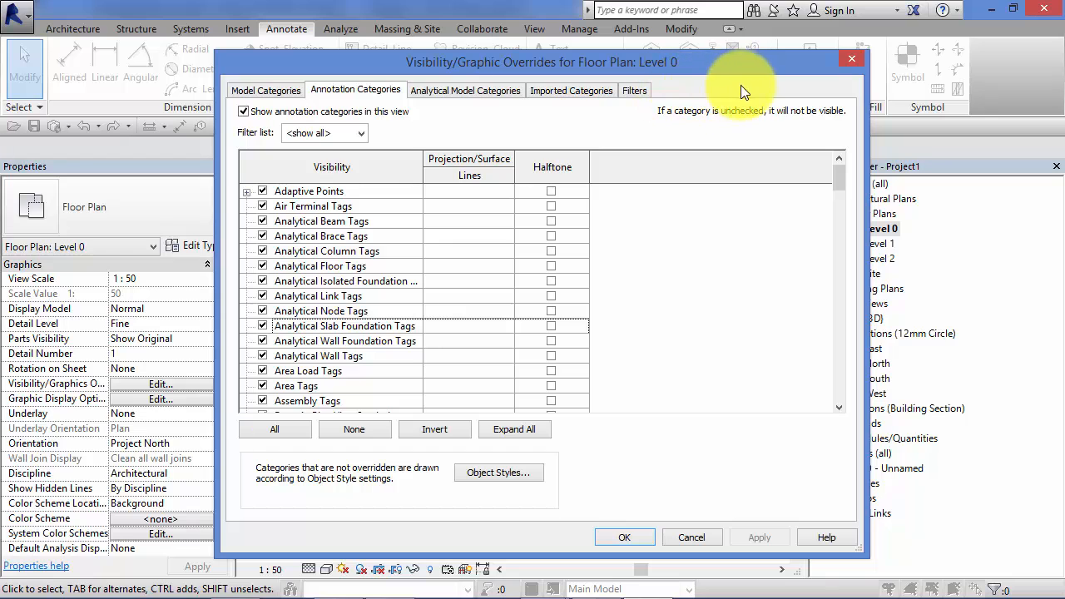
click(265, 90)
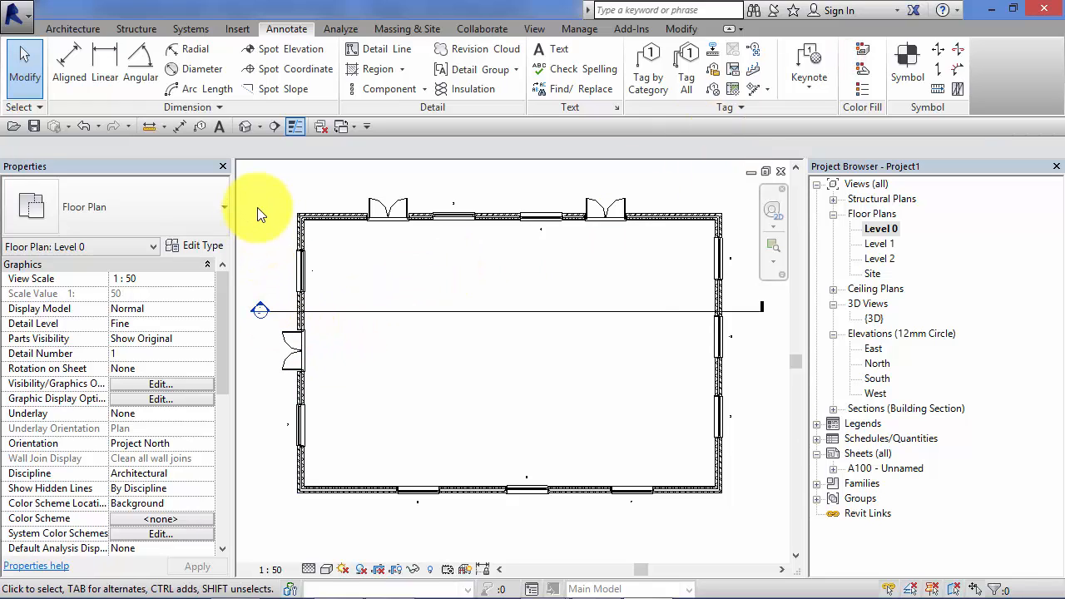
mouse_move(259, 199)
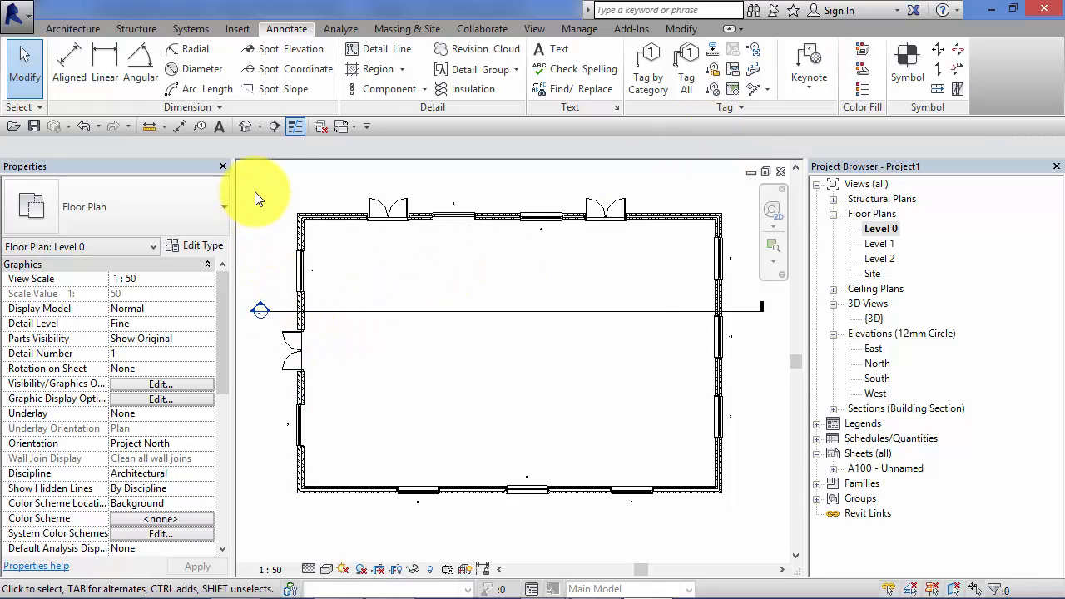
mouse_move(291, 175)
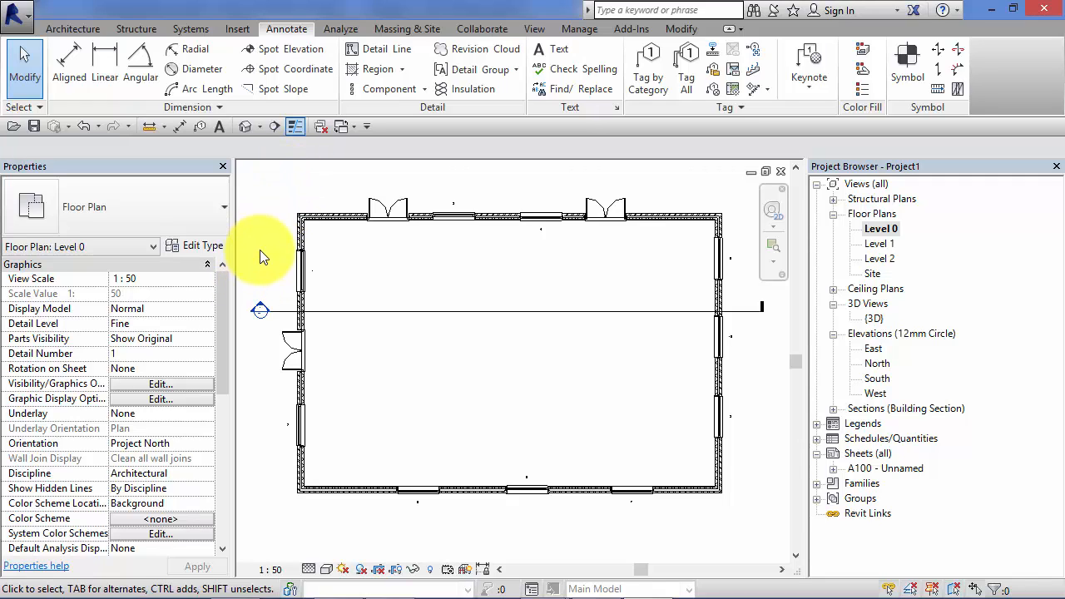
mouse_move(333, 179)
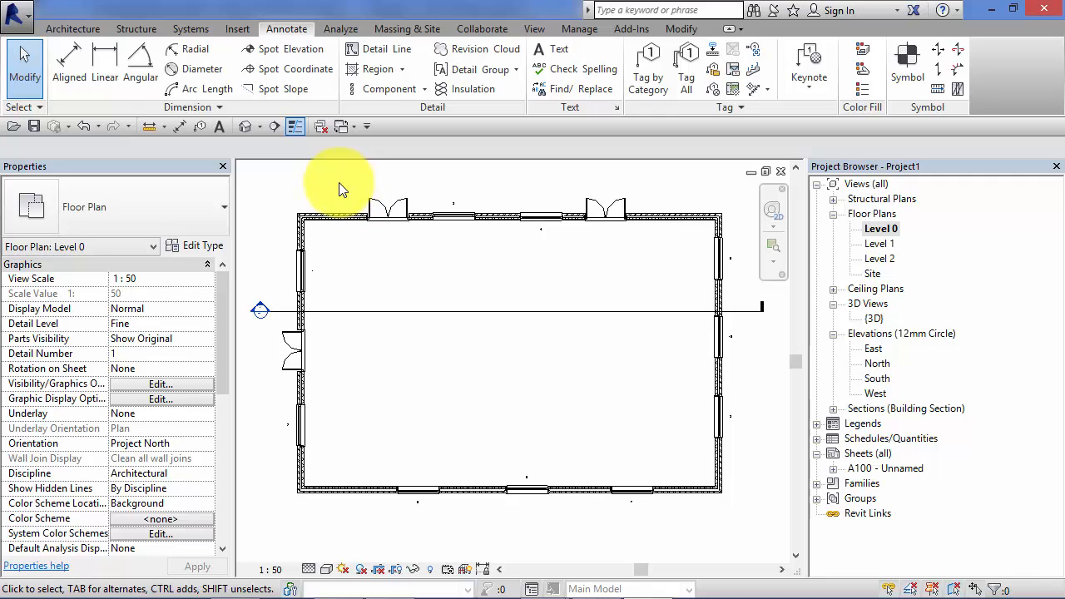
mouse_move(337, 192)
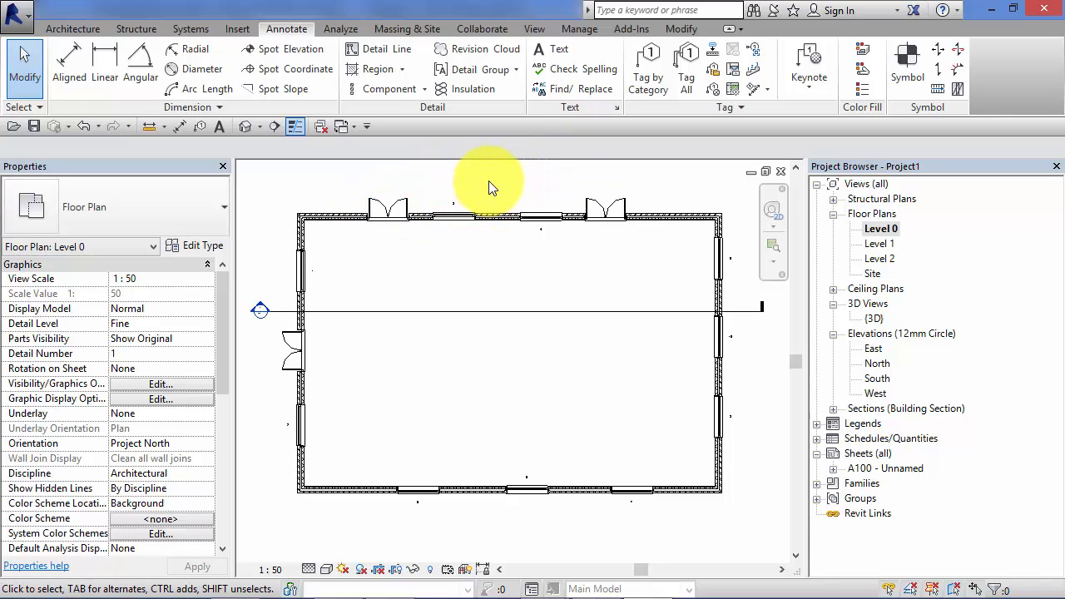
click(160, 383)
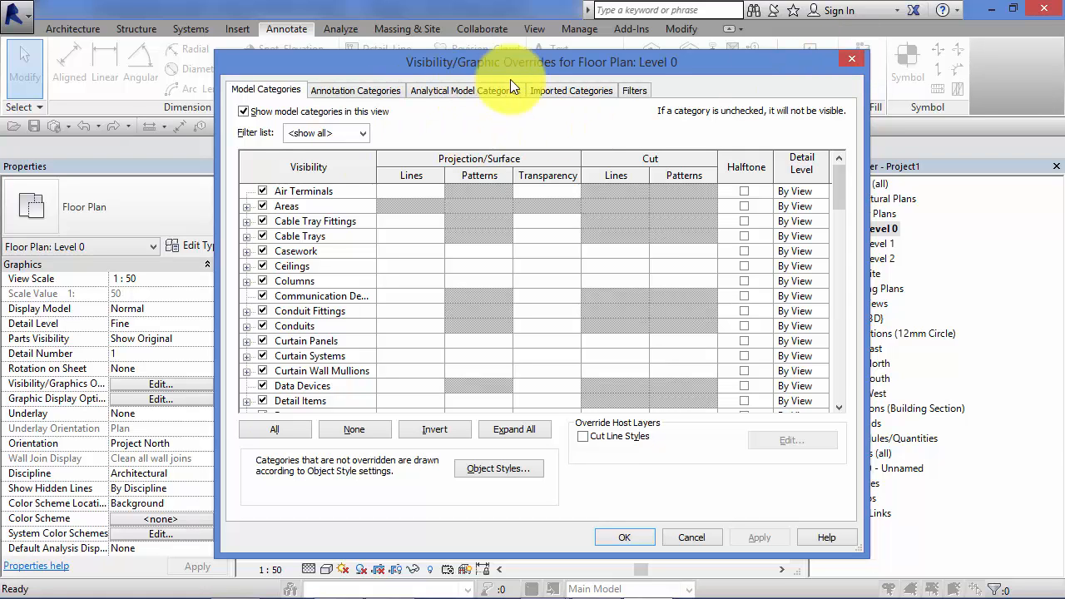
click(624, 536)
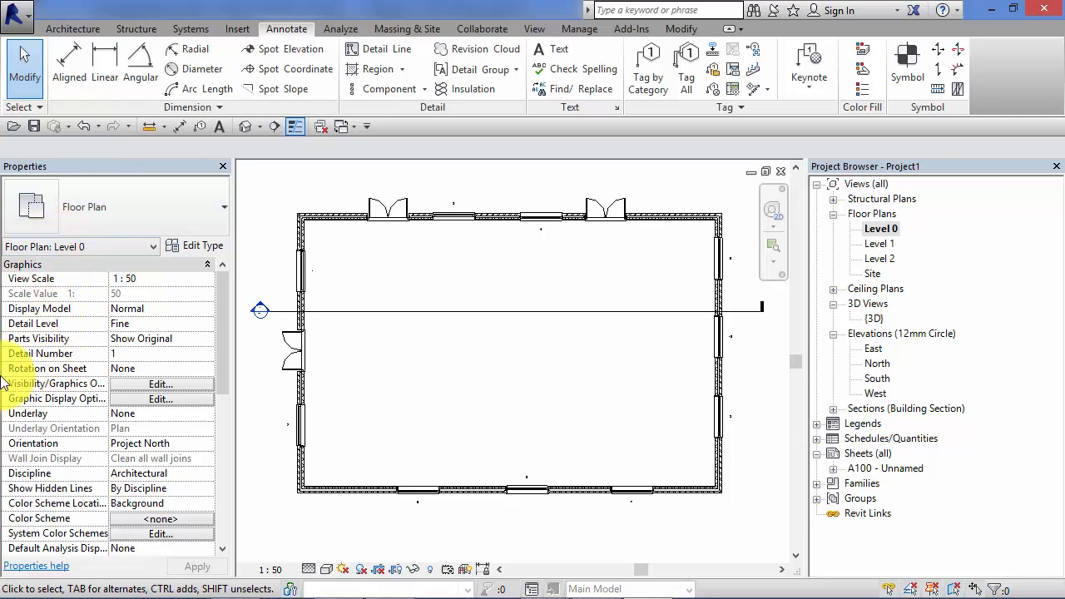
mouse_move(54, 384)
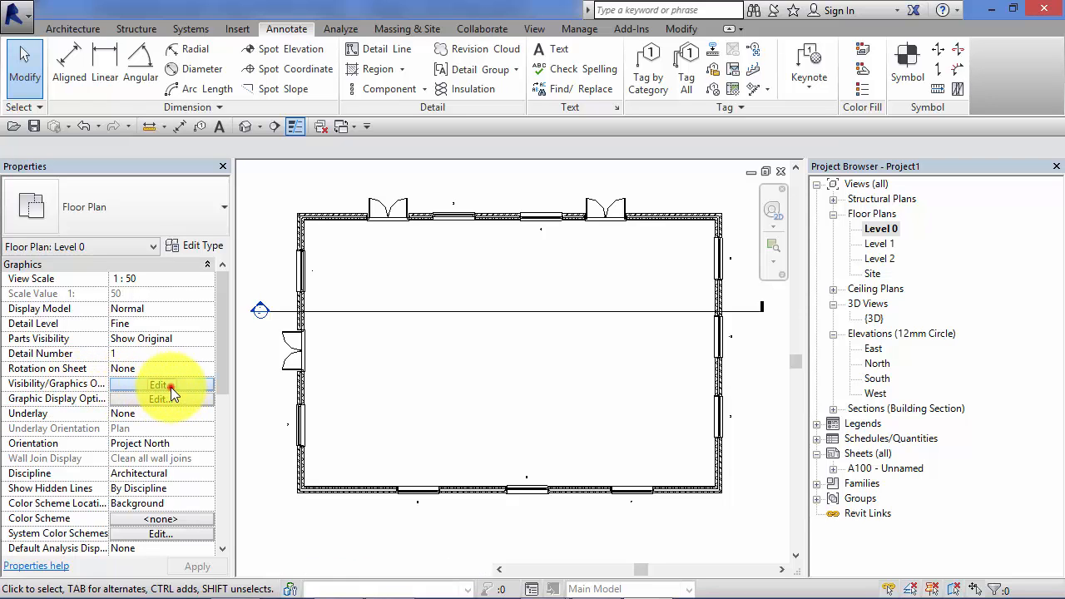
click(159, 384)
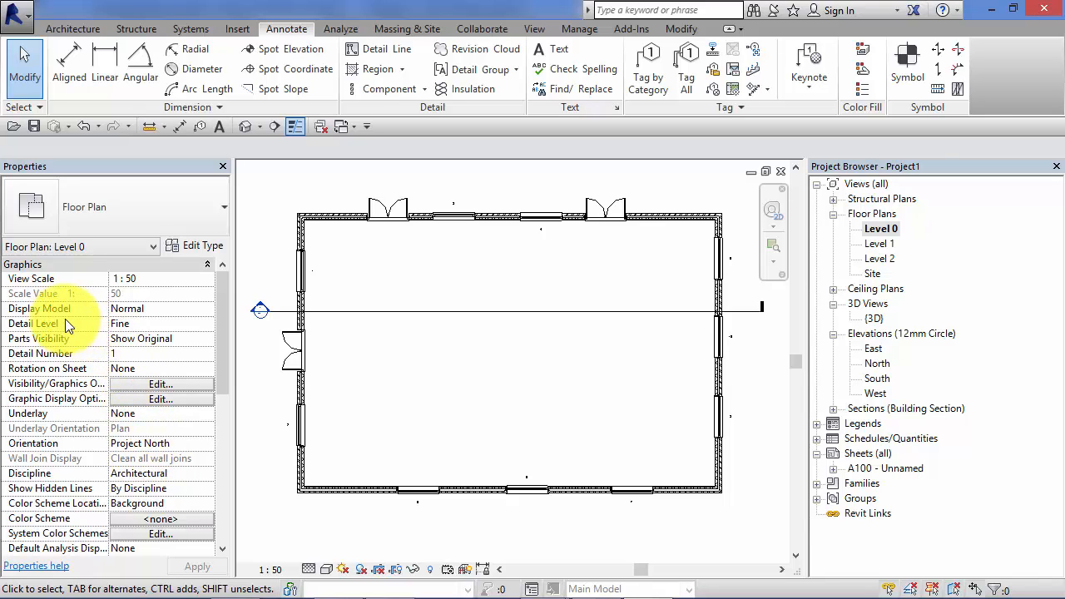
mouse_move(254, 404)
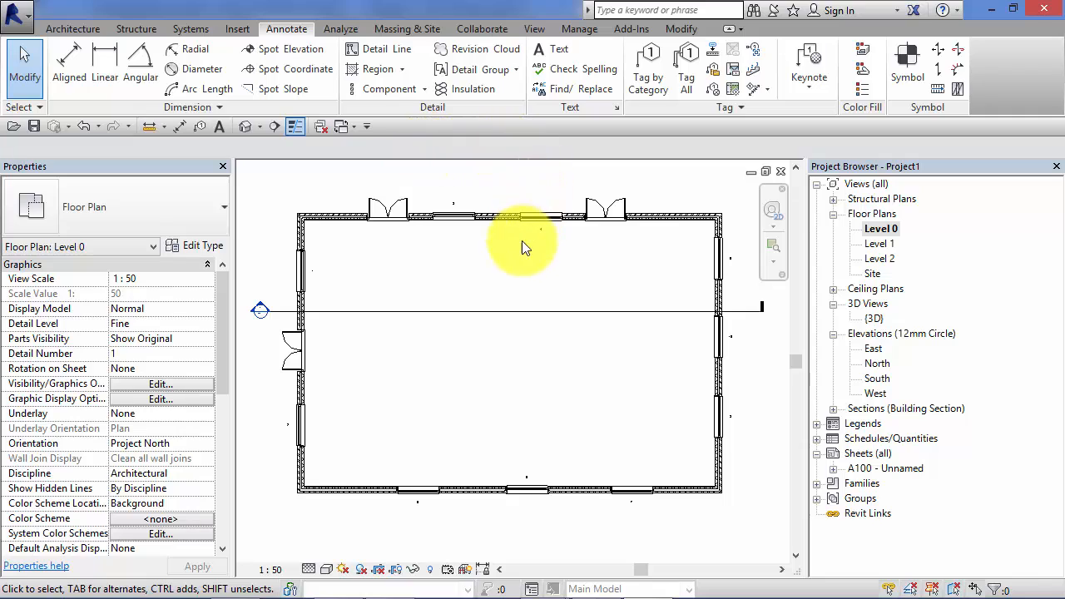
click(73, 28)
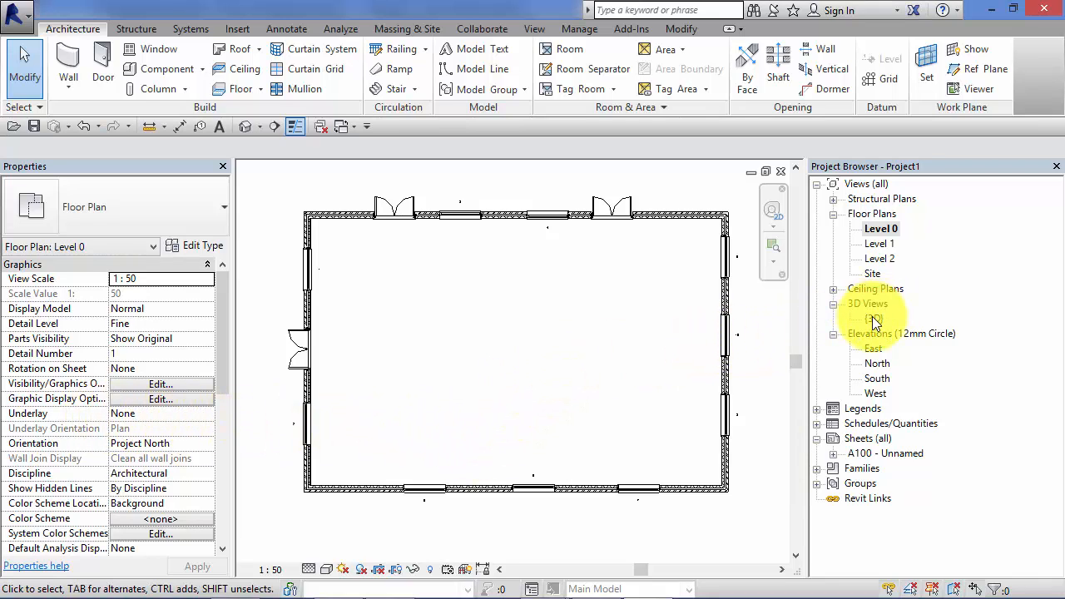
double_click(874, 317)
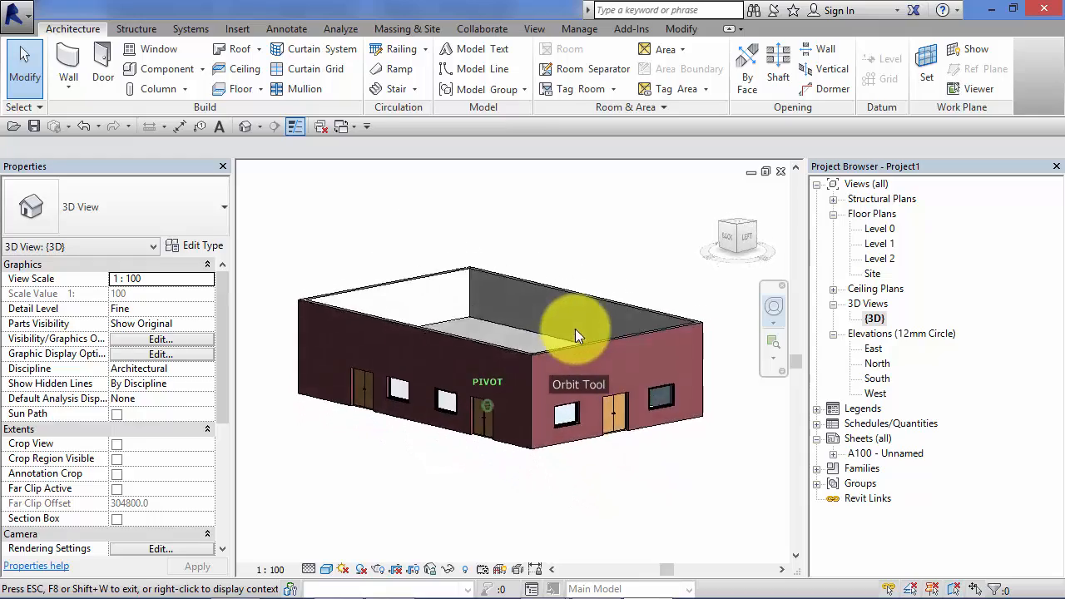
drag(578, 333, 533, 345)
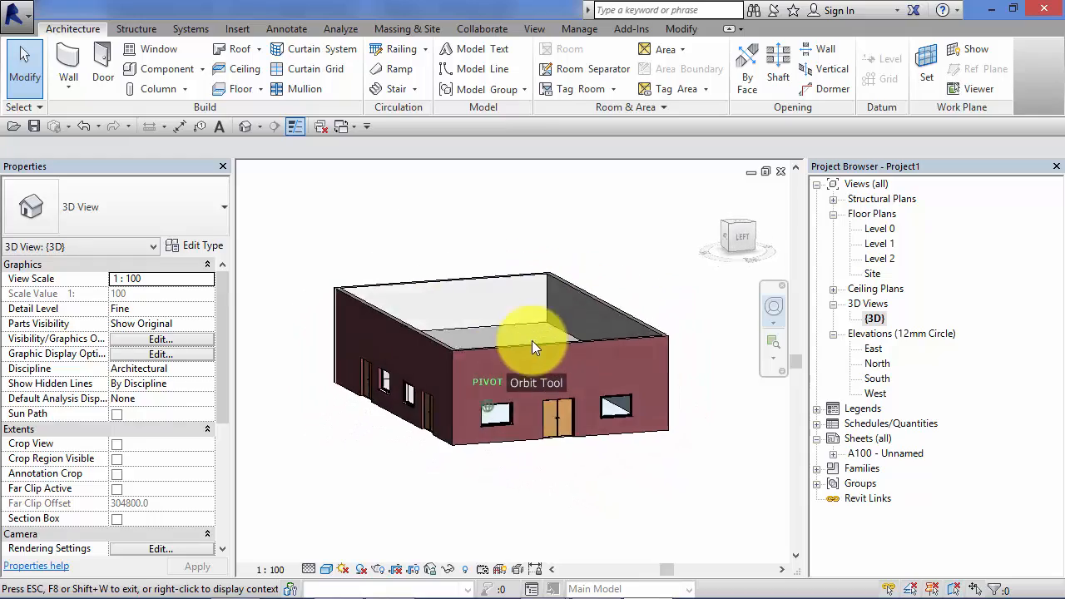
drag(532, 347, 387, 391)
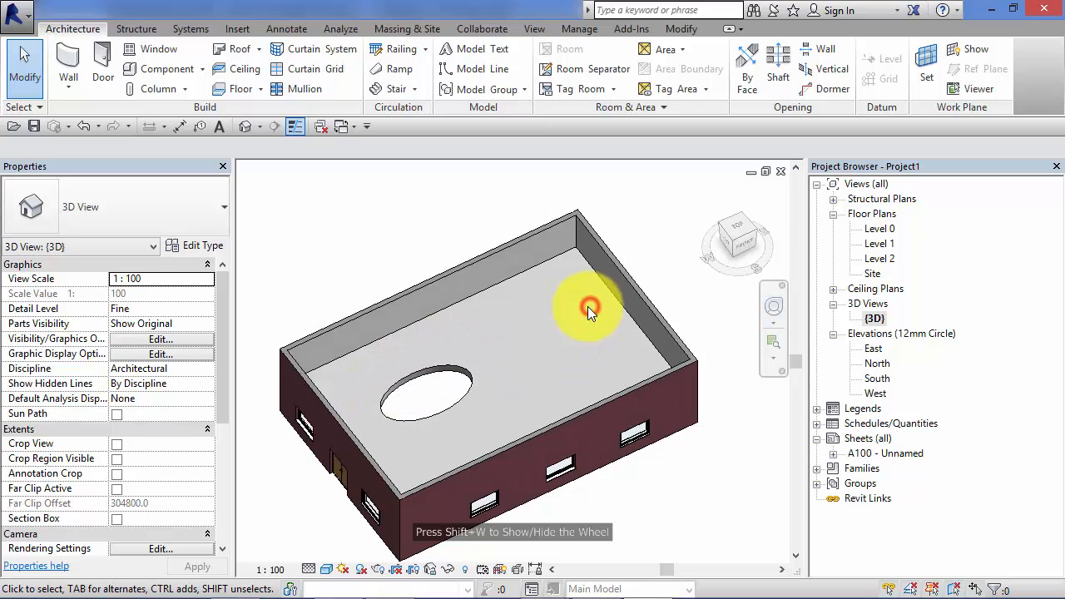
click(590, 311)
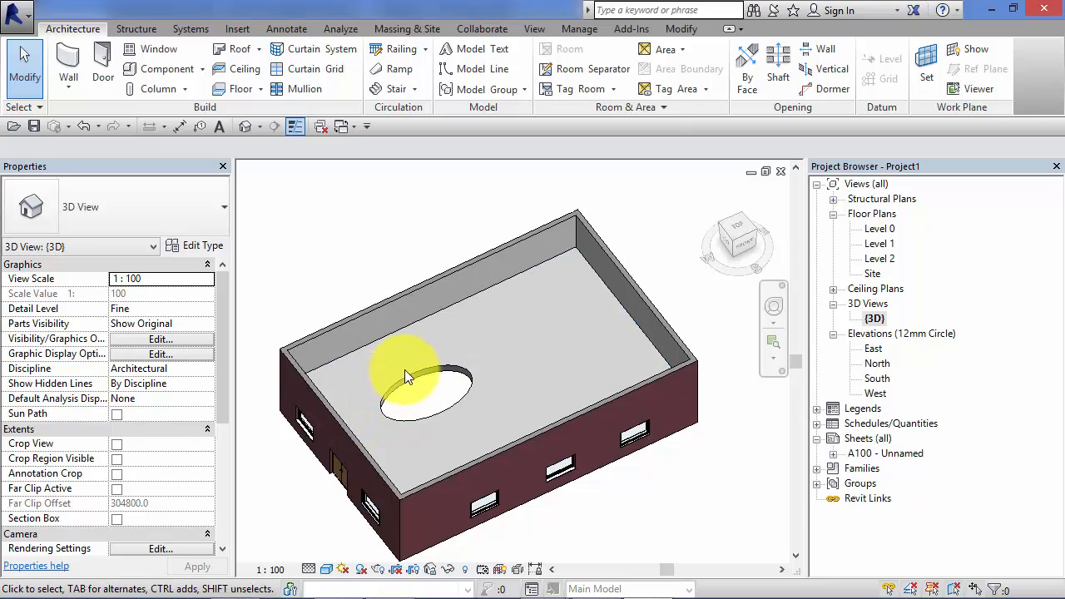
click(632, 291)
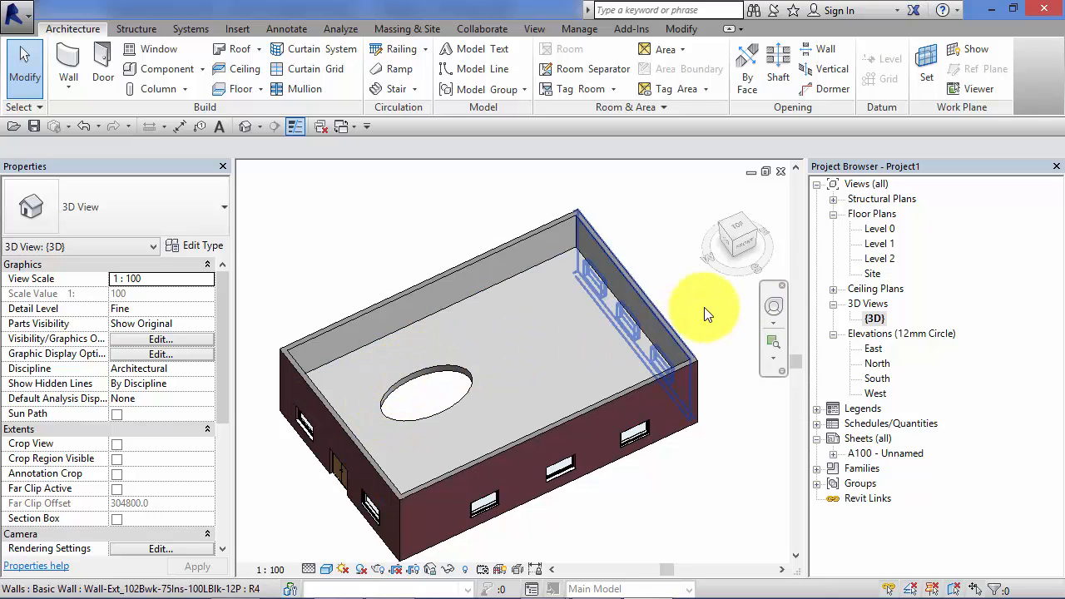
double_click(879, 228)
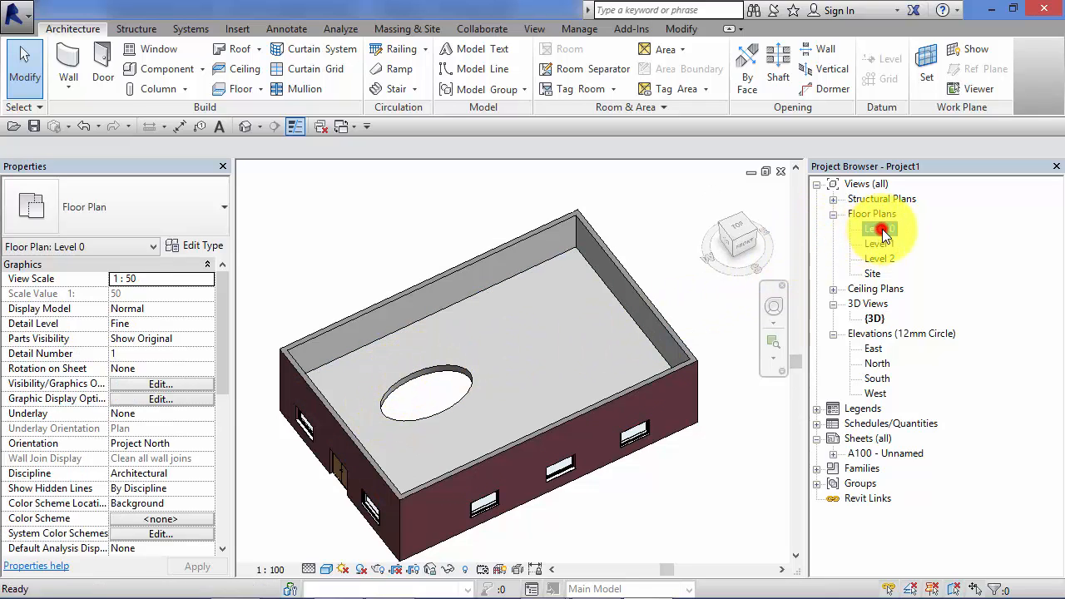
double_click(880, 228)
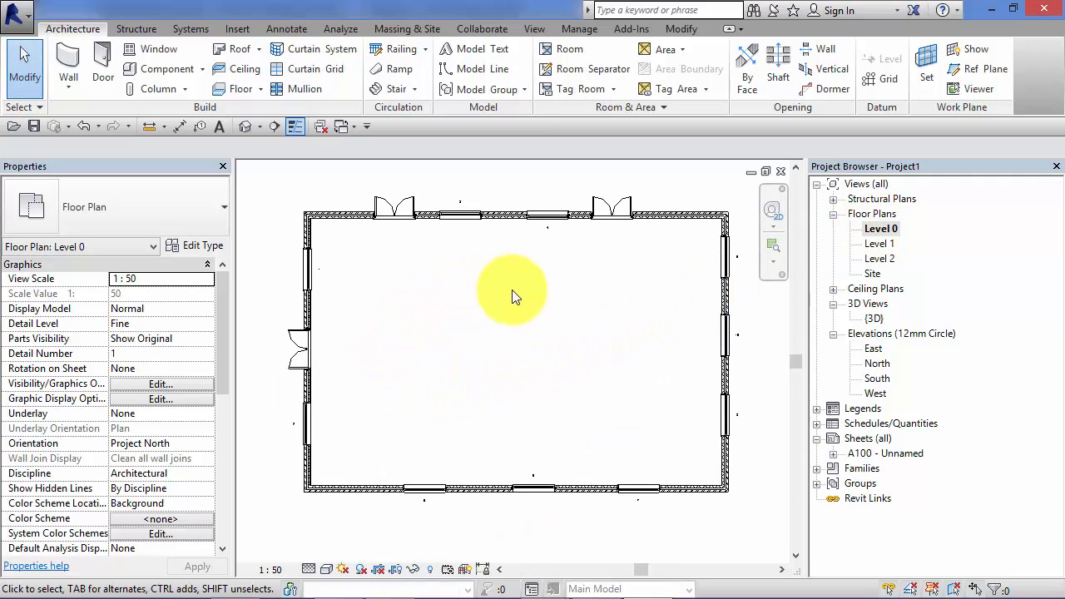
mouse_move(358, 341)
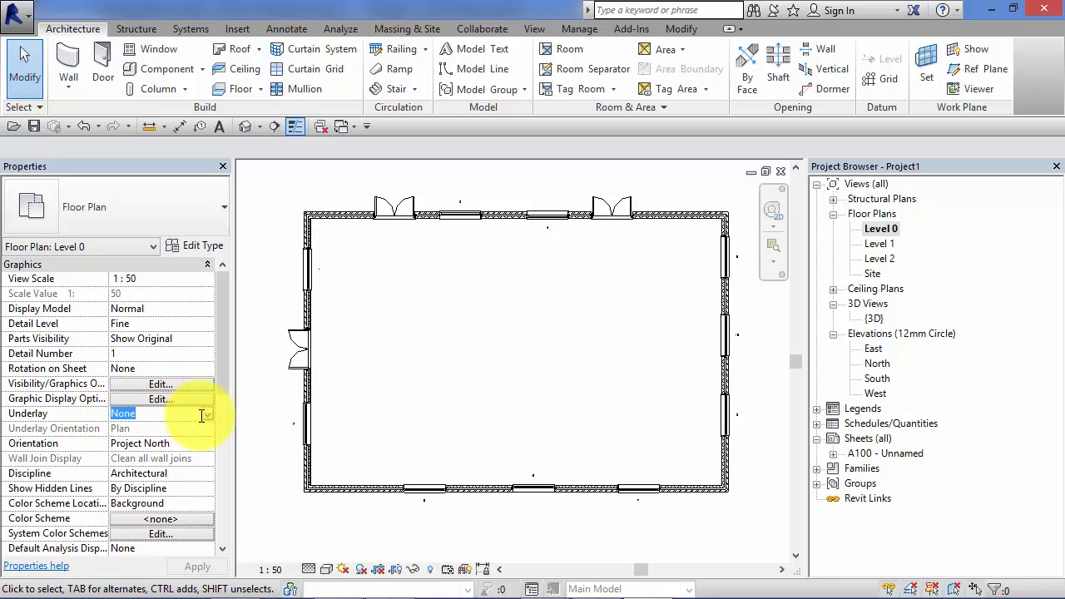
Set the Level 0 plan's Underlay property to Level 1.
click(205, 413)
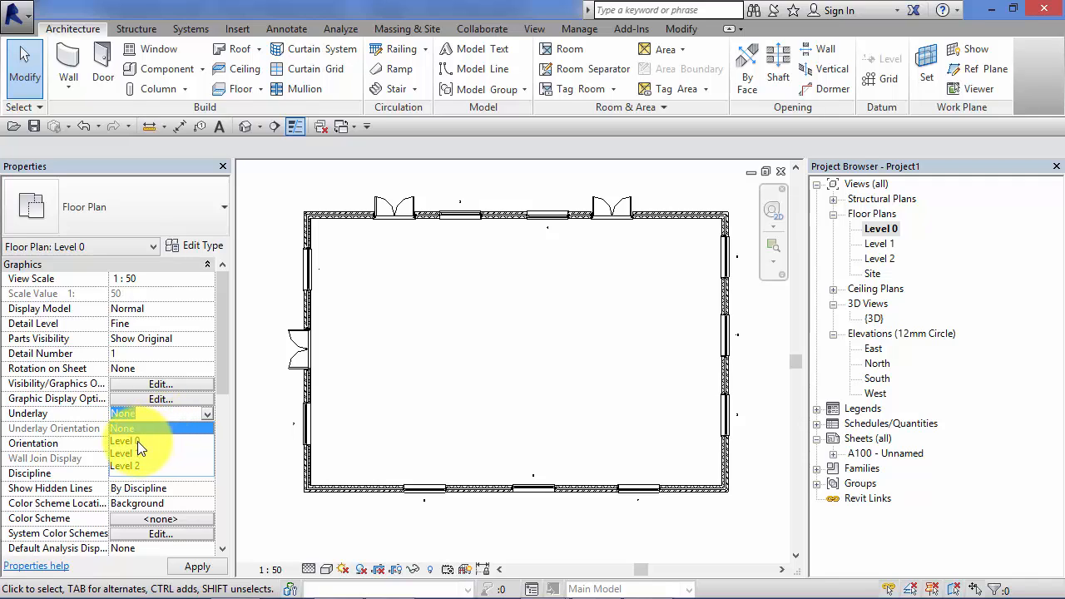
mouse_move(125, 428)
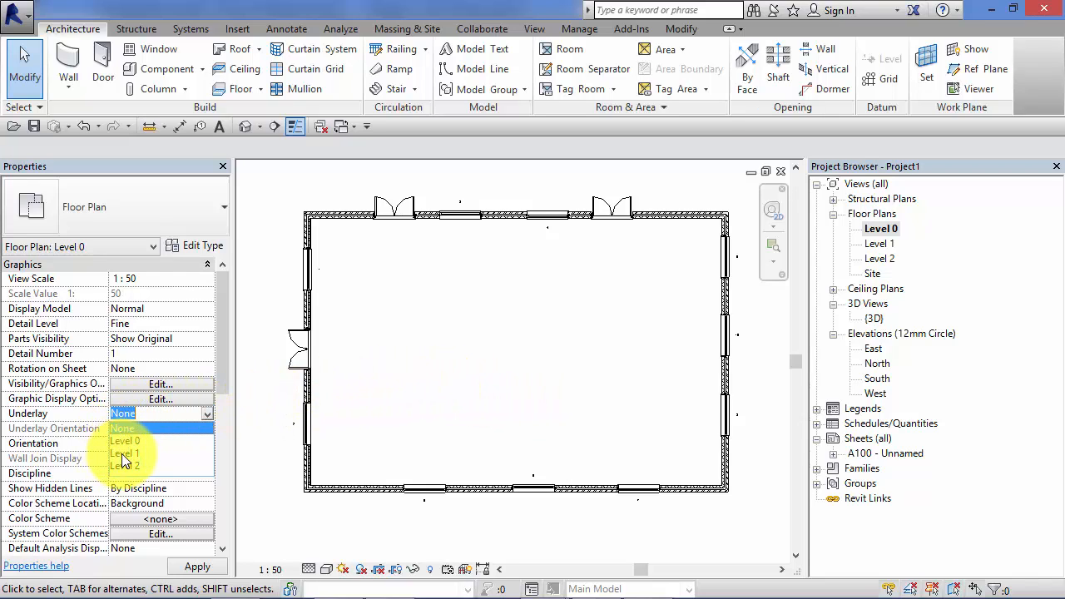
click(125, 453)
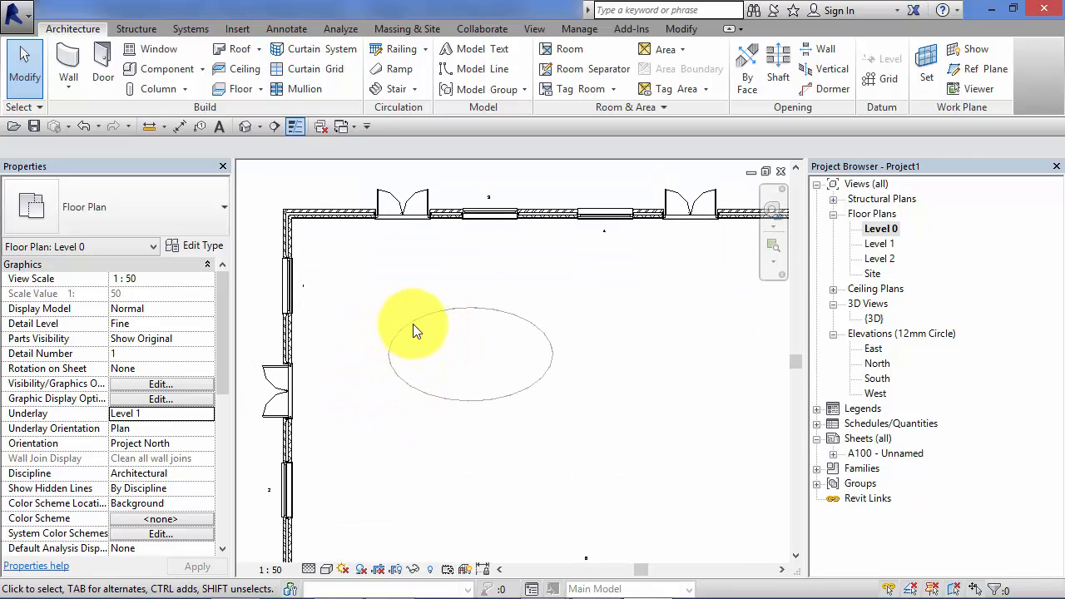
mouse_move(524, 346)
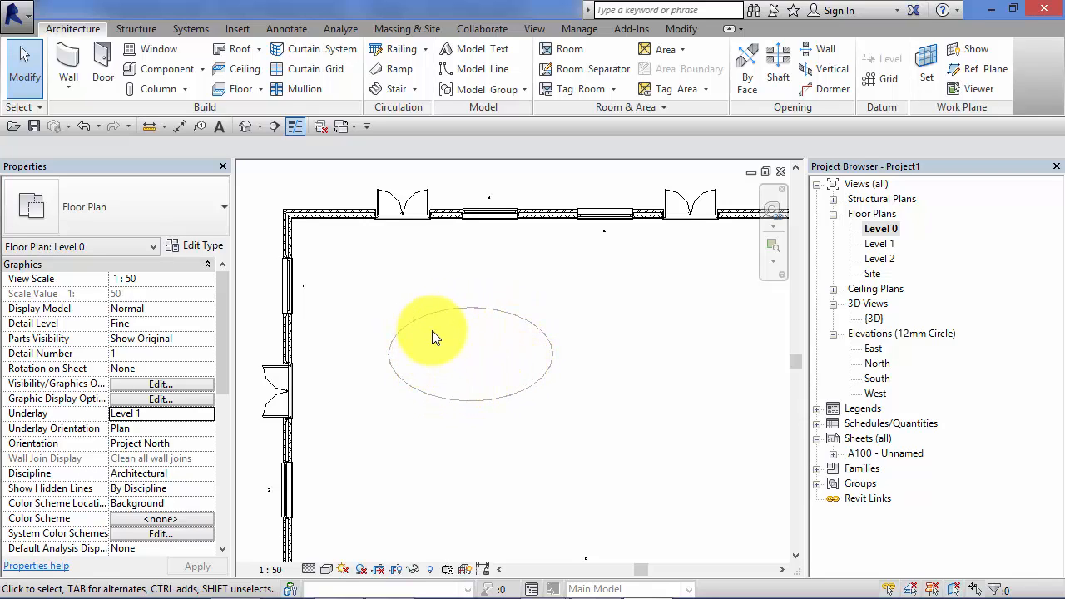
mouse_move(431, 351)
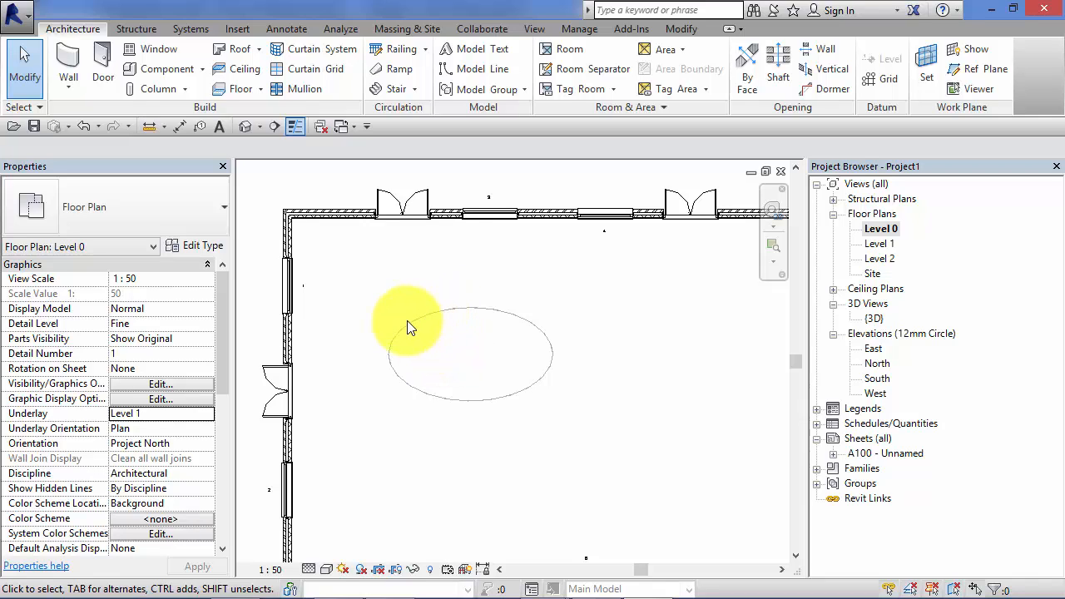
mouse_move(532, 324)
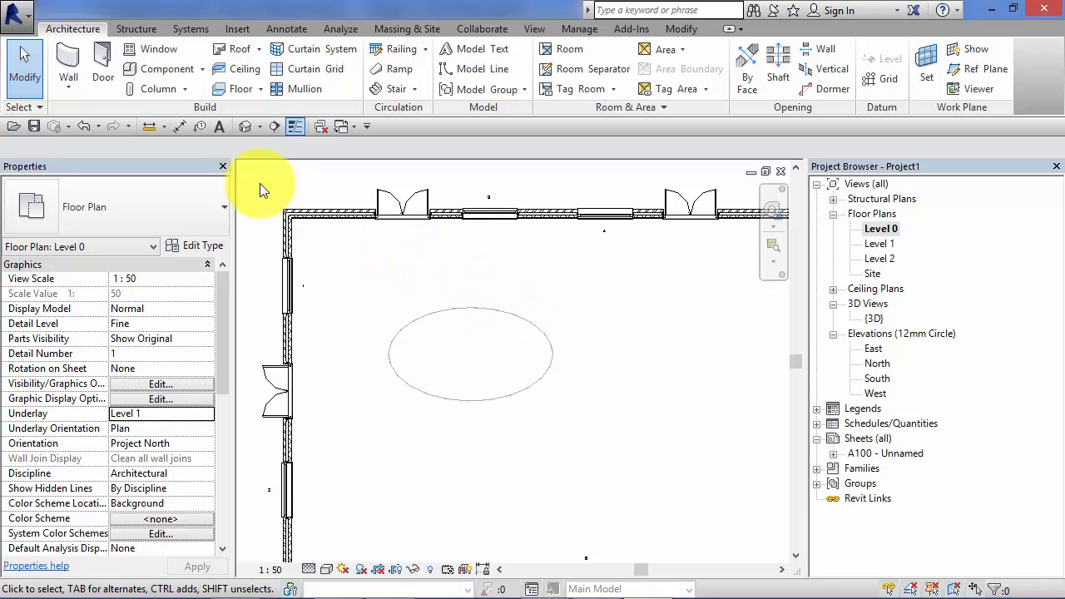
Place four chairs inside the ghosted atrium ellipse and set the Level 0 underlay to None.
click(171, 69)
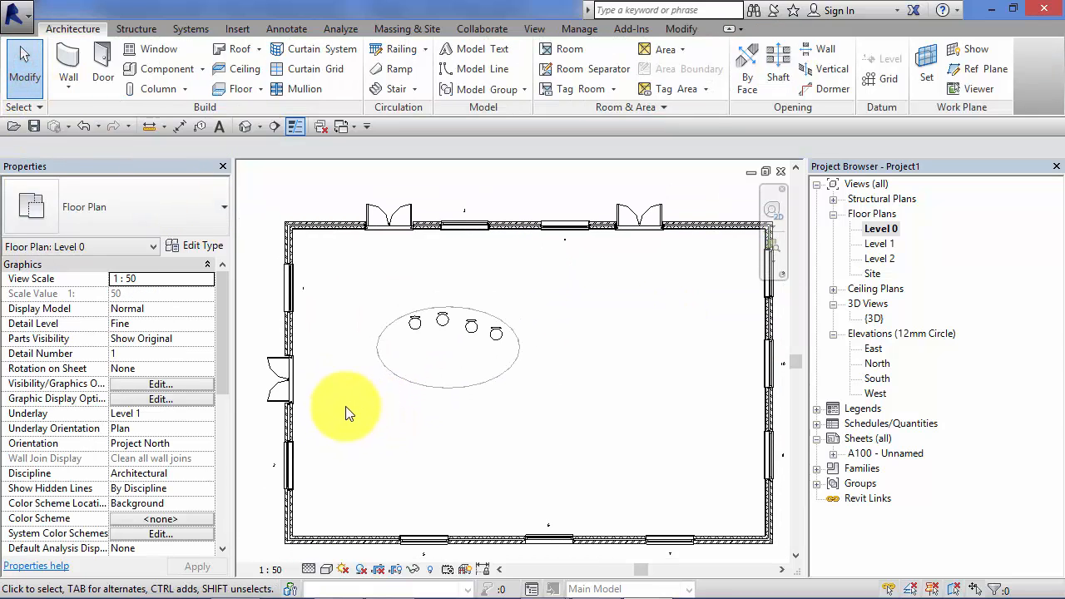
mouse_move(85, 405)
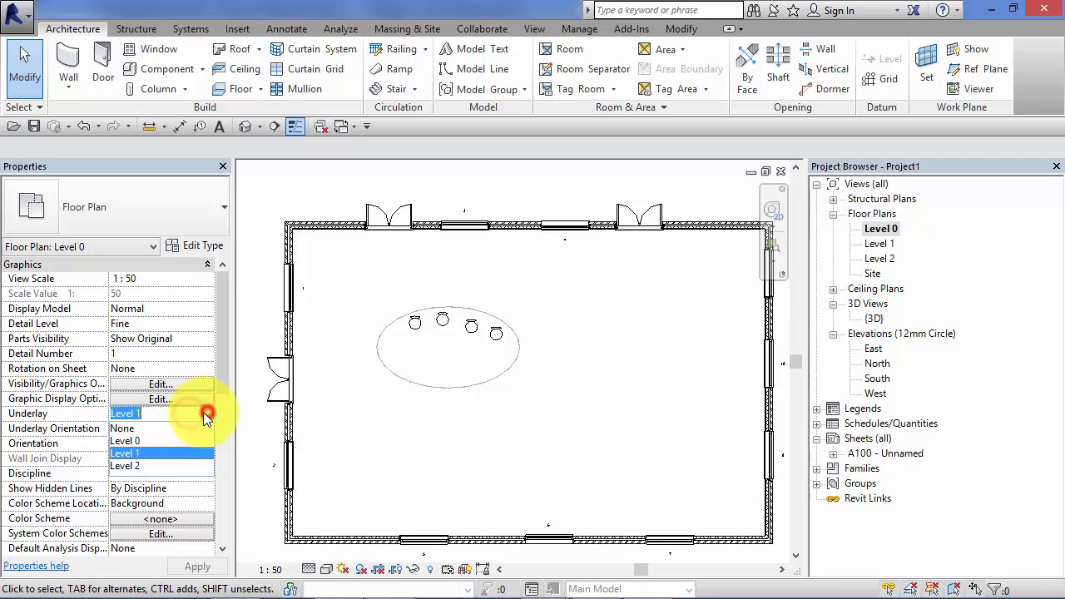
click(122, 428)
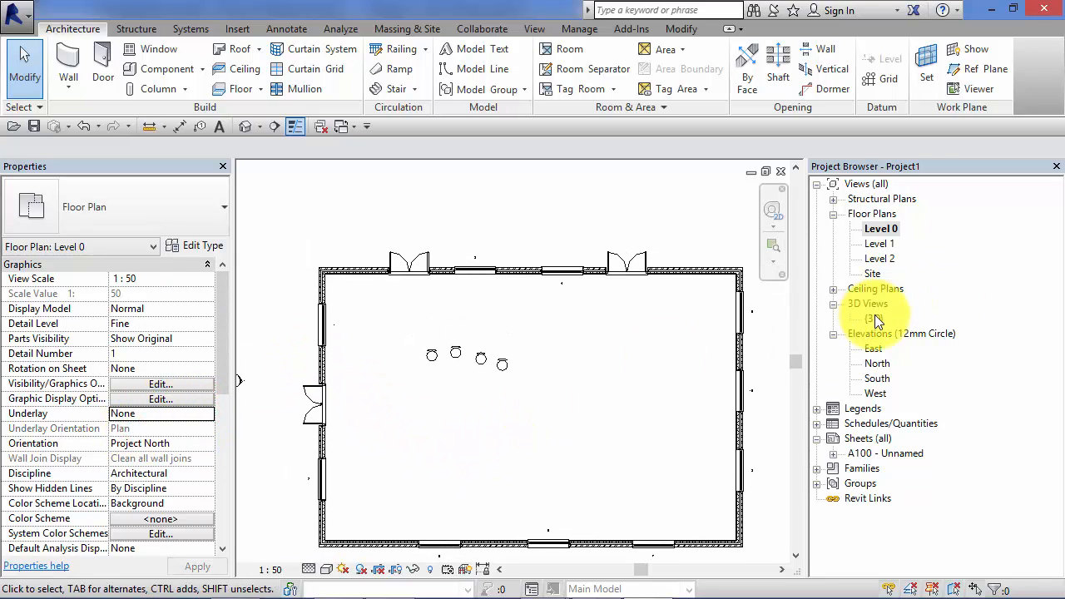
double_click(874, 317)
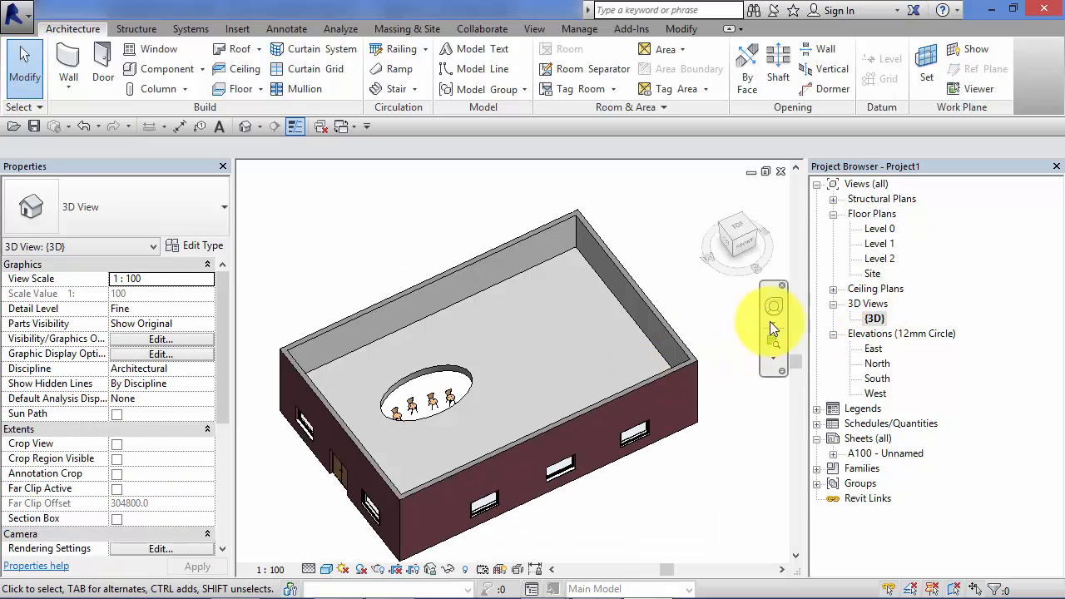
drag(774, 308, 562, 383)
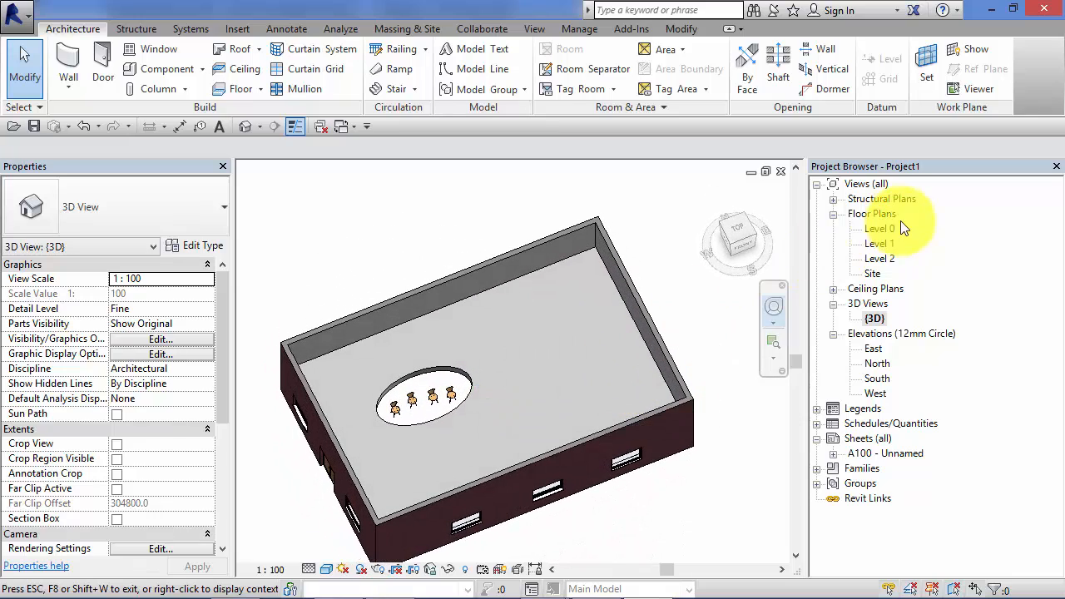
double_click(880, 227)
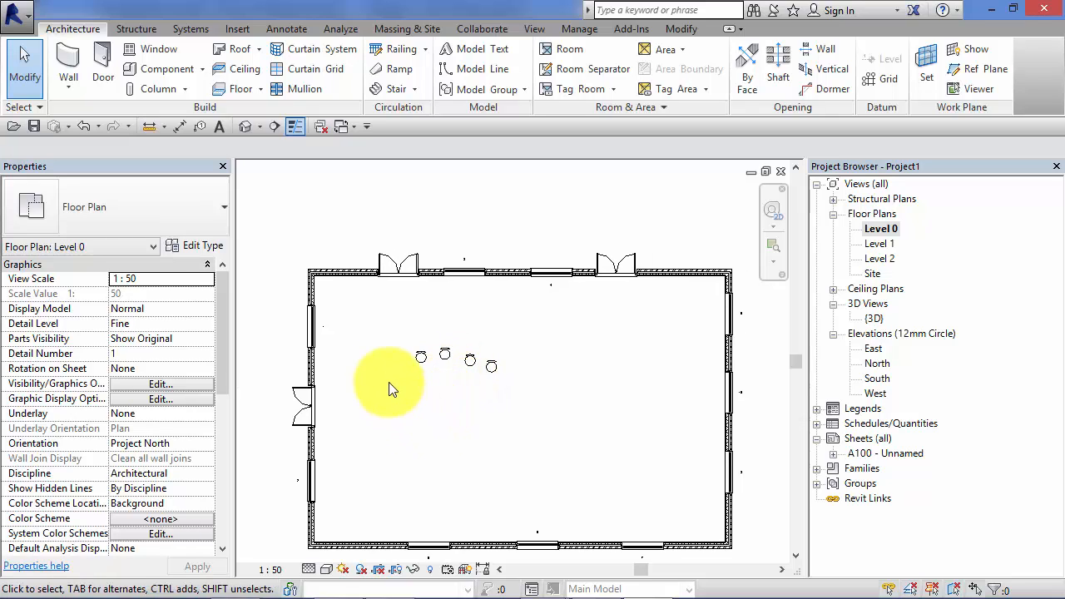
mouse_move(572, 369)
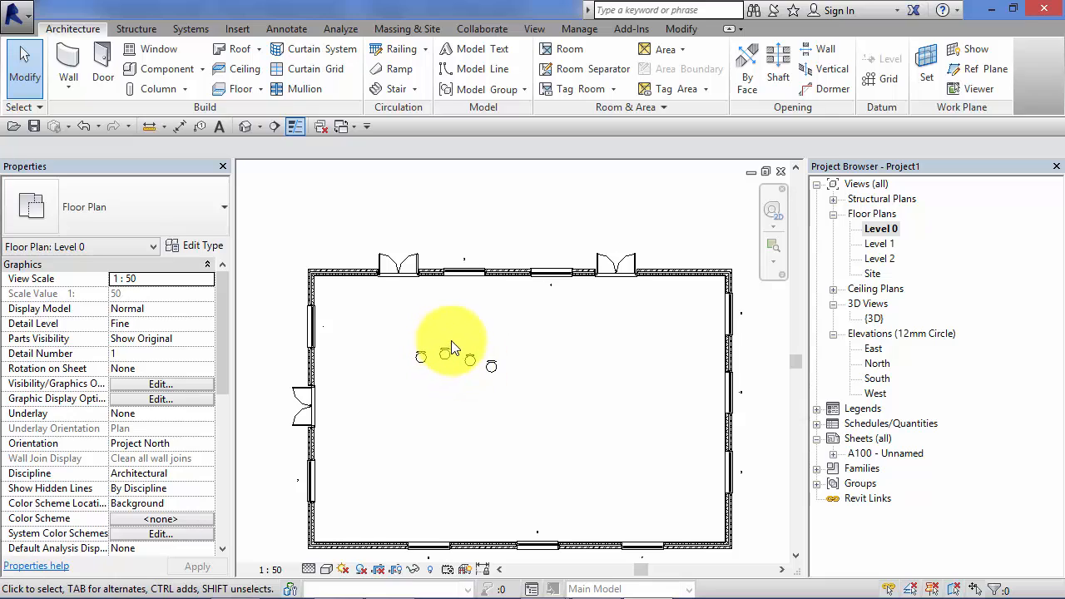
mouse_move(485, 339)
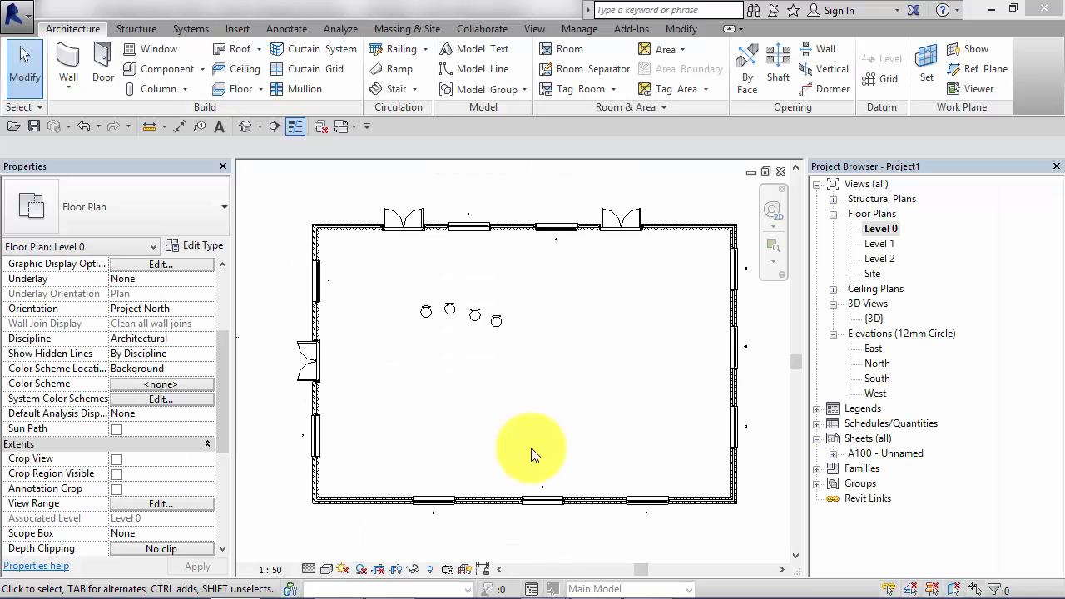
mouse_move(277, 358)
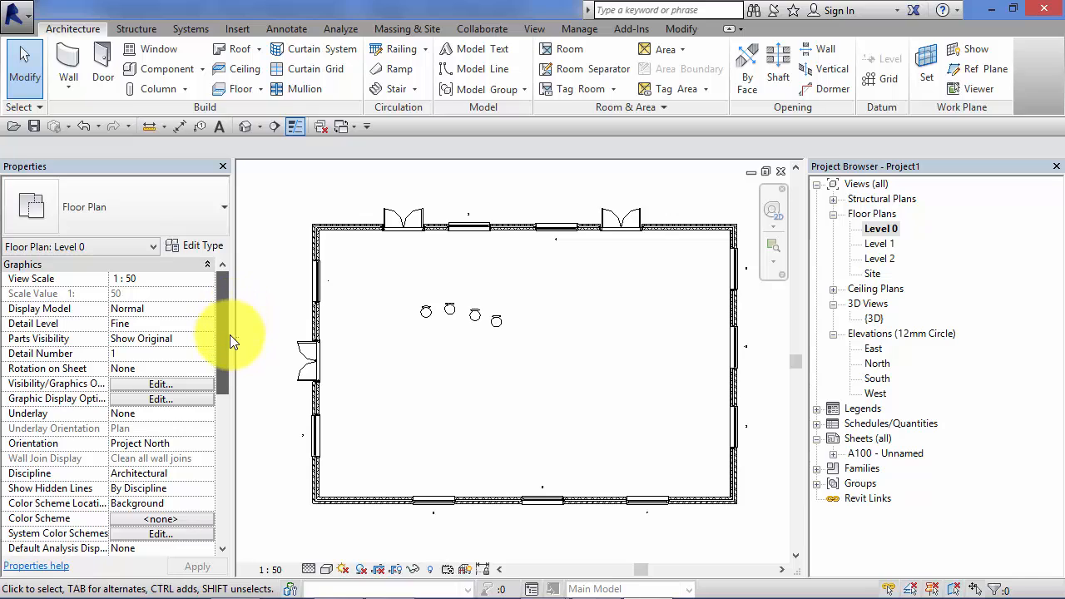
scroll(down, 3)
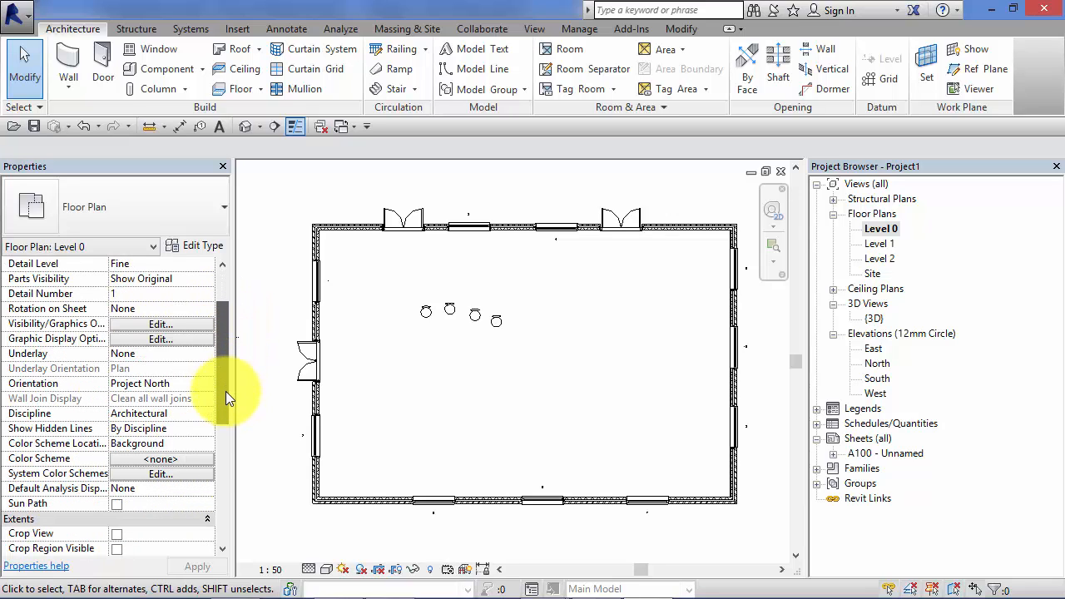
scroll(down, 3)
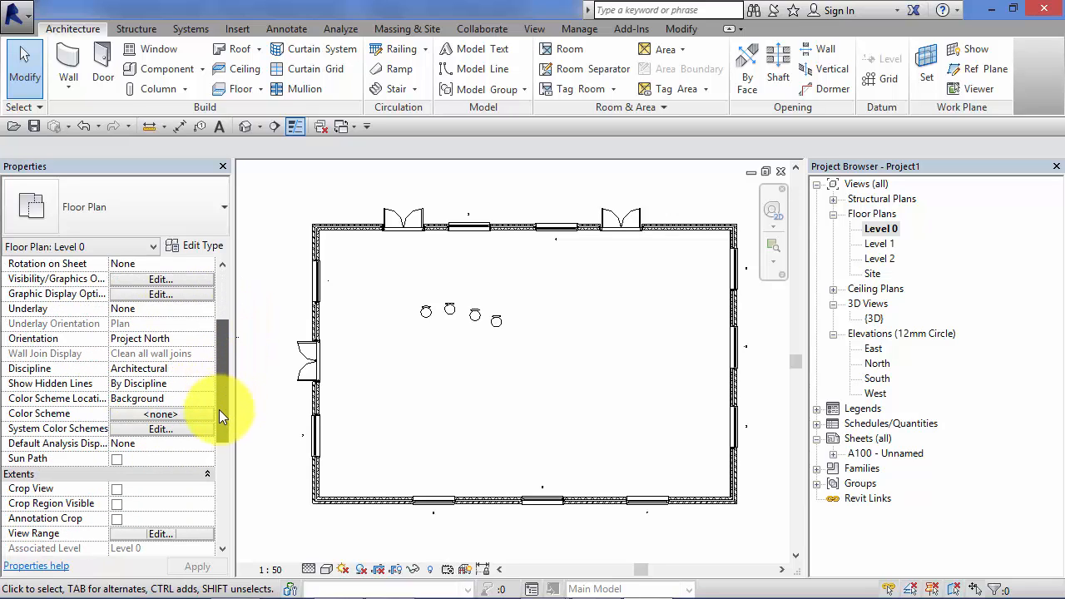
scroll(down, 3)
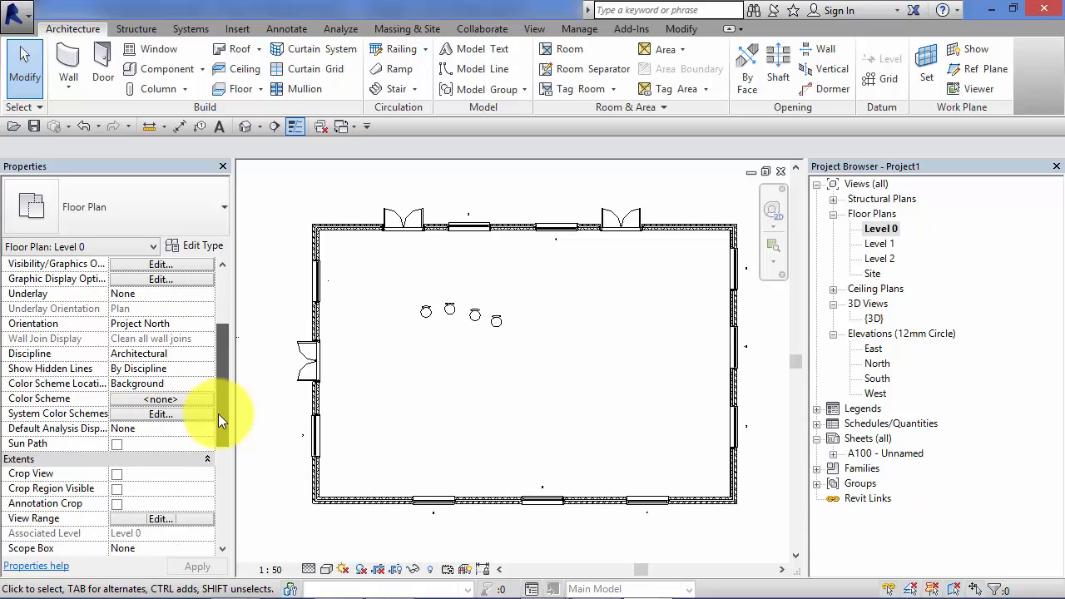
scroll(down, 3)
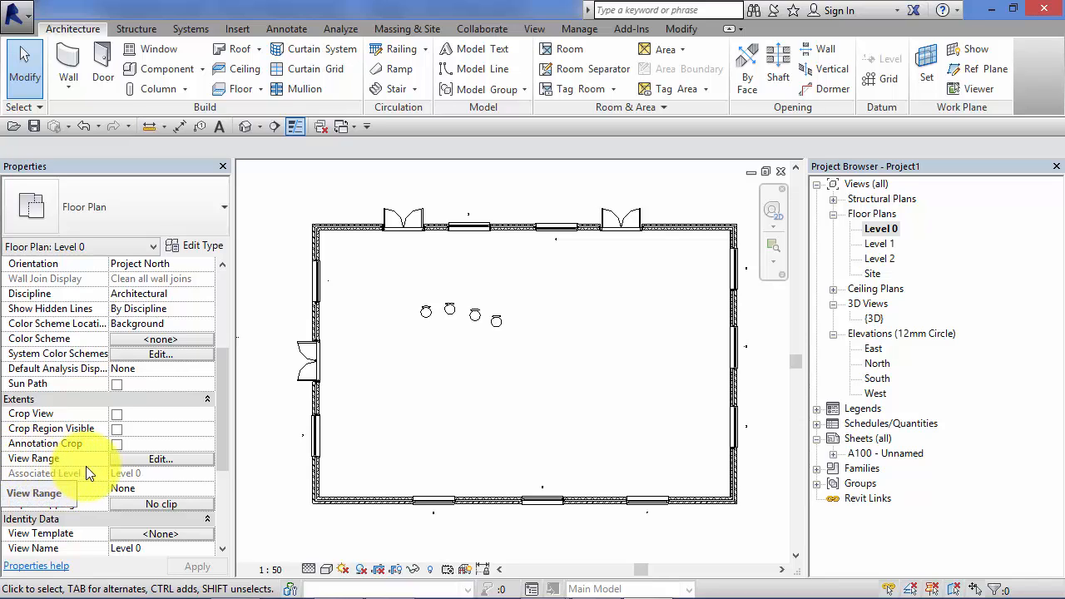
Open Level 0's View Range settings, showing top 2300, cut plane 1700, bottom 0.
click(161, 459)
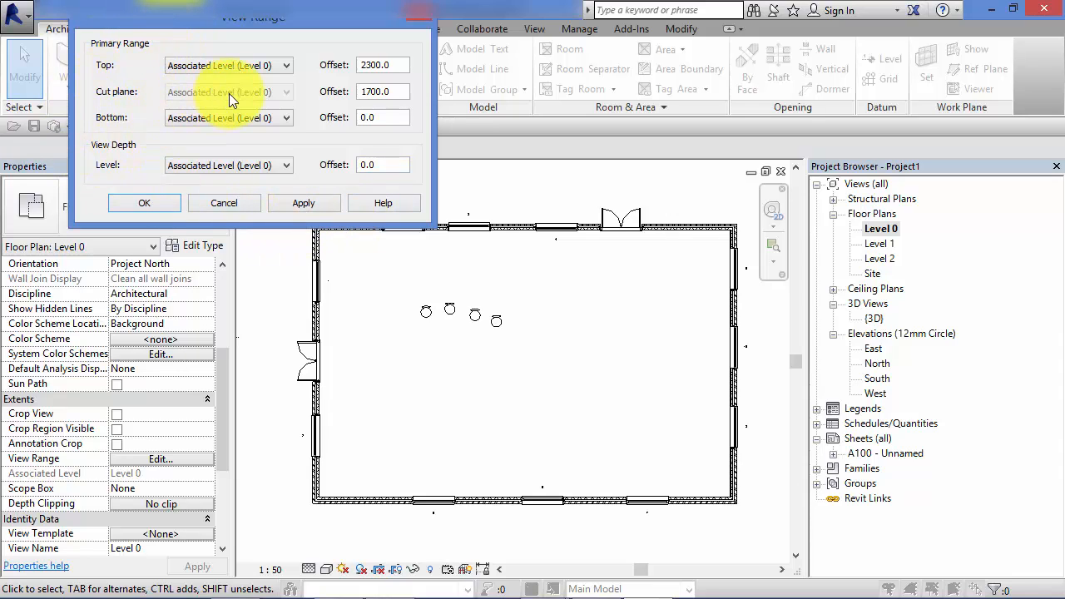
mouse_move(299, 138)
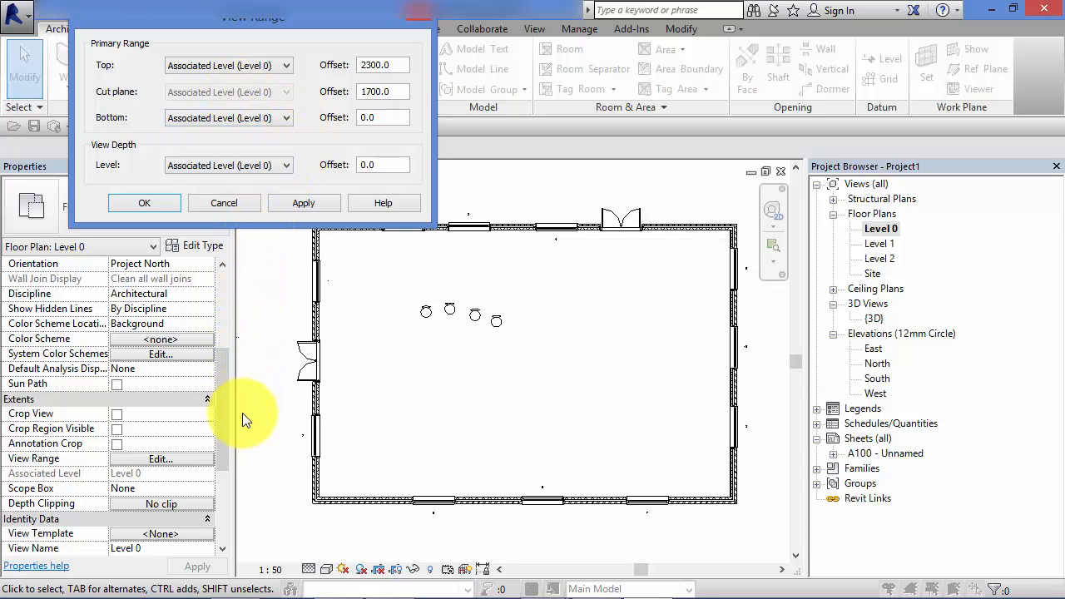
mouse_move(379, 383)
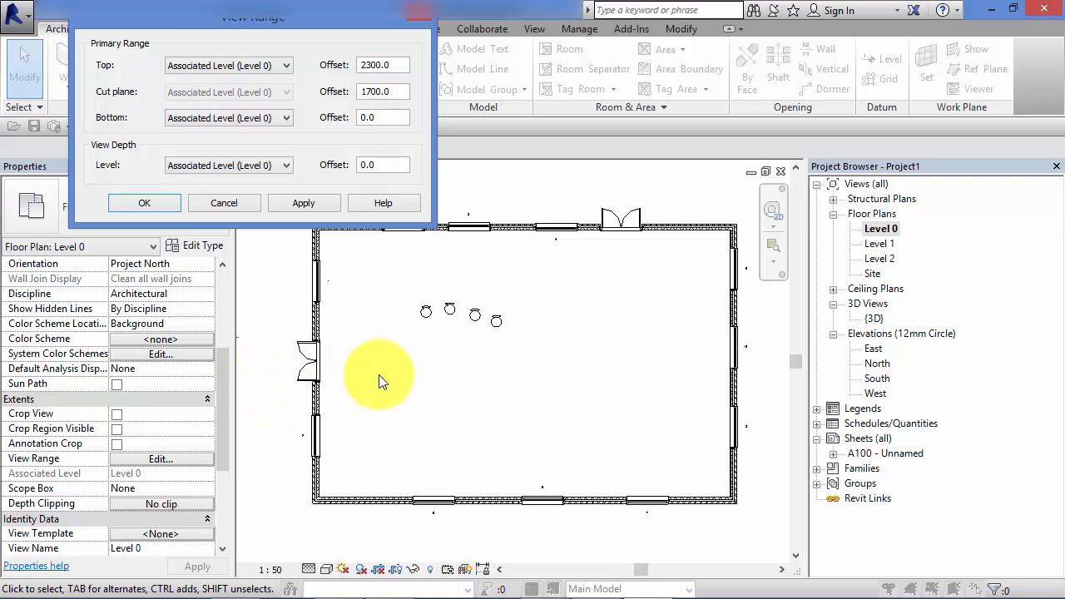
mouse_move(755, 402)
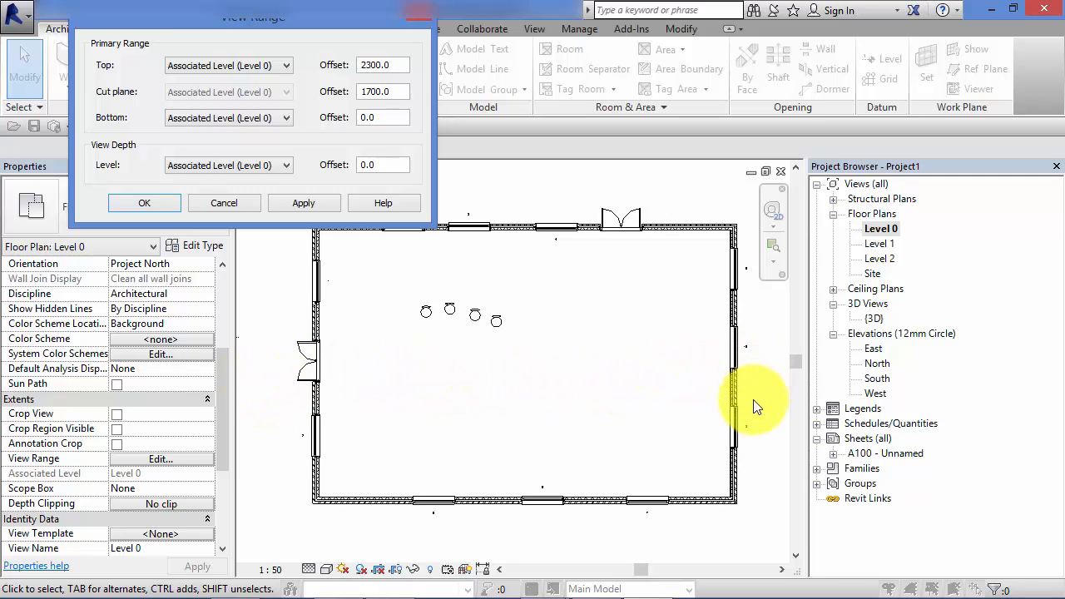
mouse_move(745, 524)
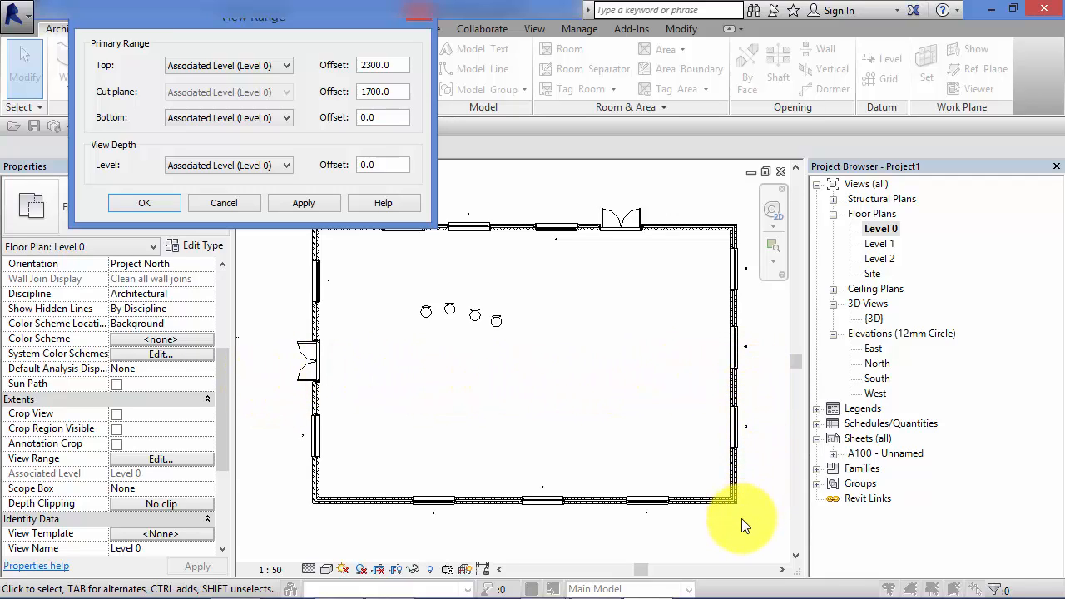
mouse_move(490, 191)
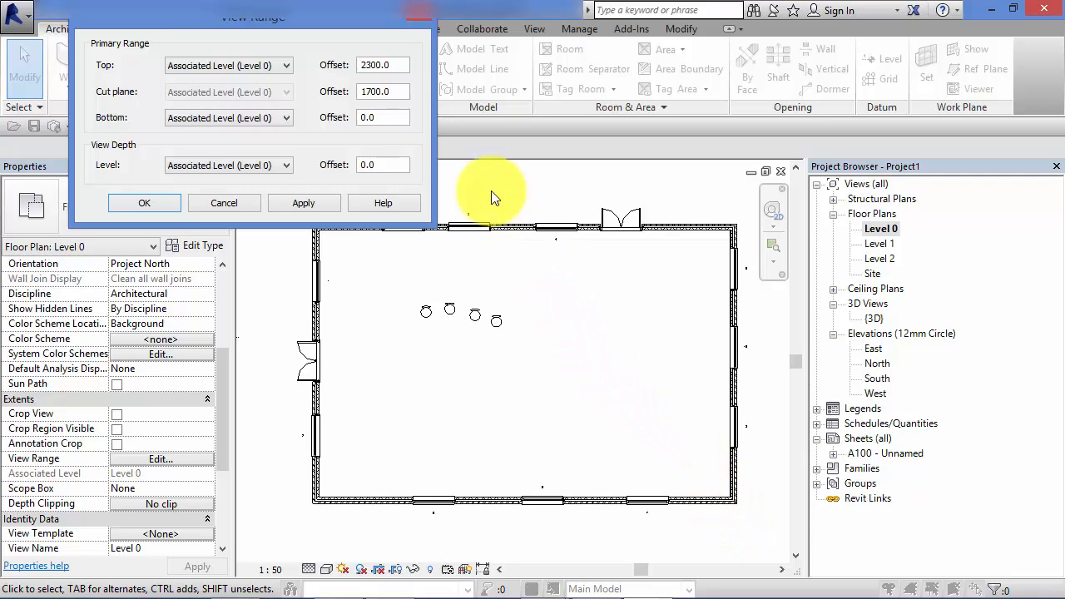
mouse_move(485, 187)
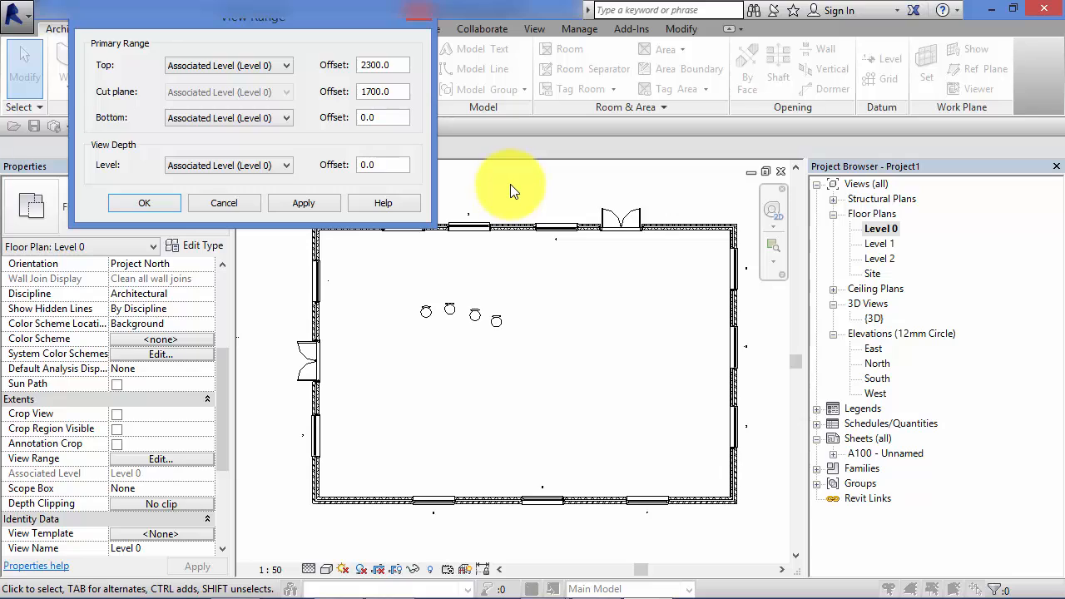
mouse_move(512, 181)
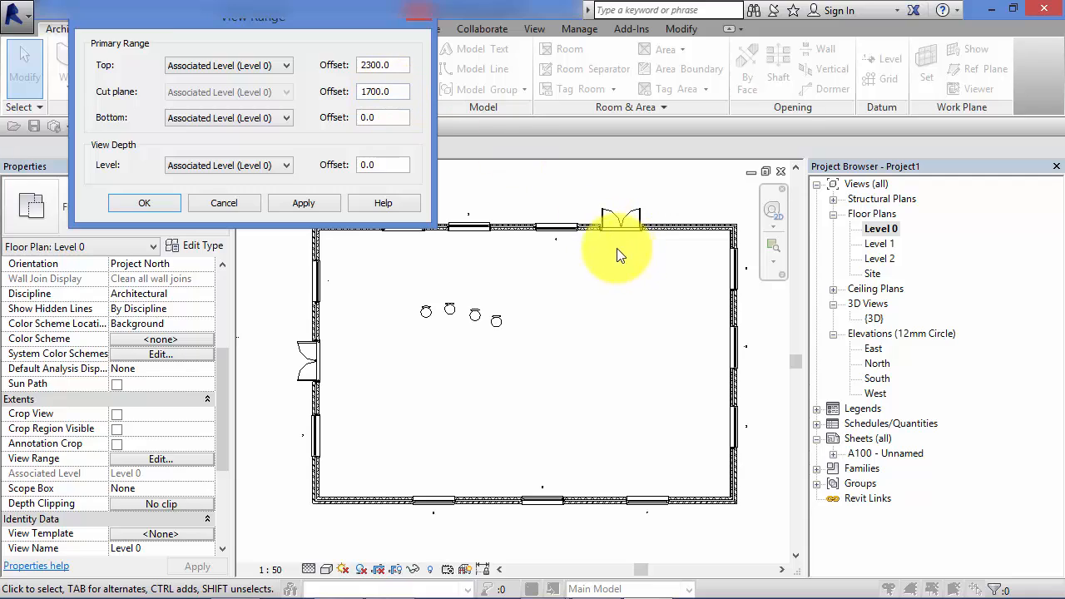
mouse_move(724, 266)
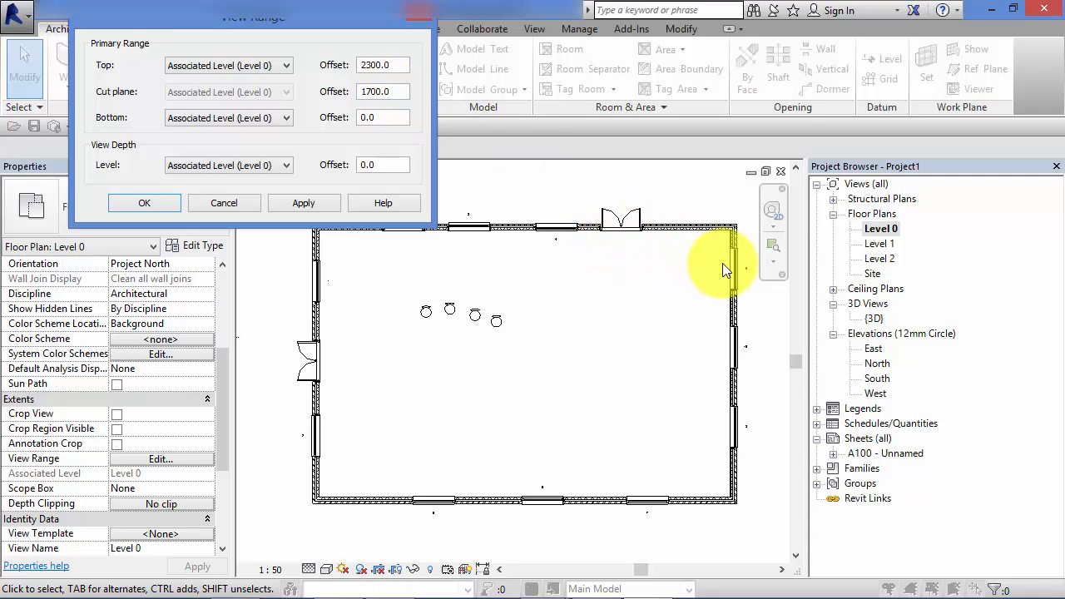
mouse_move(724, 283)
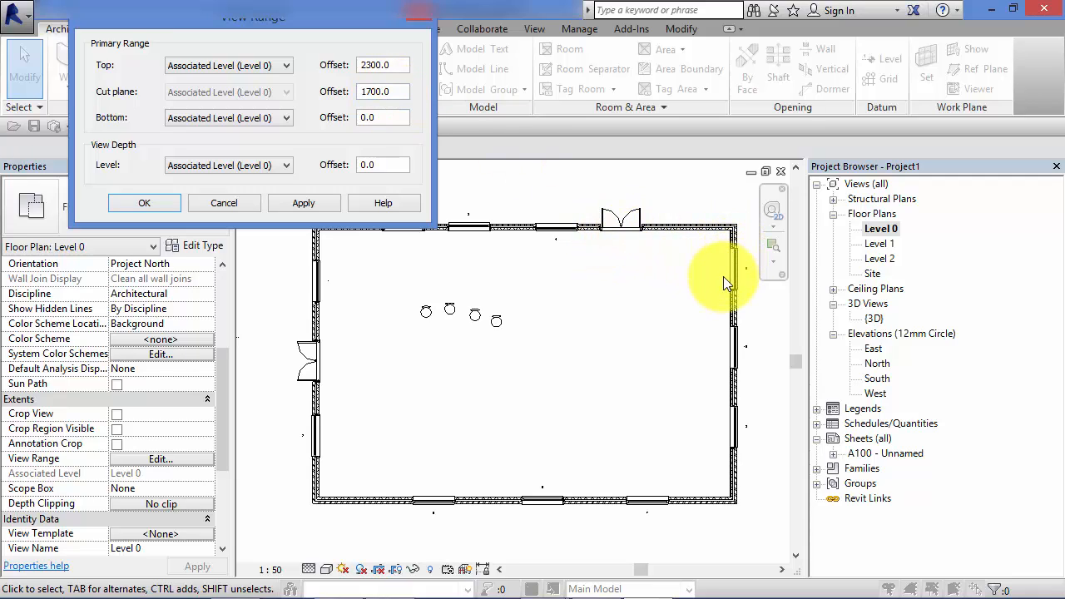
mouse_move(702, 271)
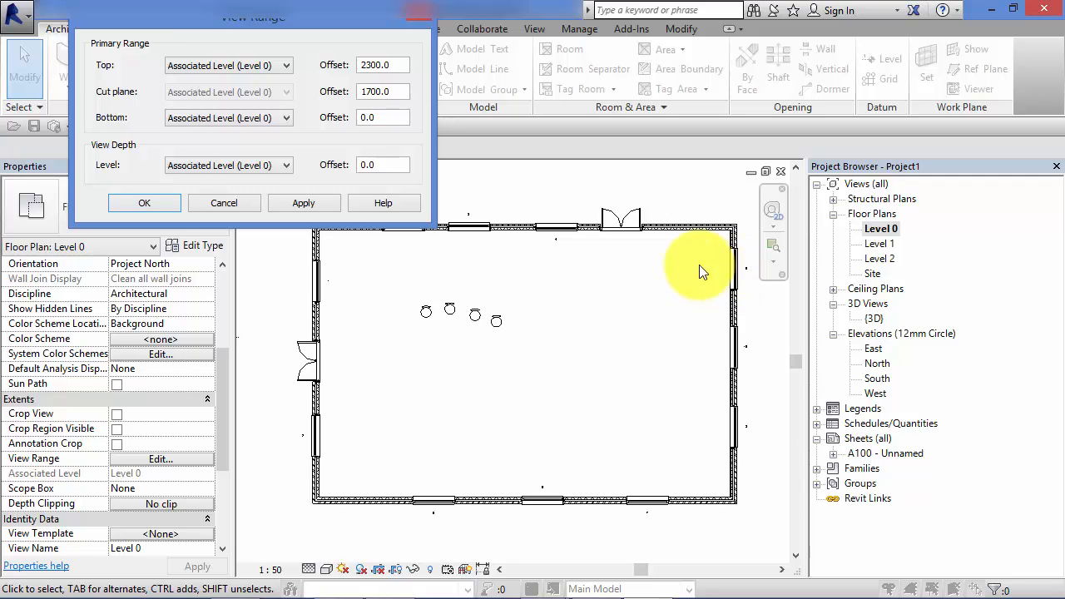
Raise the Level 0 cut plane offset from 1700 to 2150 and apply it.
click(382, 91)
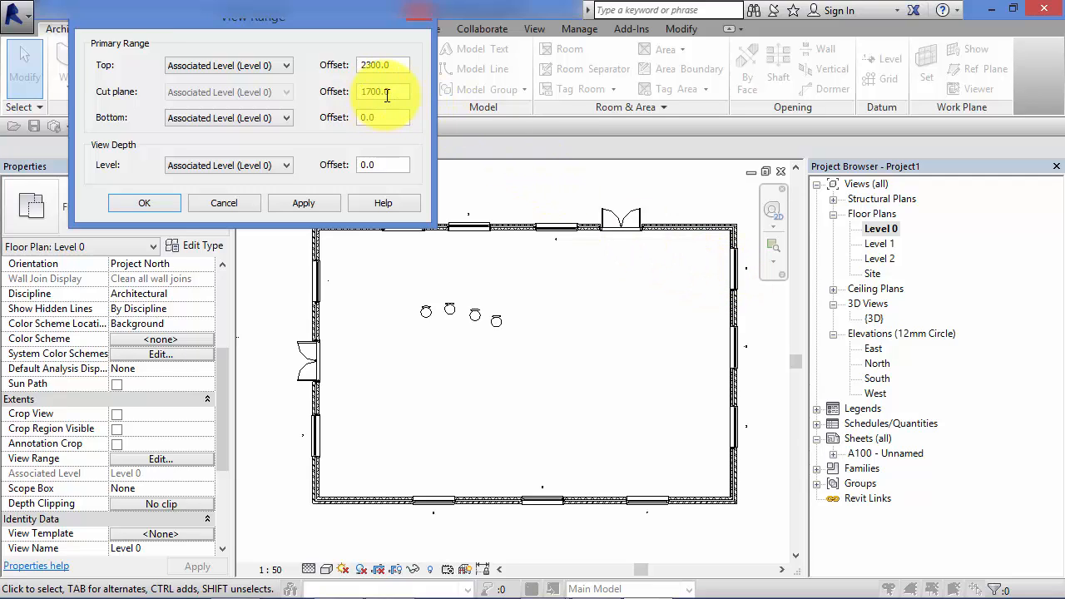
click(378, 92)
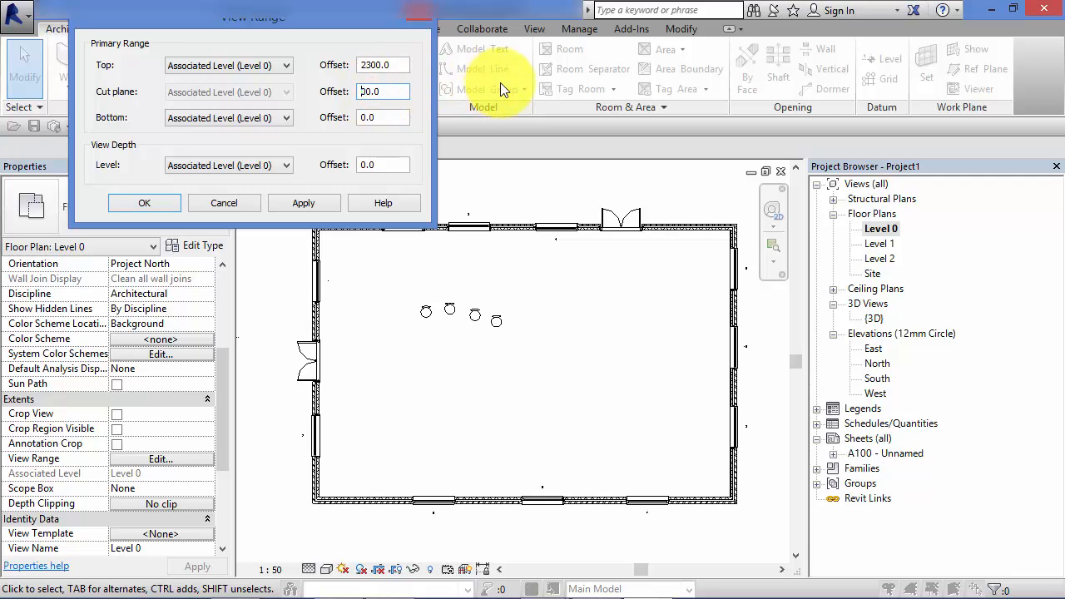
text(2100.0)
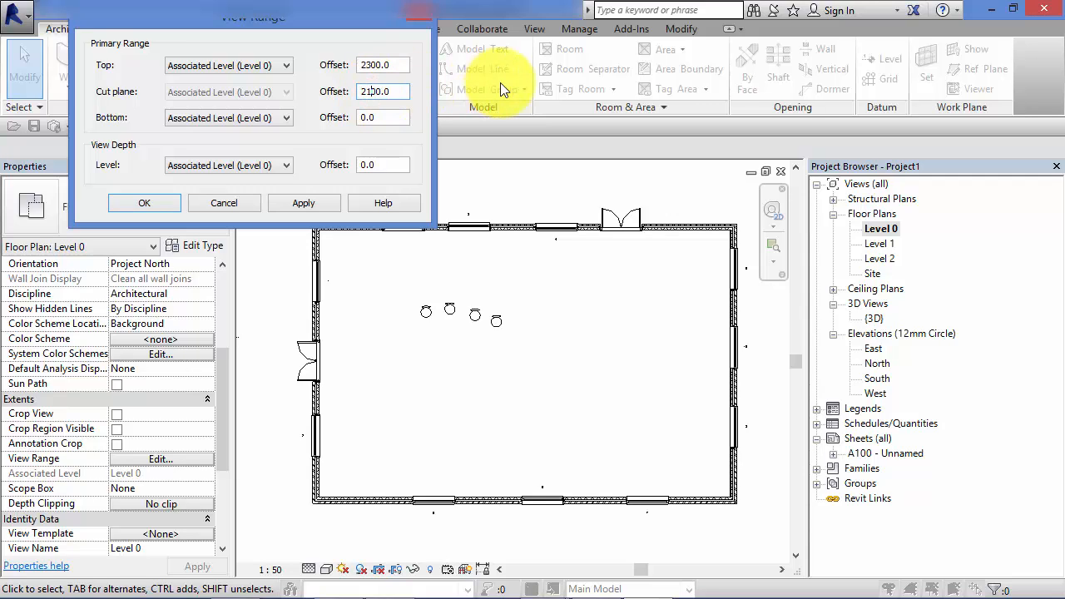
text(210.0)
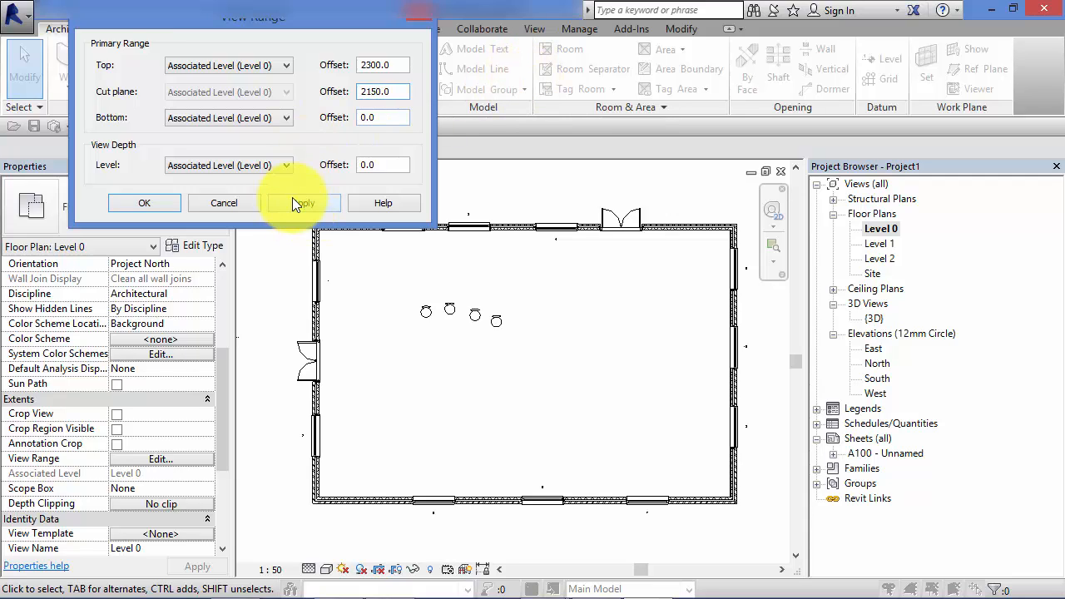
click(144, 202)
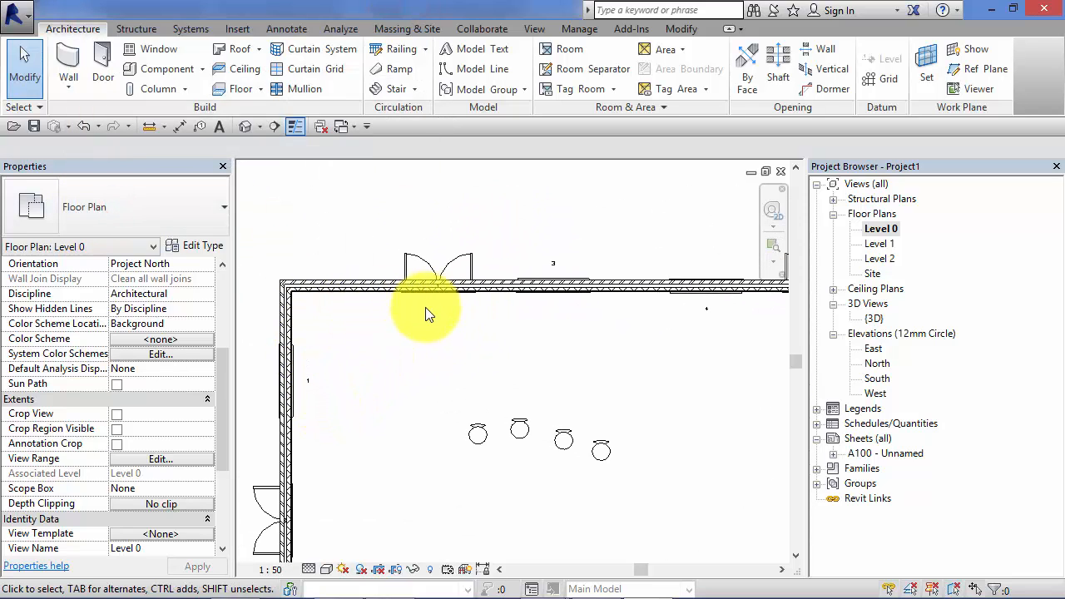
click(295, 287)
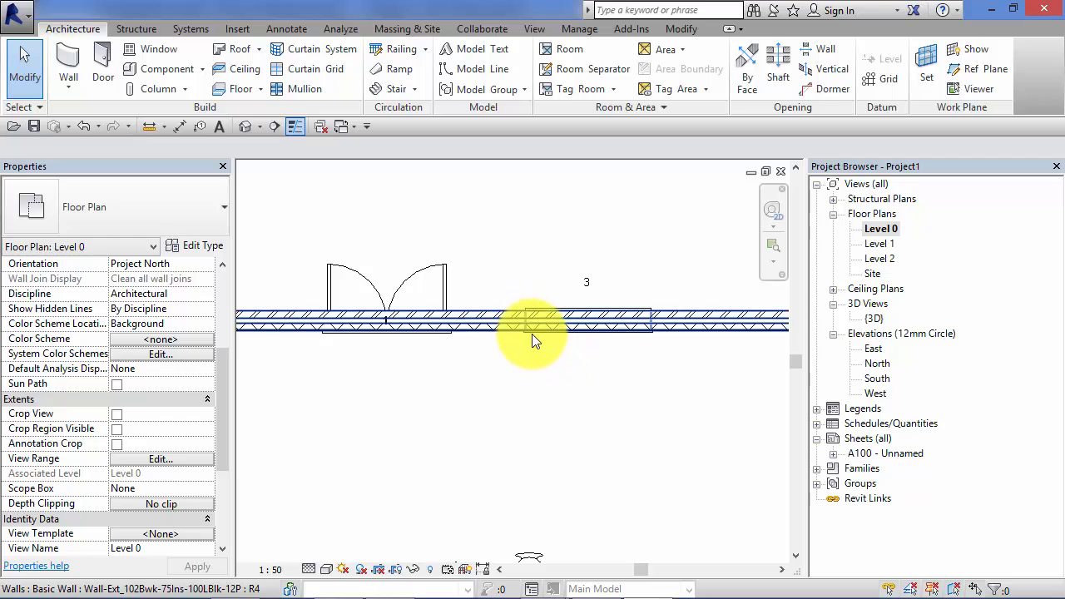
mouse_move(598, 345)
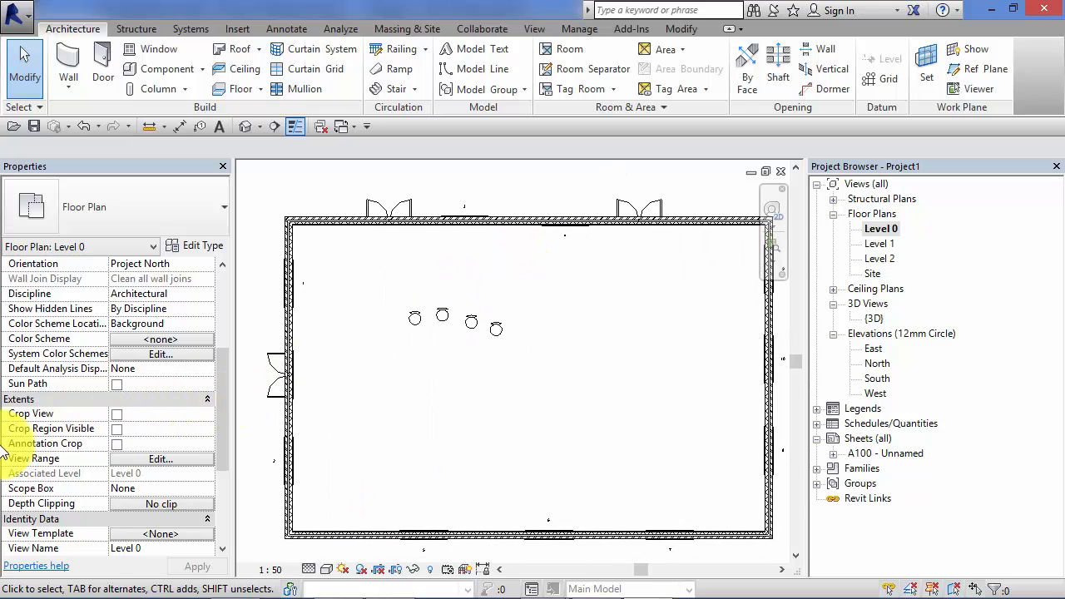
click(160, 459)
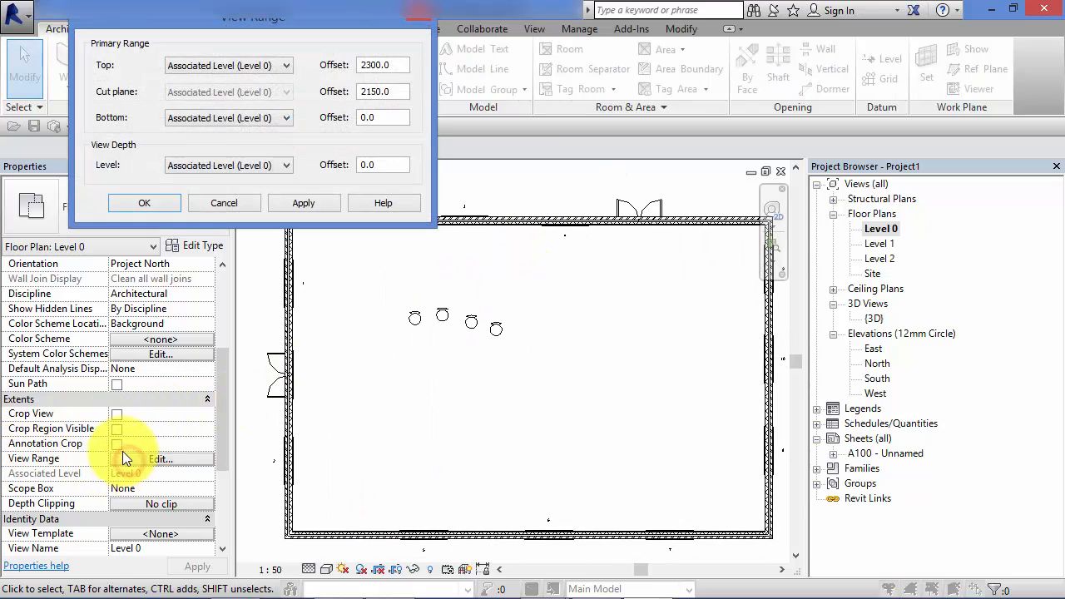
click(383, 65)
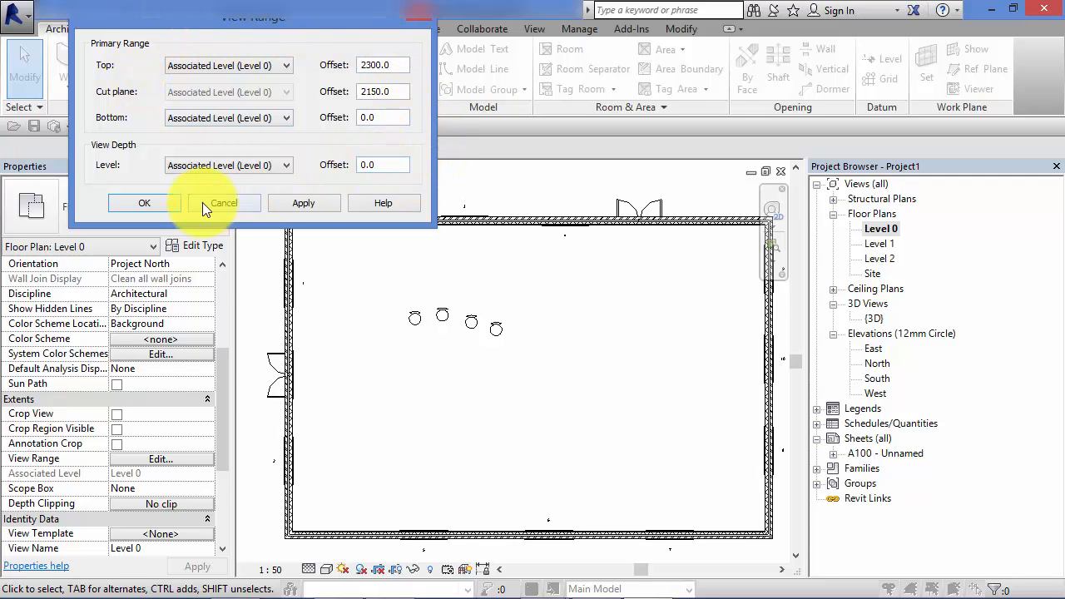
click(223, 202)
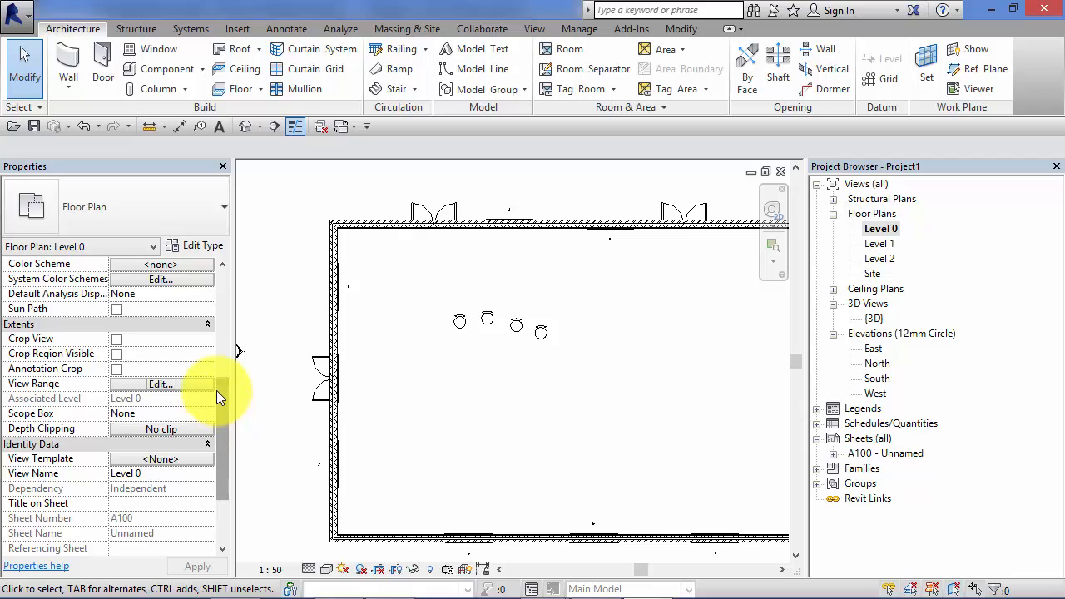
scroll(down, 3)
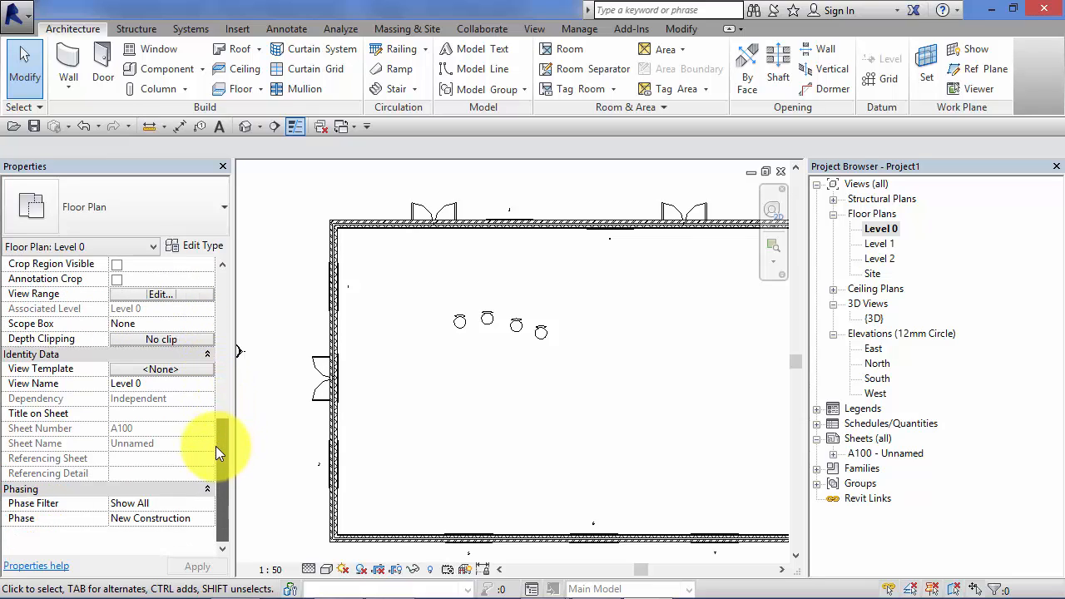